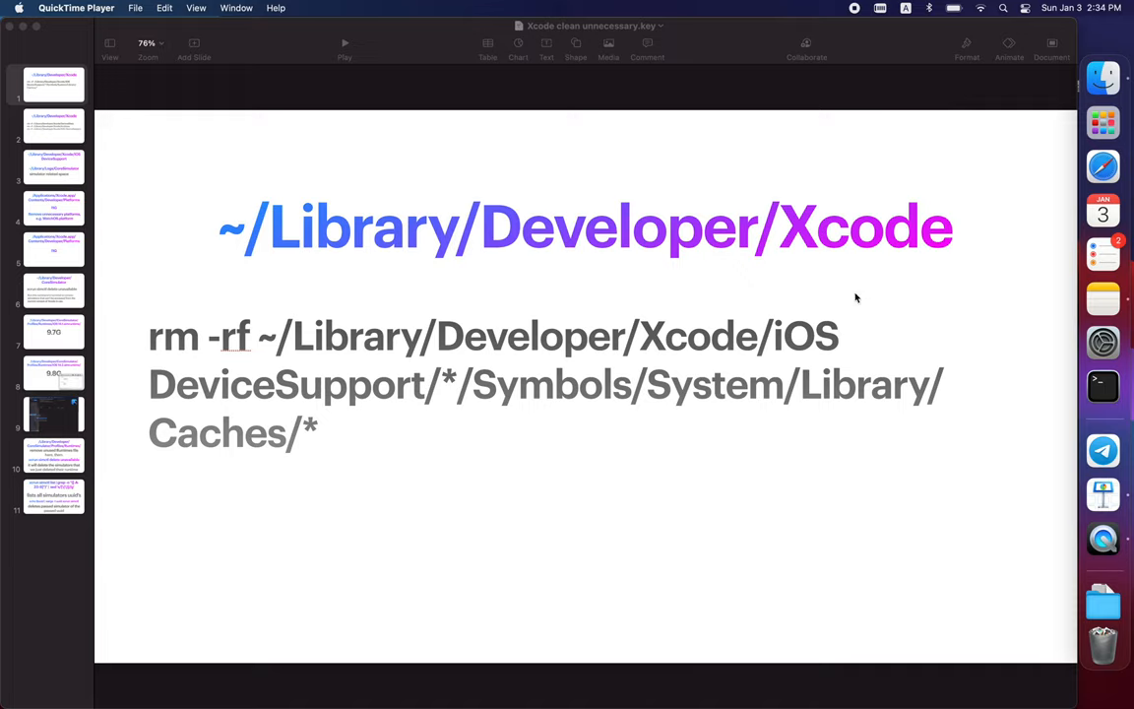
mouse_move(524, 376)
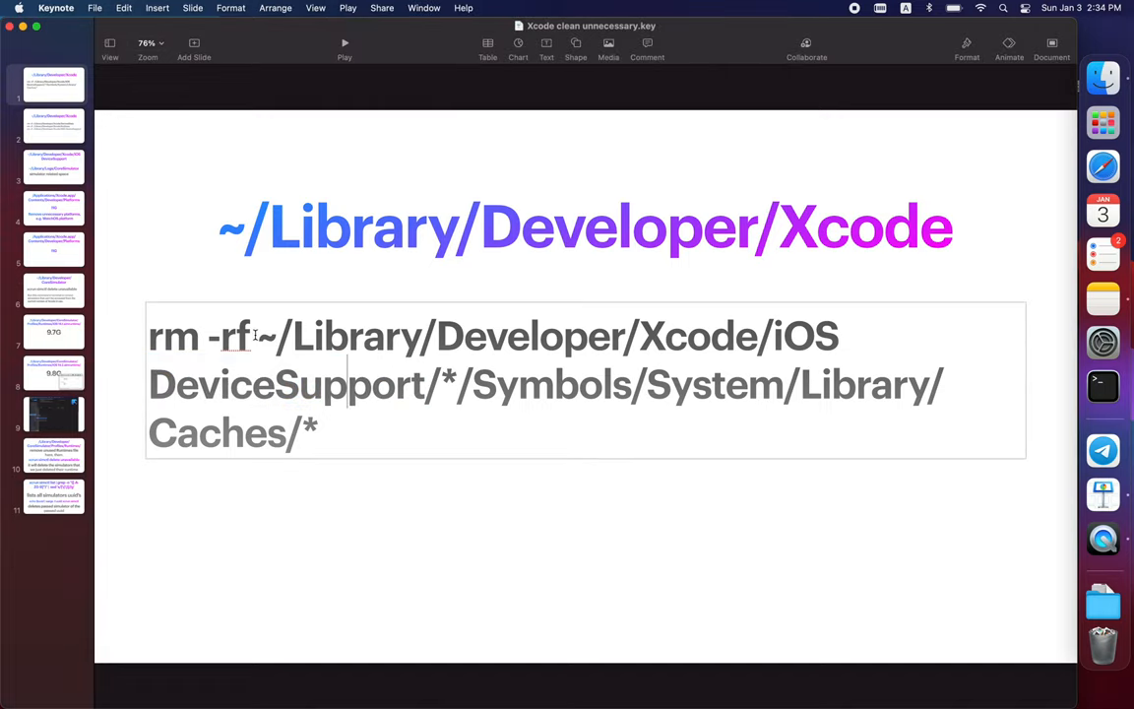
- Select the DeviceSupport cache path after rm -rf on the slide to reuse it
drag(256, 335, 317, 433)
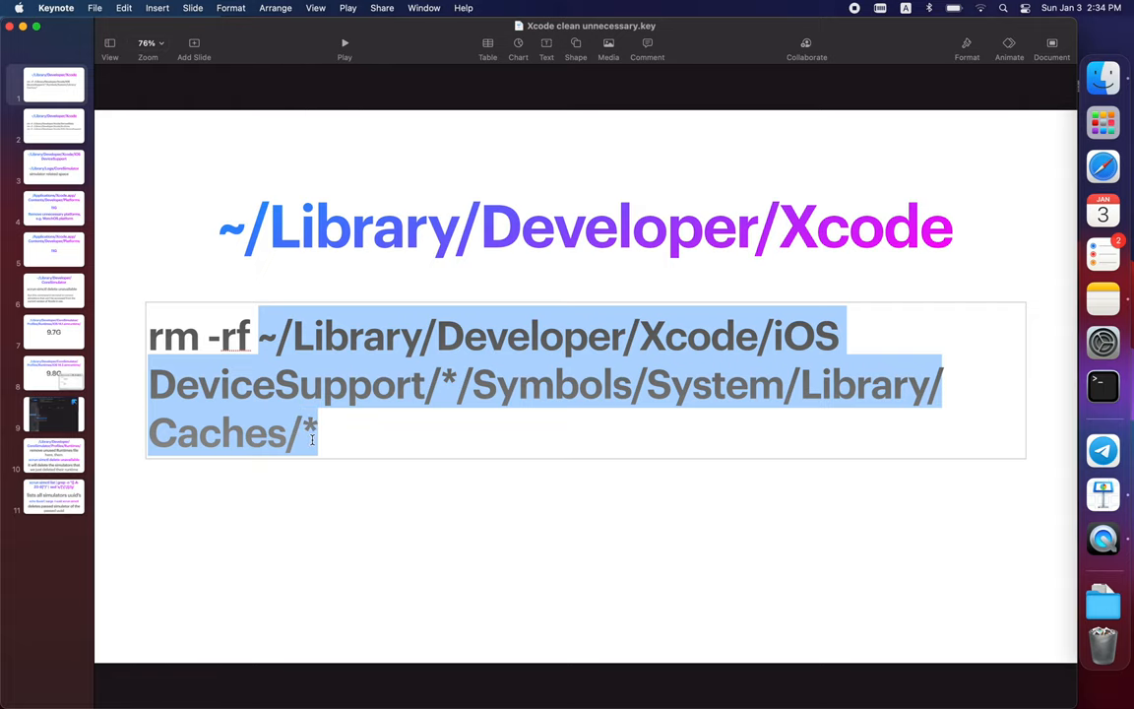
- List and enter the com.apple.dyld cache folder, measure it at 1.9G with du -h, and open it in Finder
click(1103, 384)
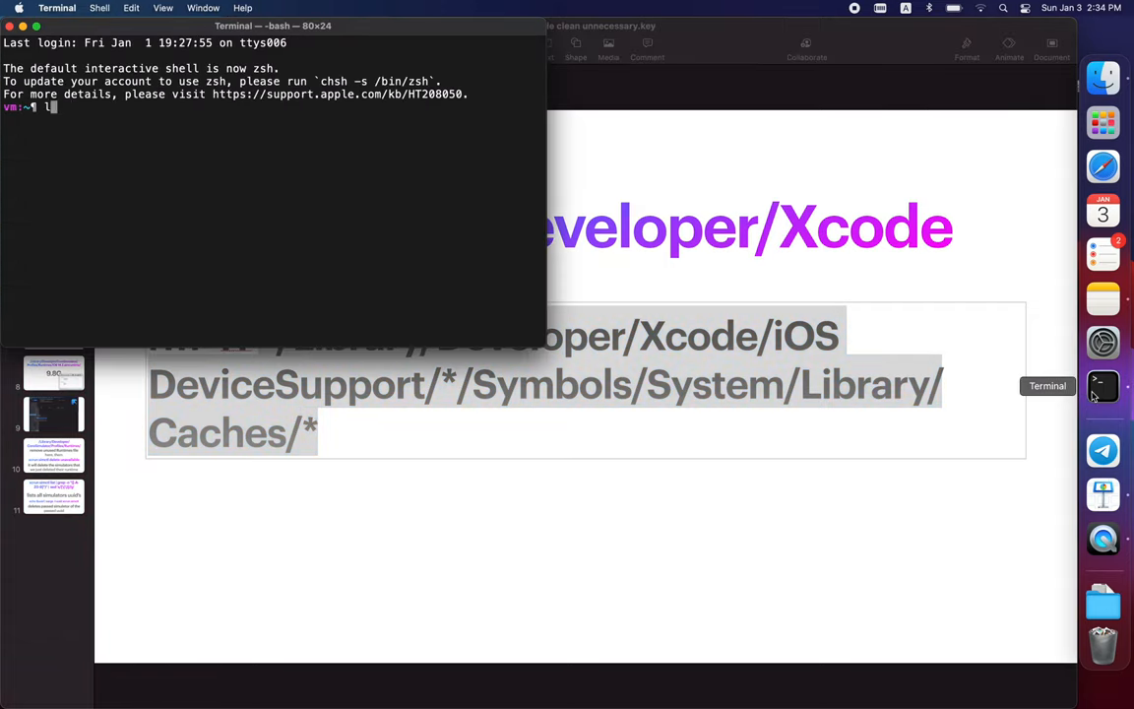
key(Return)
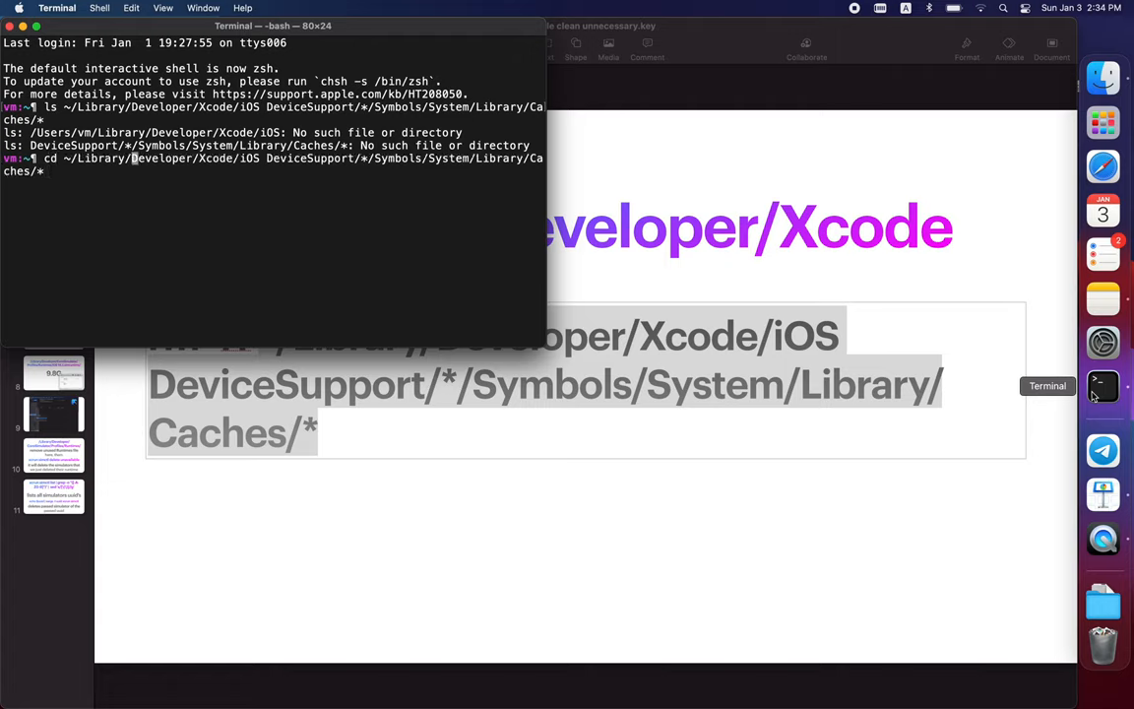
text(\)
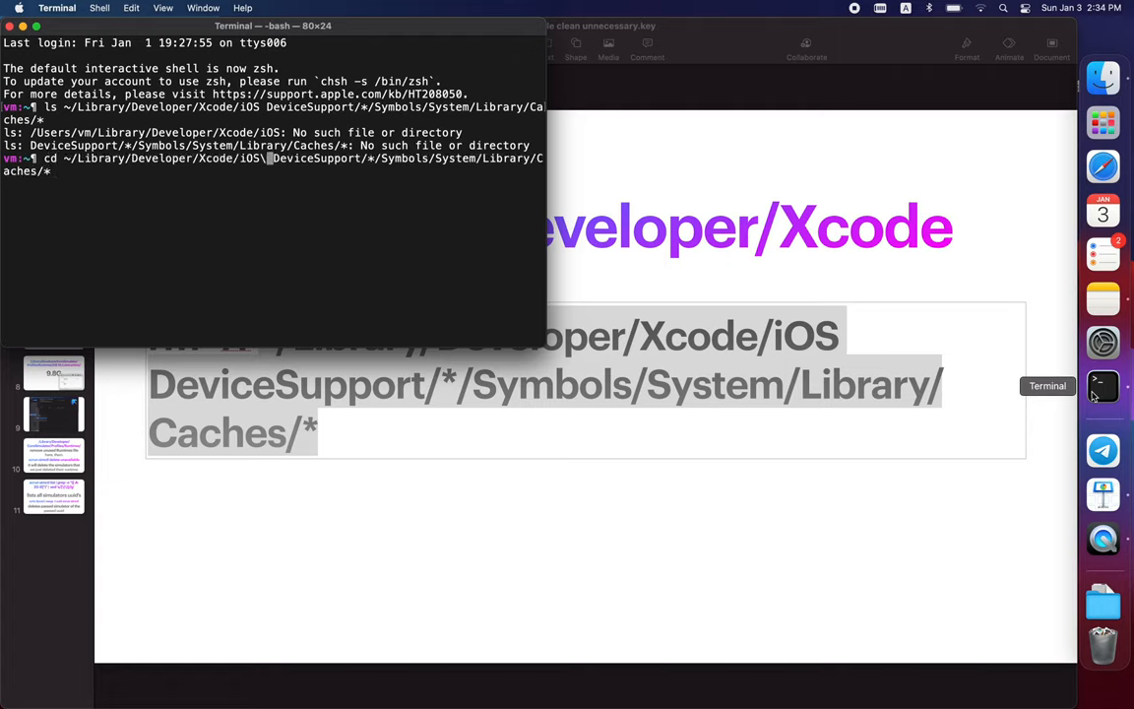
key(Return)
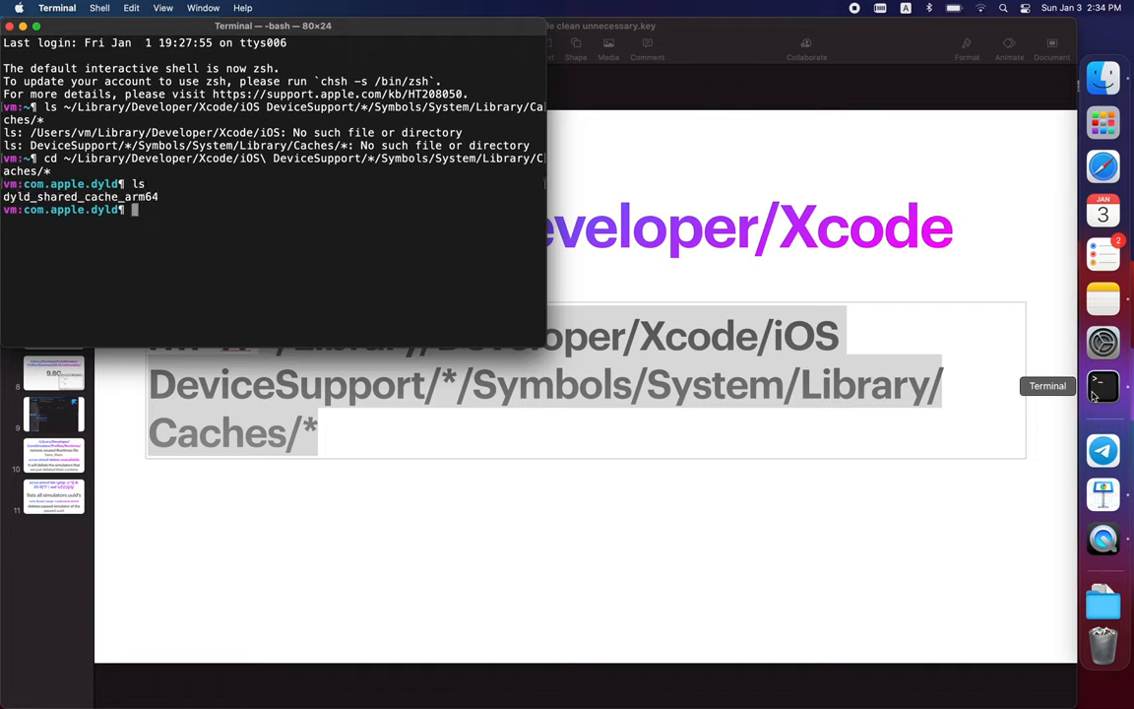
text(du -h)
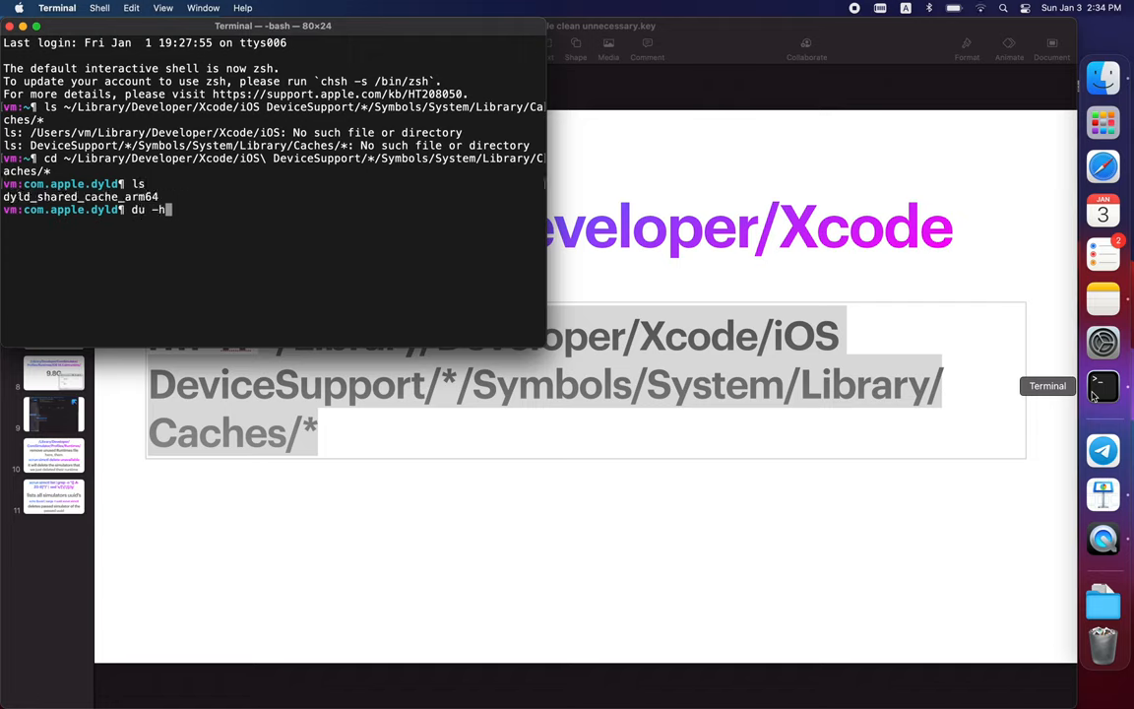
key(Return)
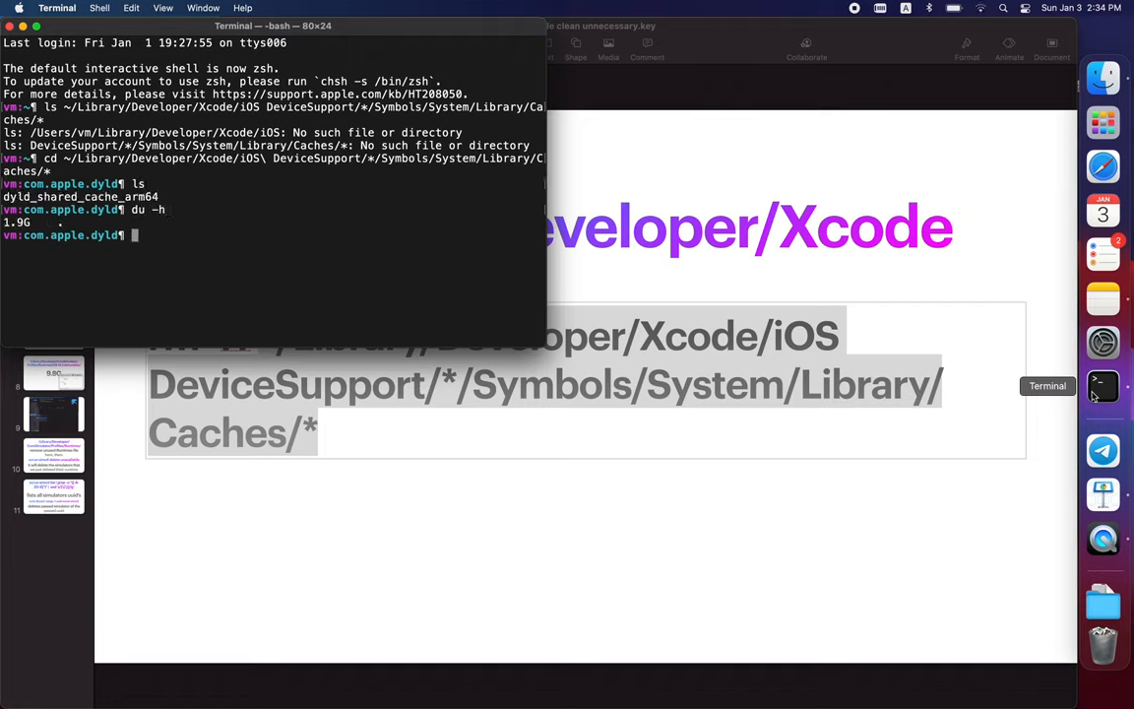
text(open .)
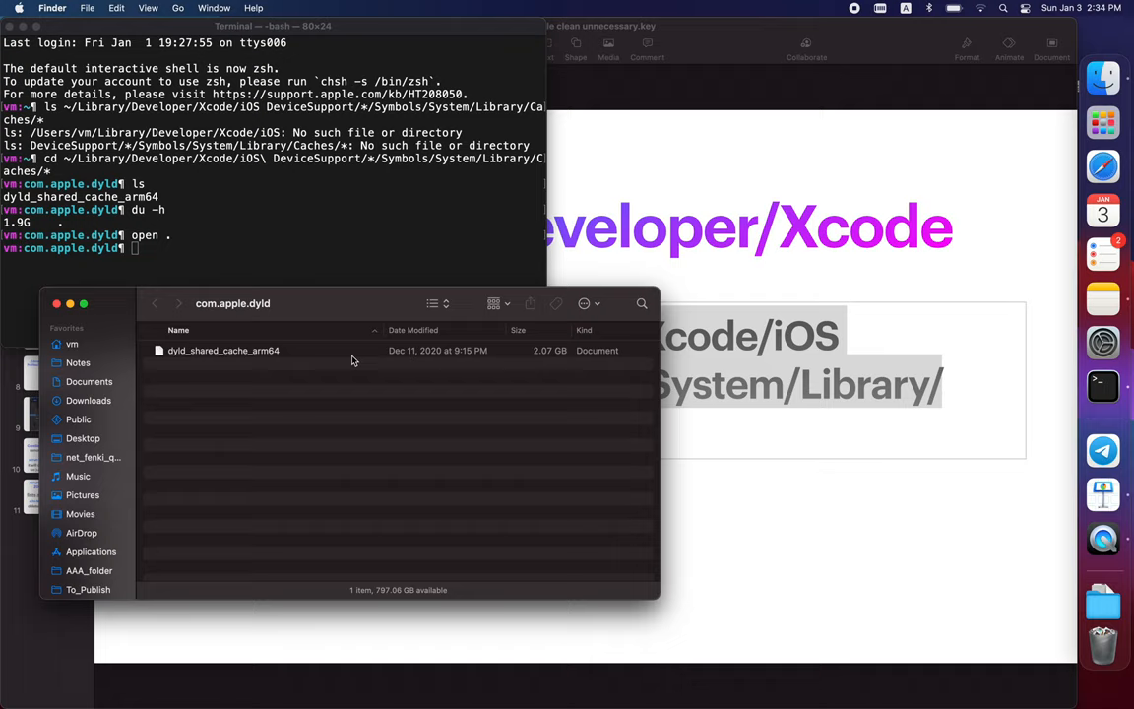
mouse_move(305, 374)
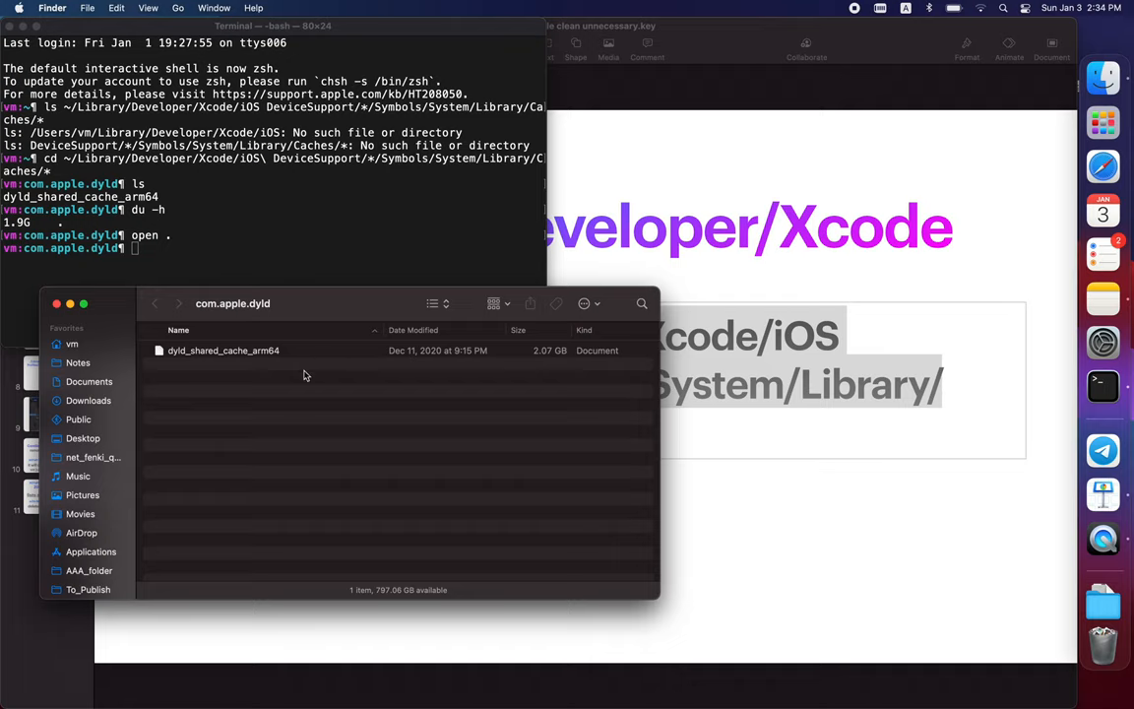
- Inspect the 2.07 GB dyld_shared_cache_arm64 file in Finder and return to Keynote
click(224, 350)
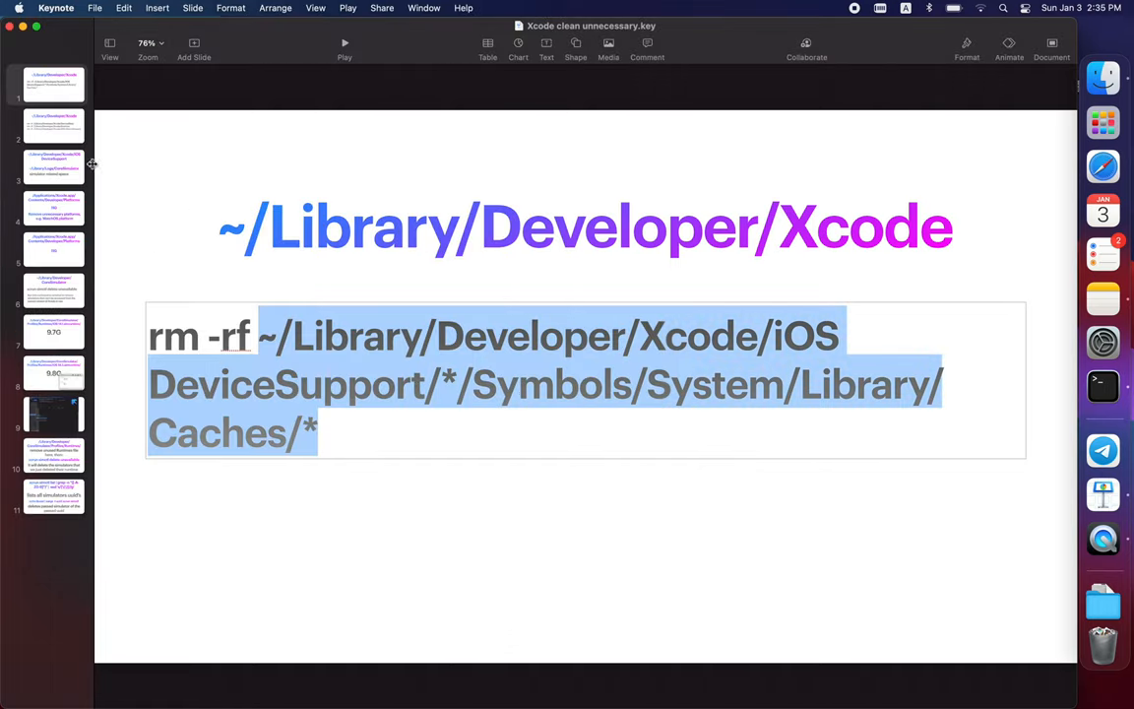
- Measure DerivedData at 149M and Archives at 16K with du -h
click(53, 126)
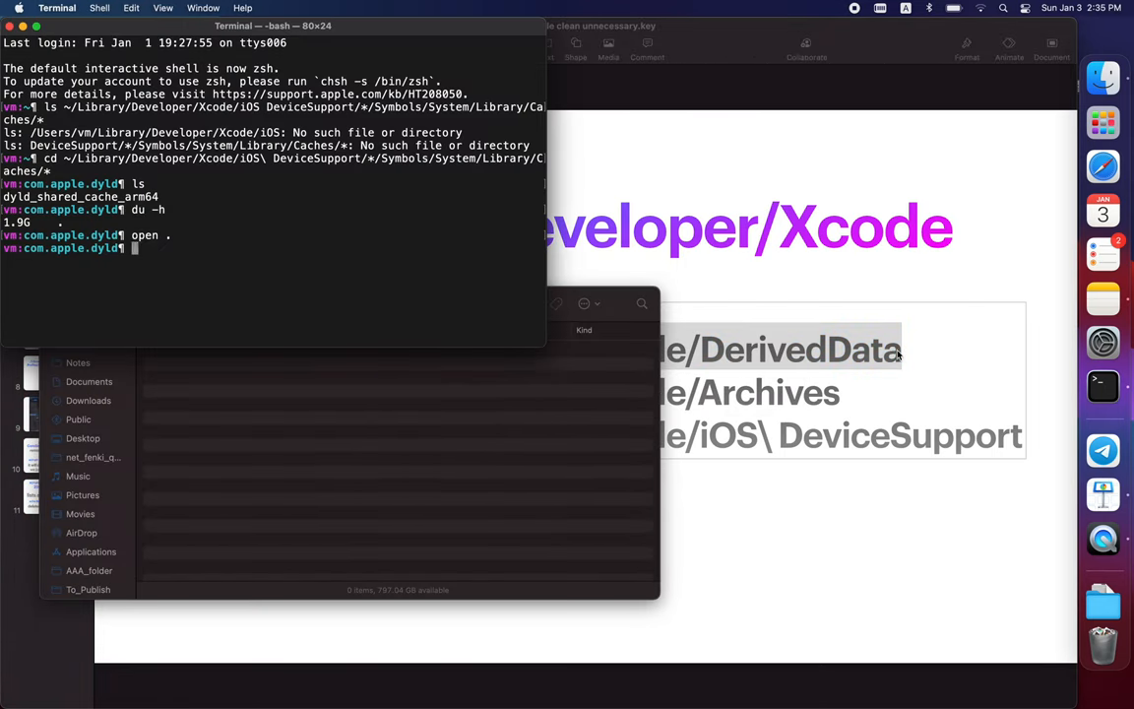
text(du -h)
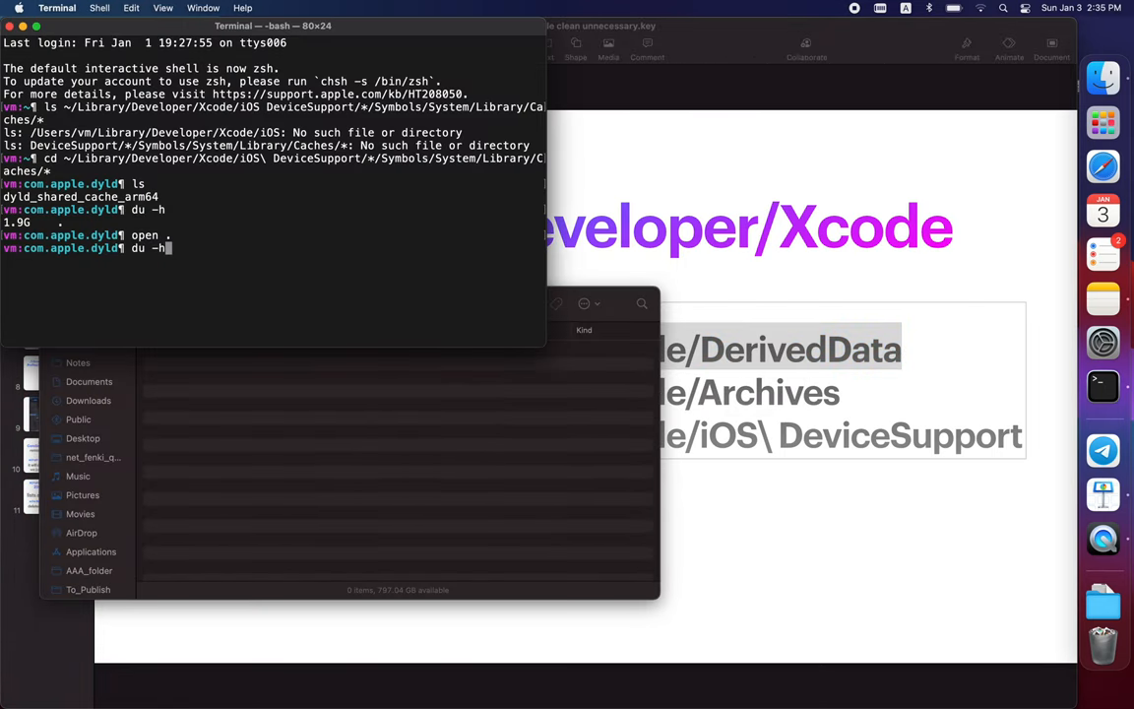
key(Return)
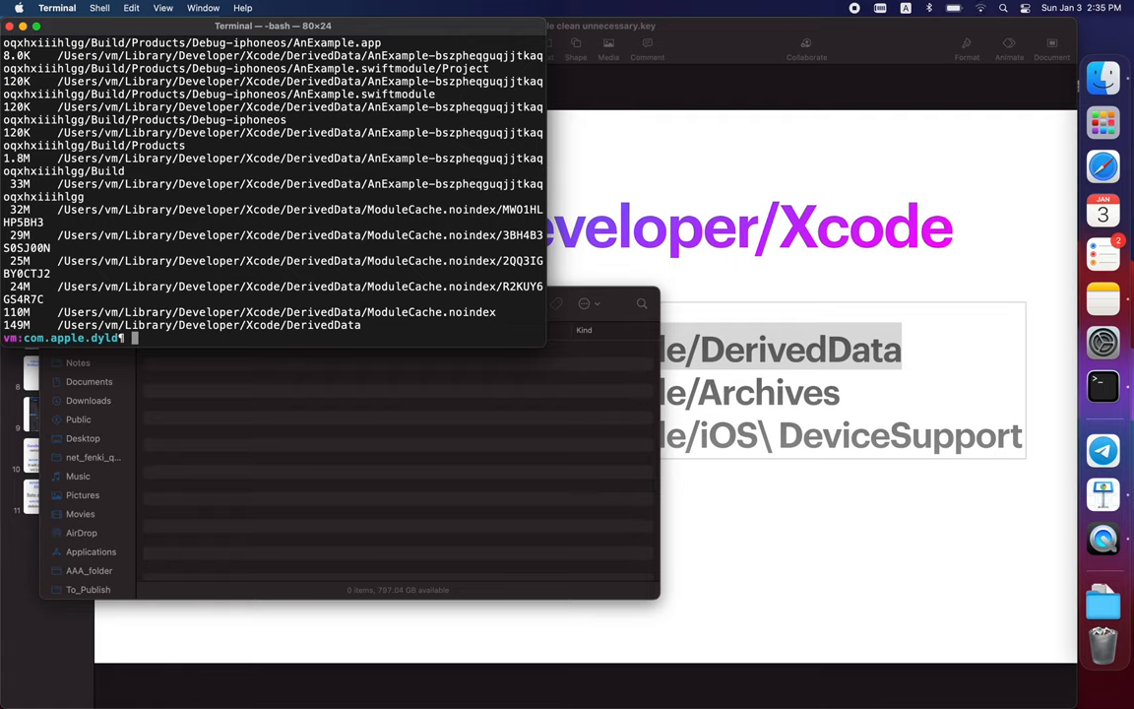
mouse_move(807, 370)
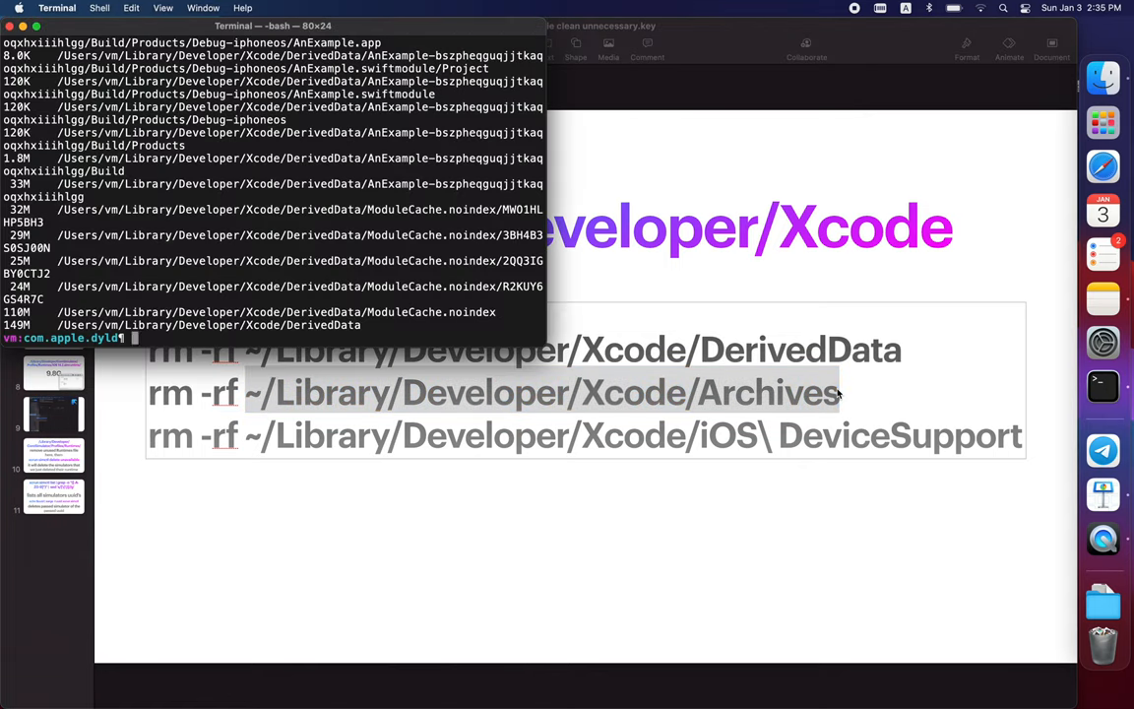
text(du -h)
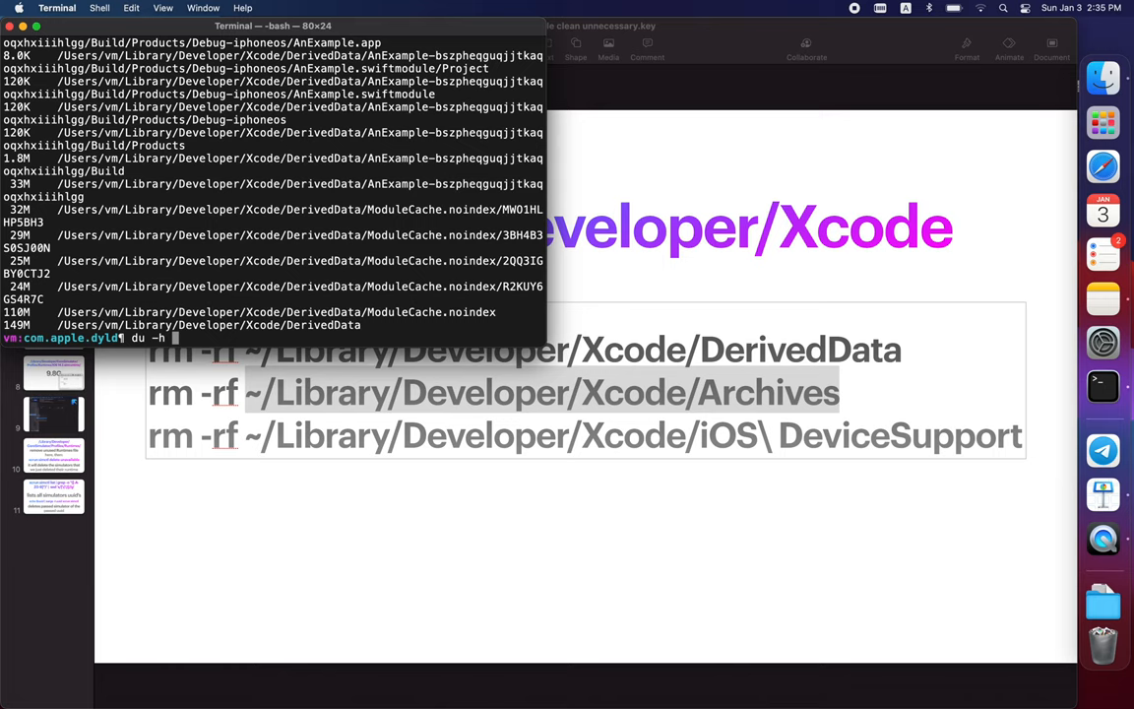
key(Return)
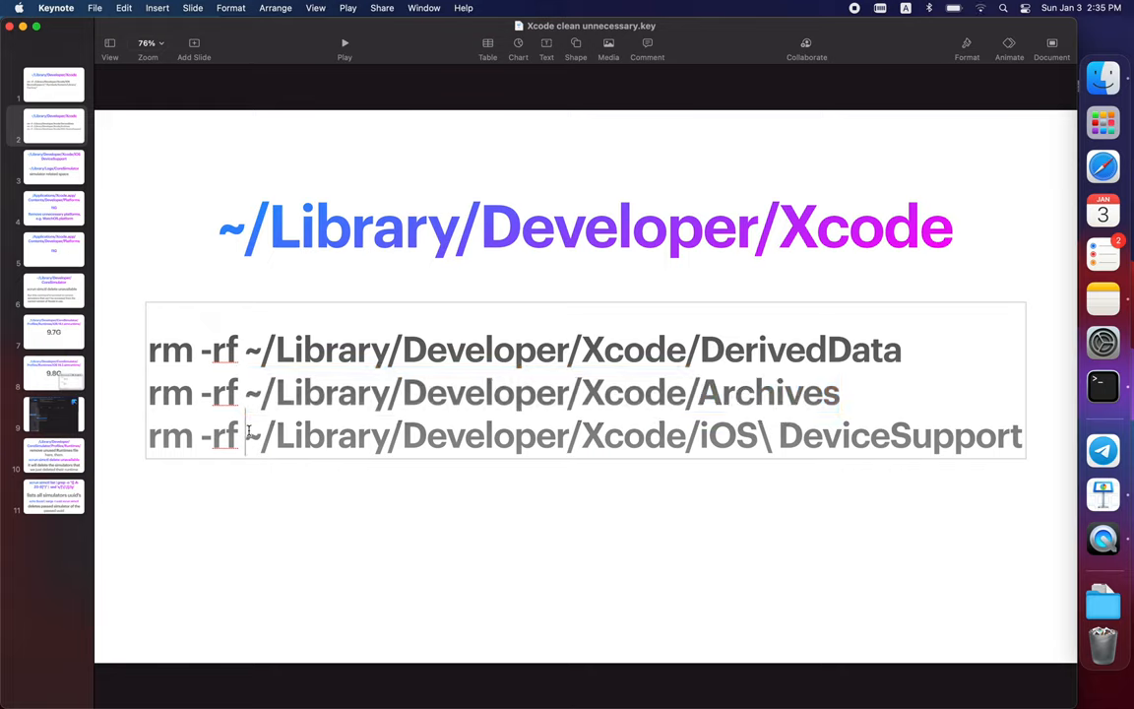
- Measure iOS DeviceSupport at 1.9G and prepare to open it in Finder
double_click(631, 435)
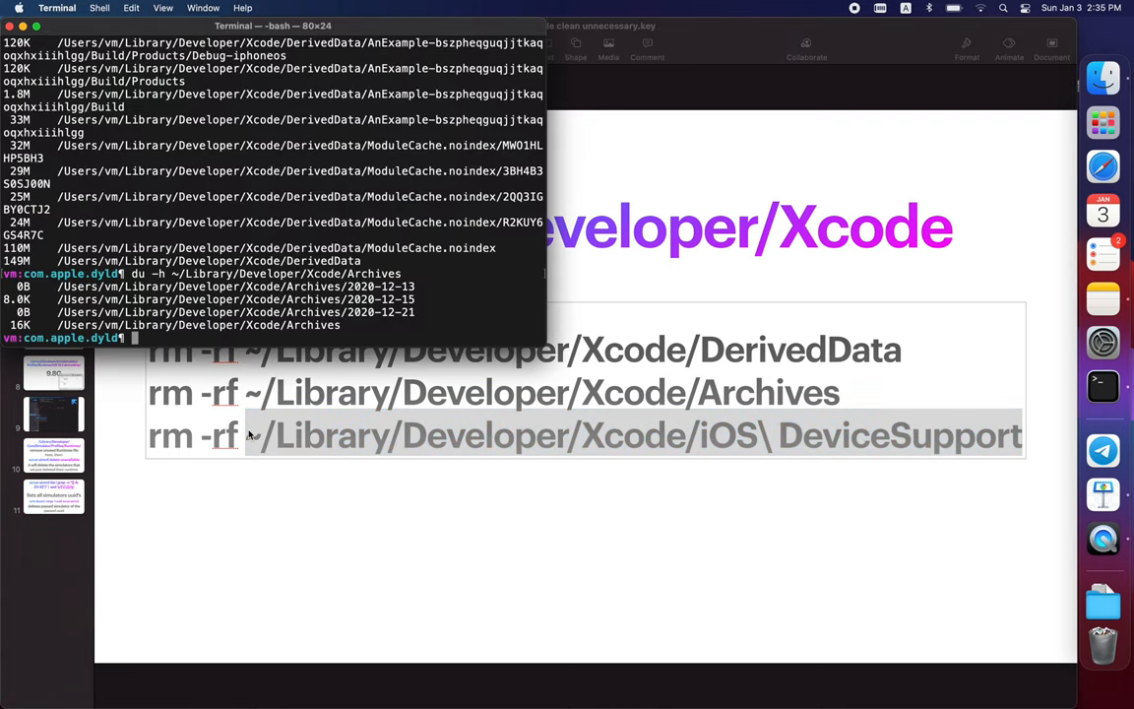
key(Return)
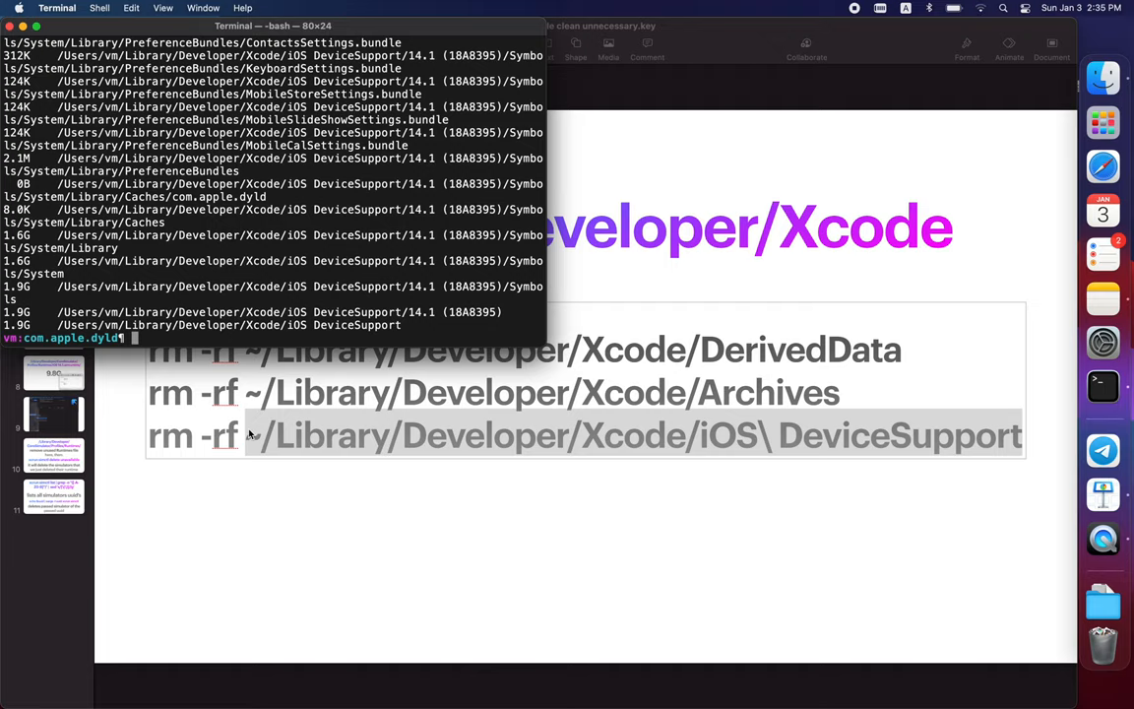
text(open ~/Library/Developer/Xcode/iOS\ DeviceSupport)
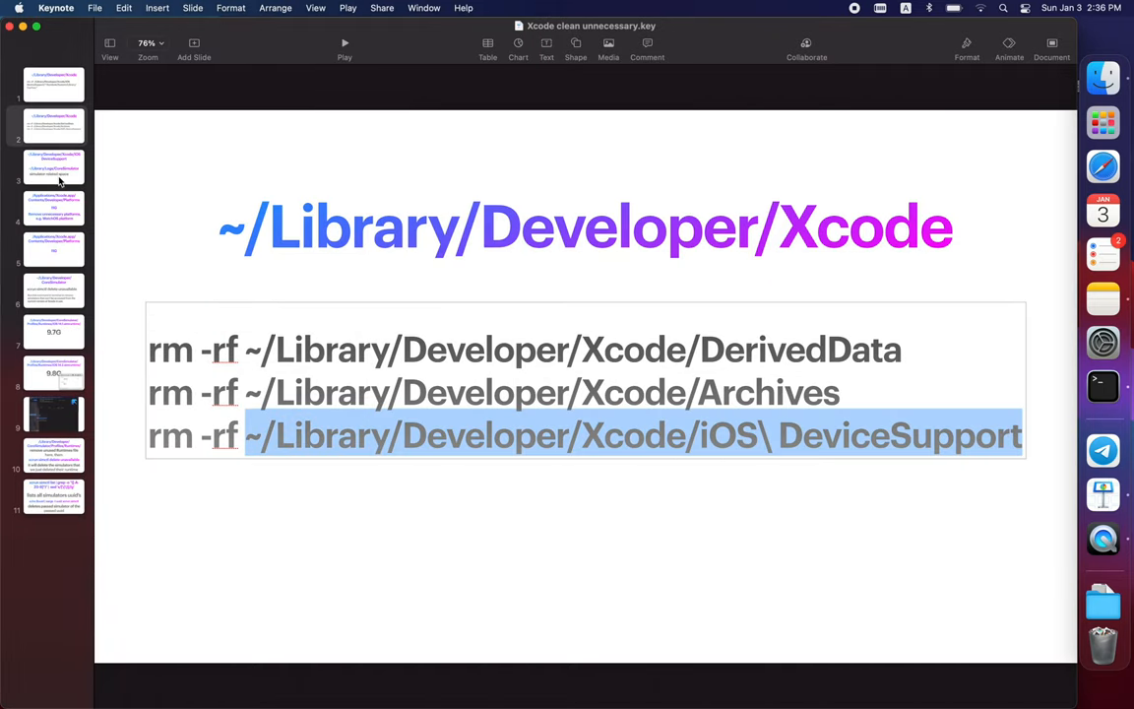
- Advance to the slide on iOS DeviceSupport and CoreSimulator logs space
click(56, 165)
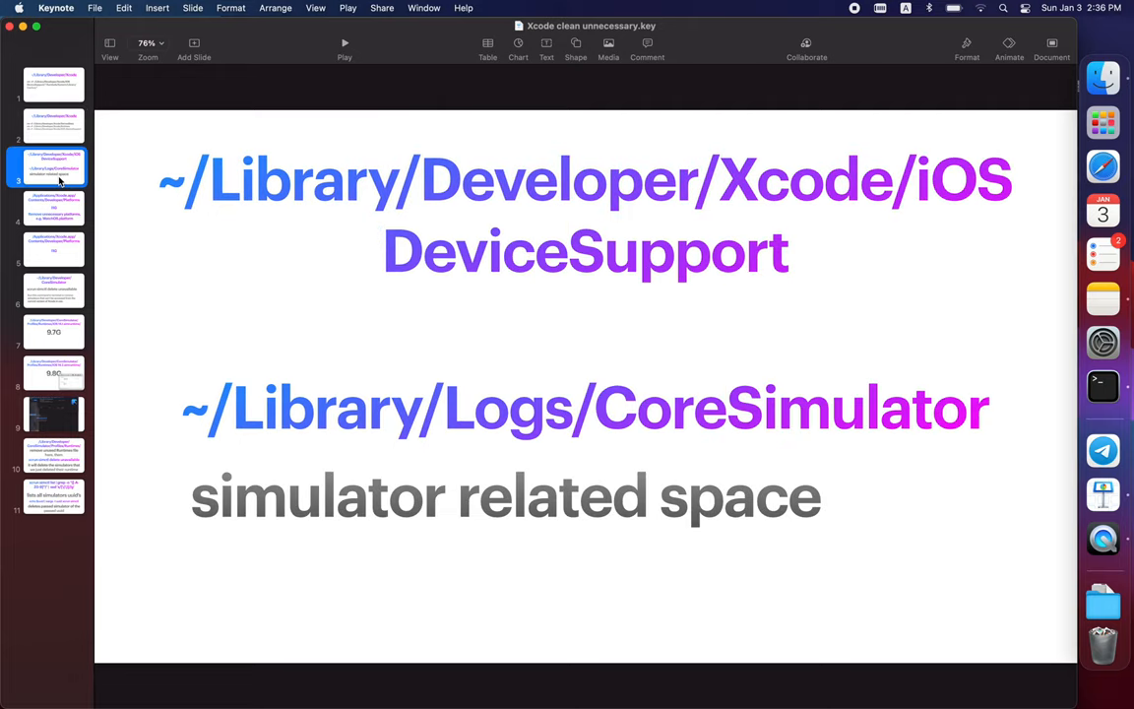
mouse_move(729, 261)
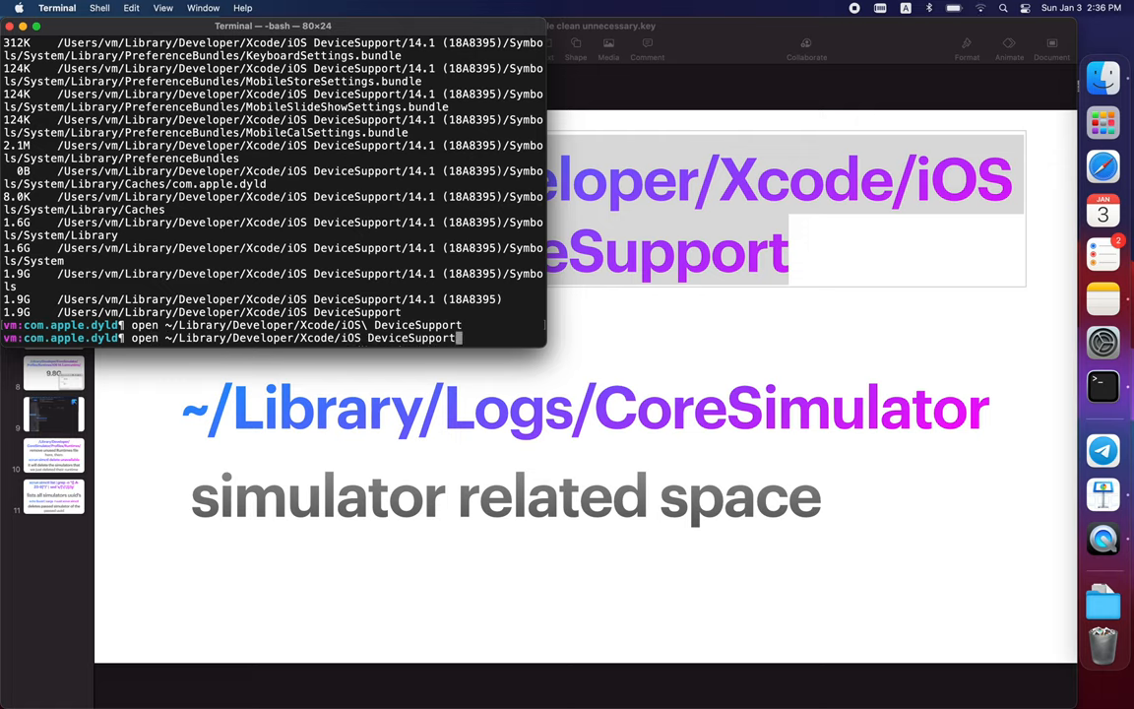
key(Return)
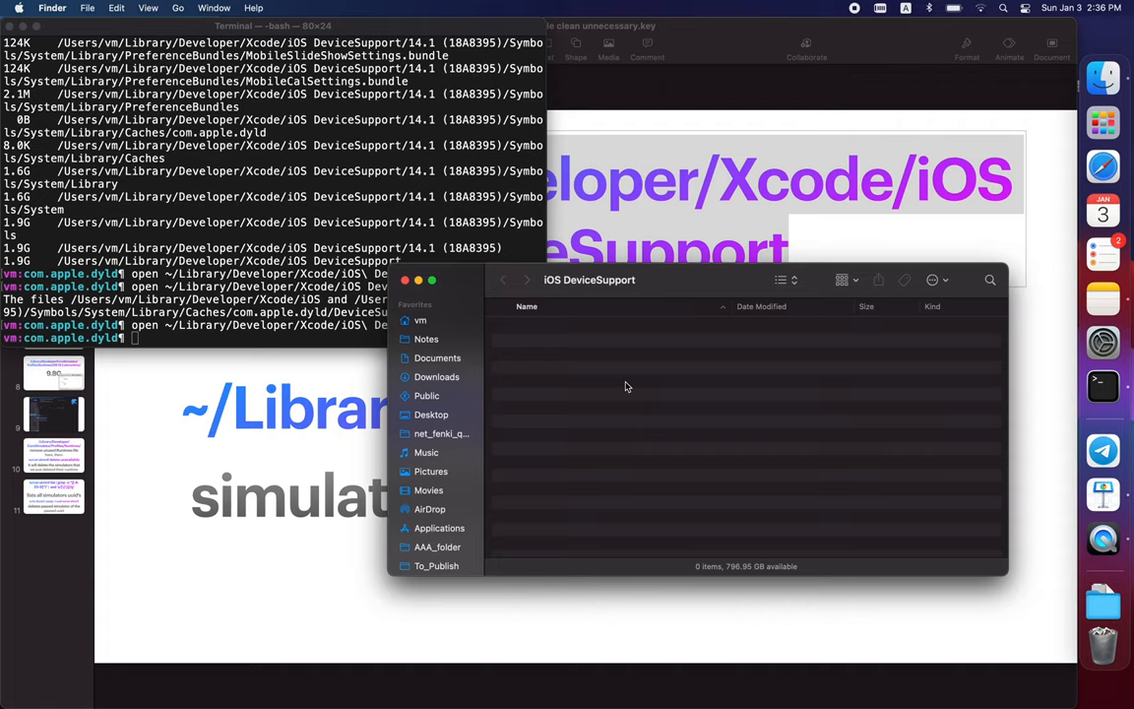
click(505, 280)
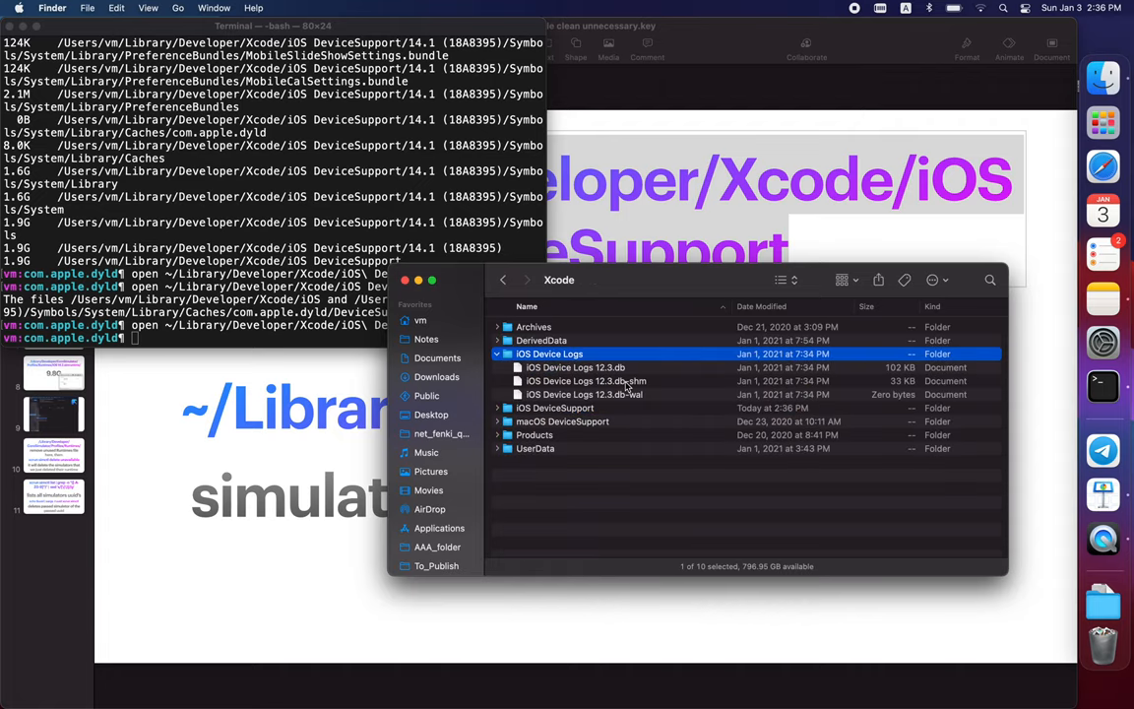
click(498, 342)
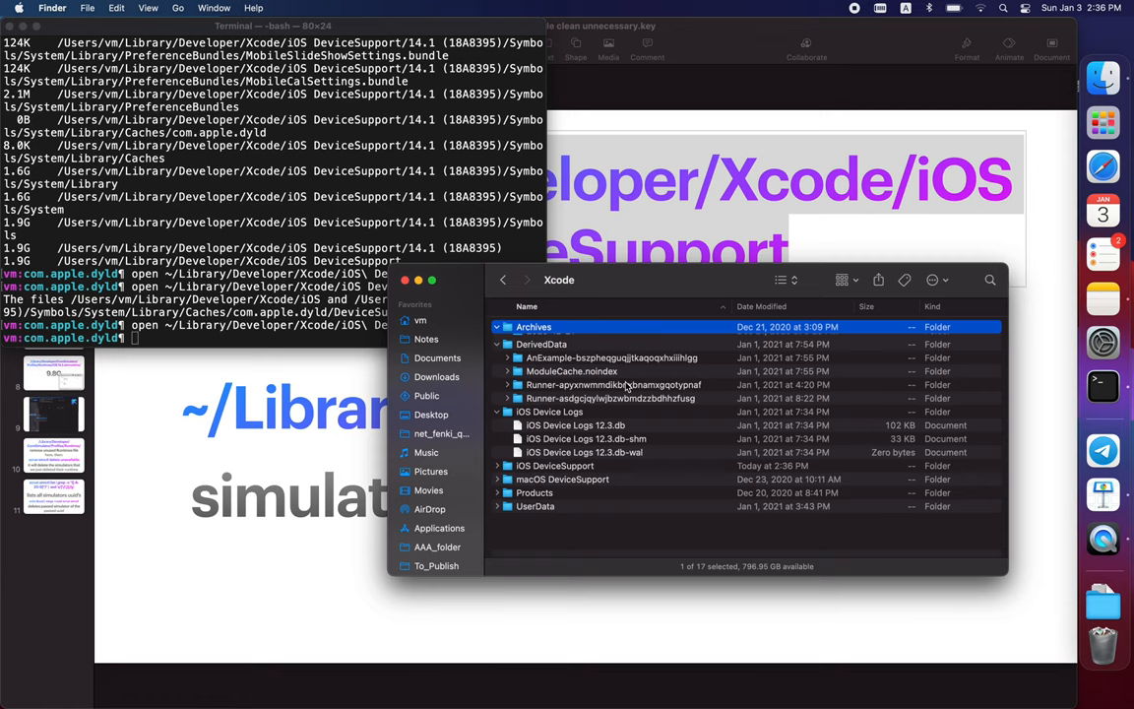
click(498, 327)
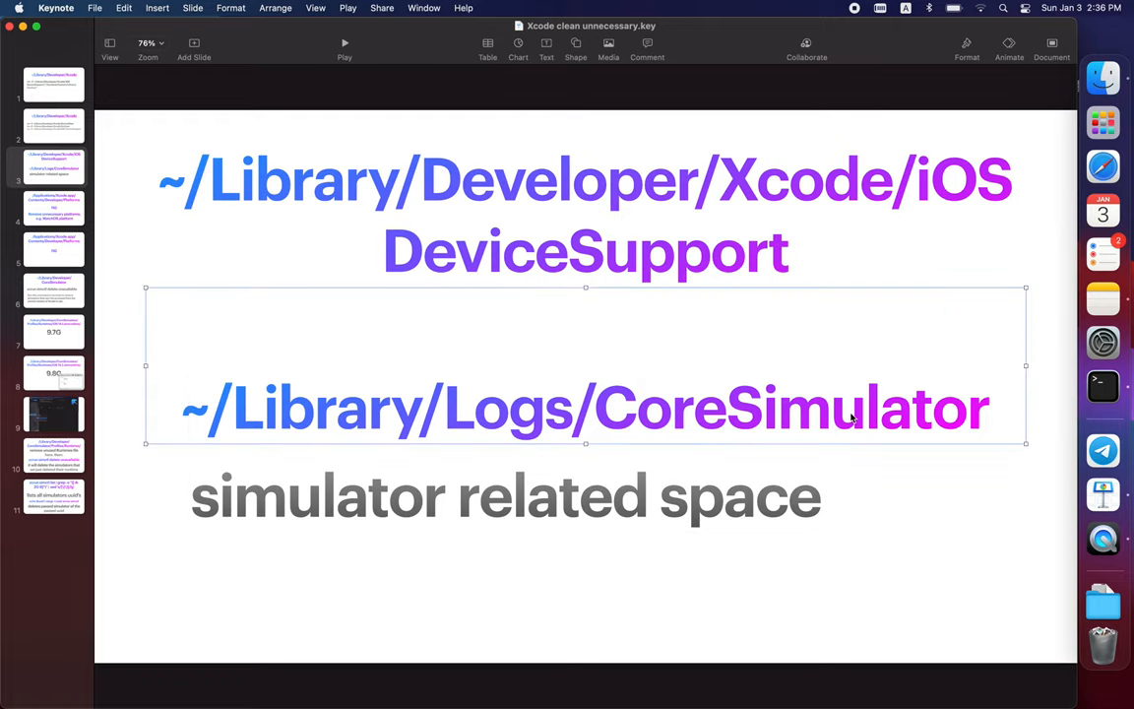
- Measure ~/Library/Logs/CoreSimulator at about 1020K and return to Terminal for the Platforms folder
double_click(587, 408)
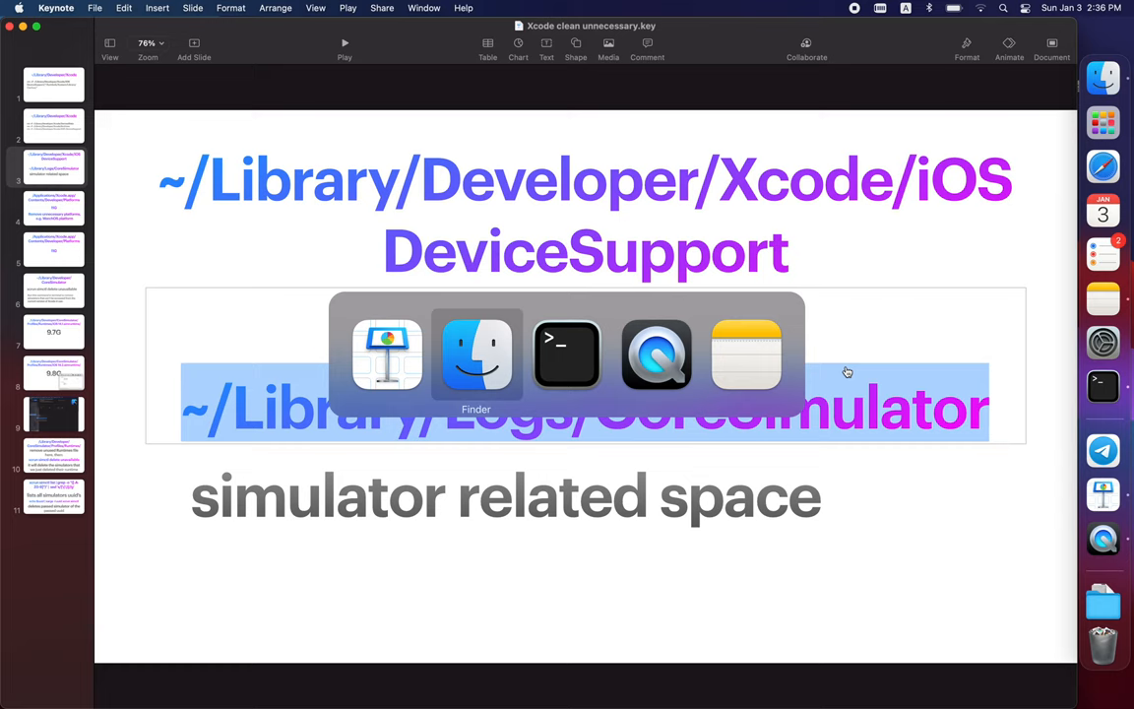
click(567, 354)
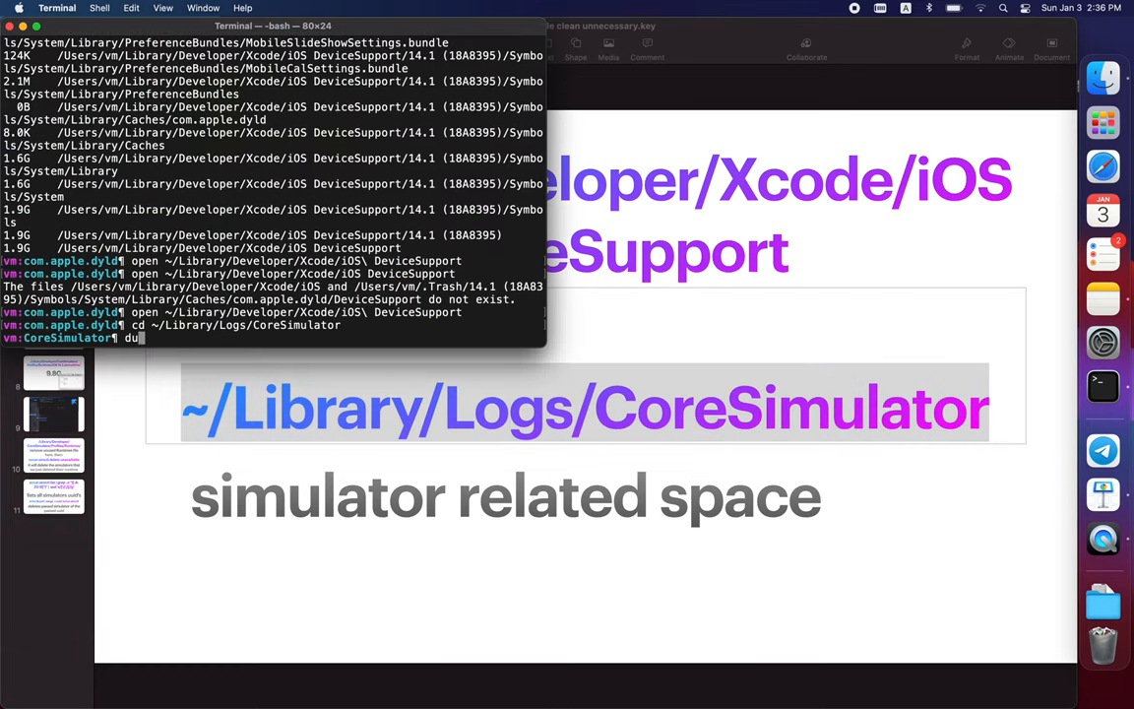
key(Return)
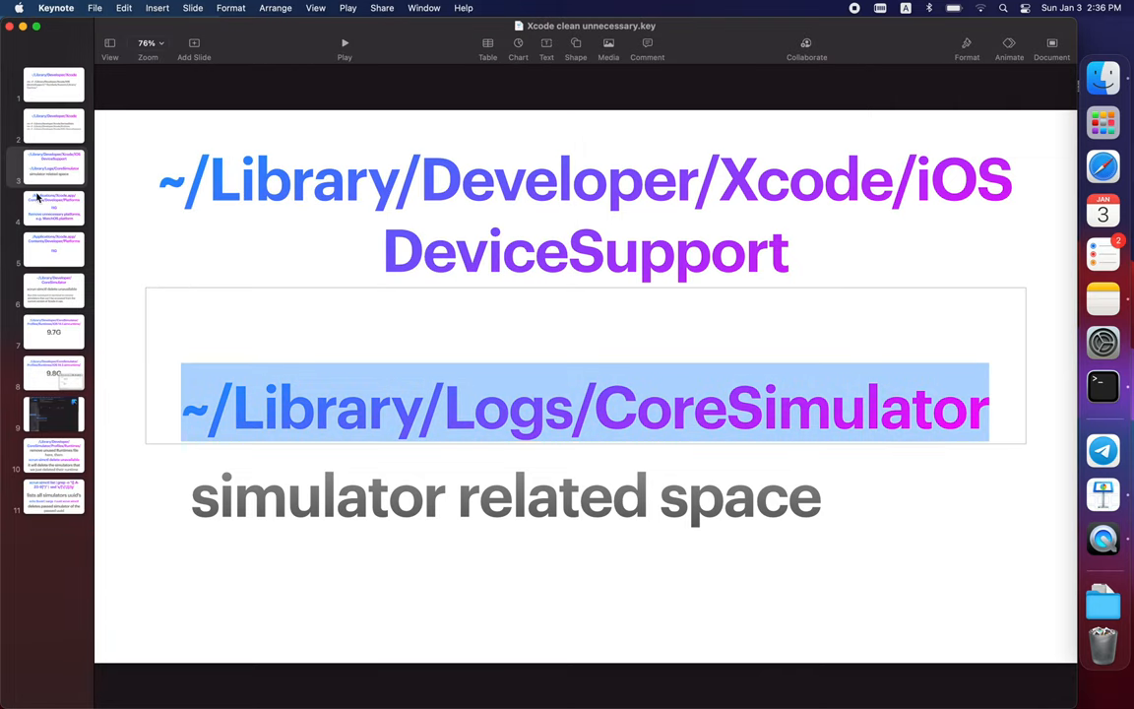
click(53, 209)
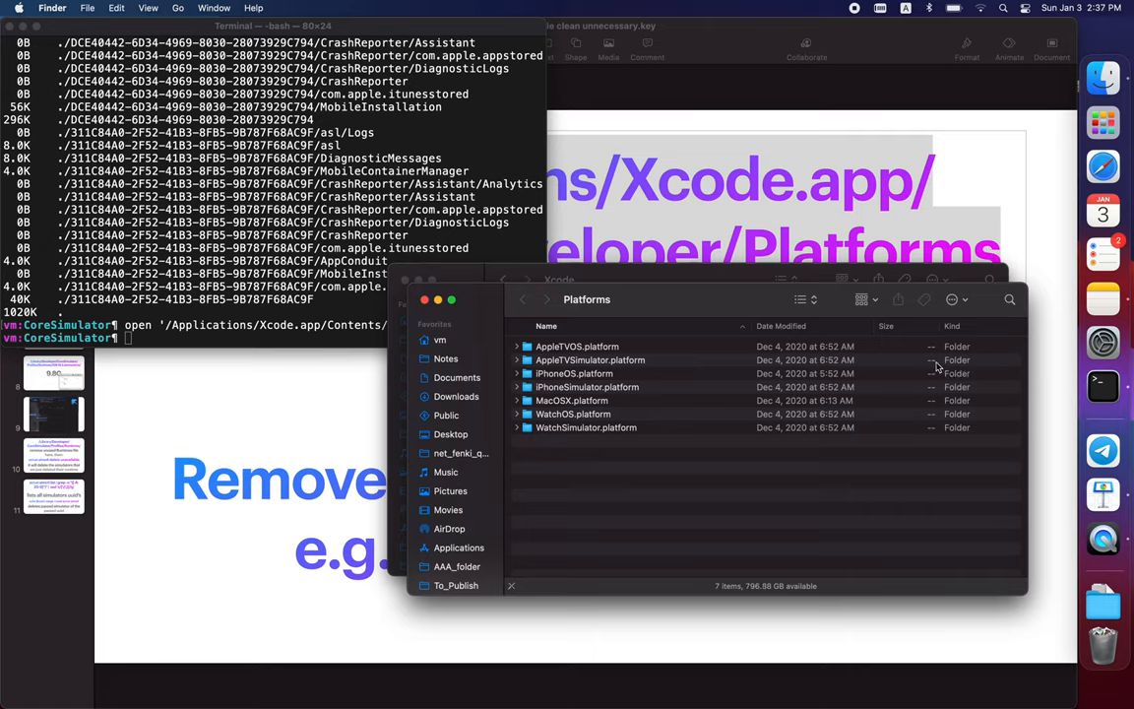
click(577, 347)
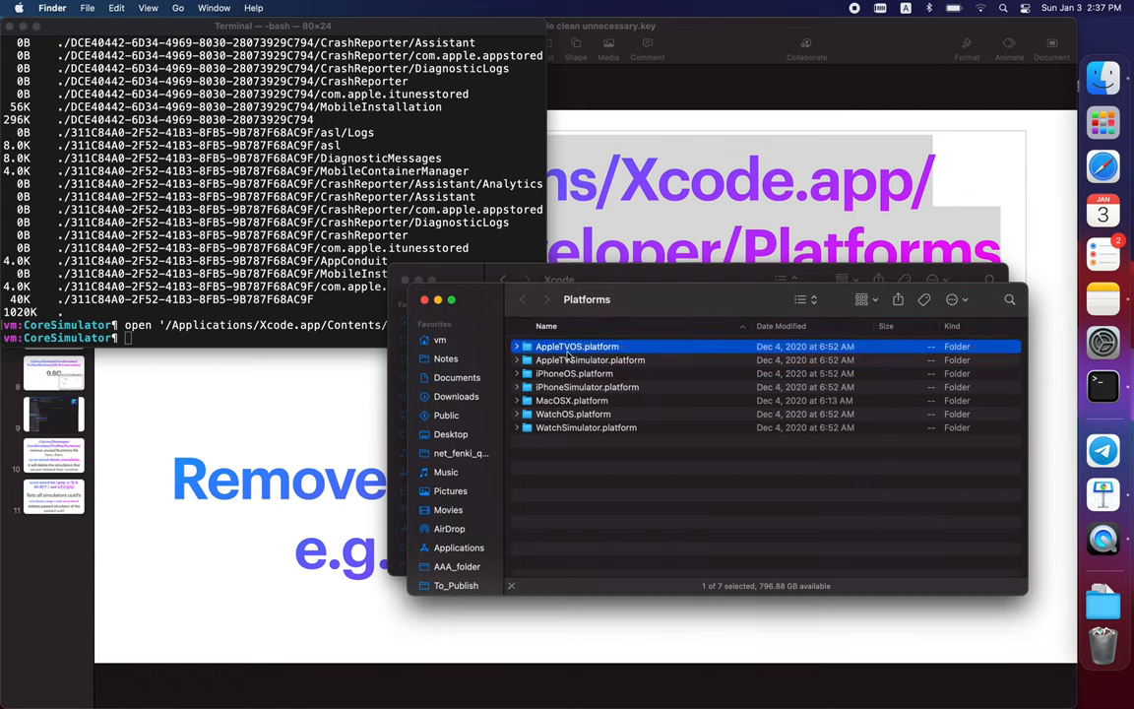
click(575, 374)
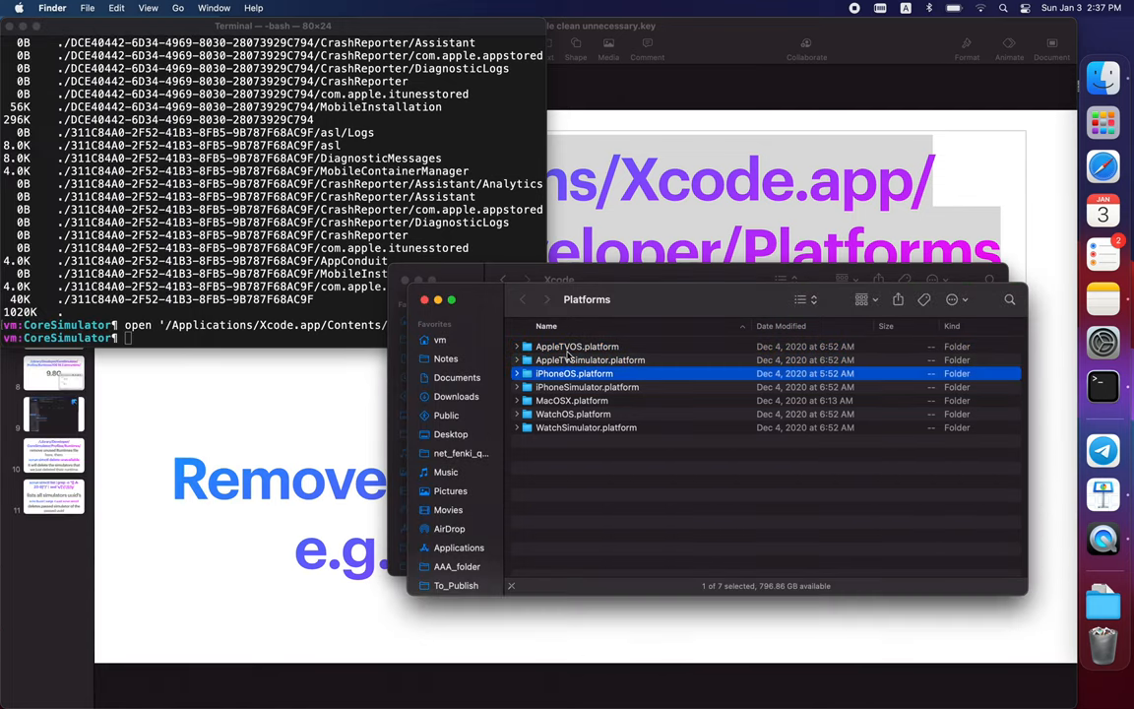
key(cmd+i)
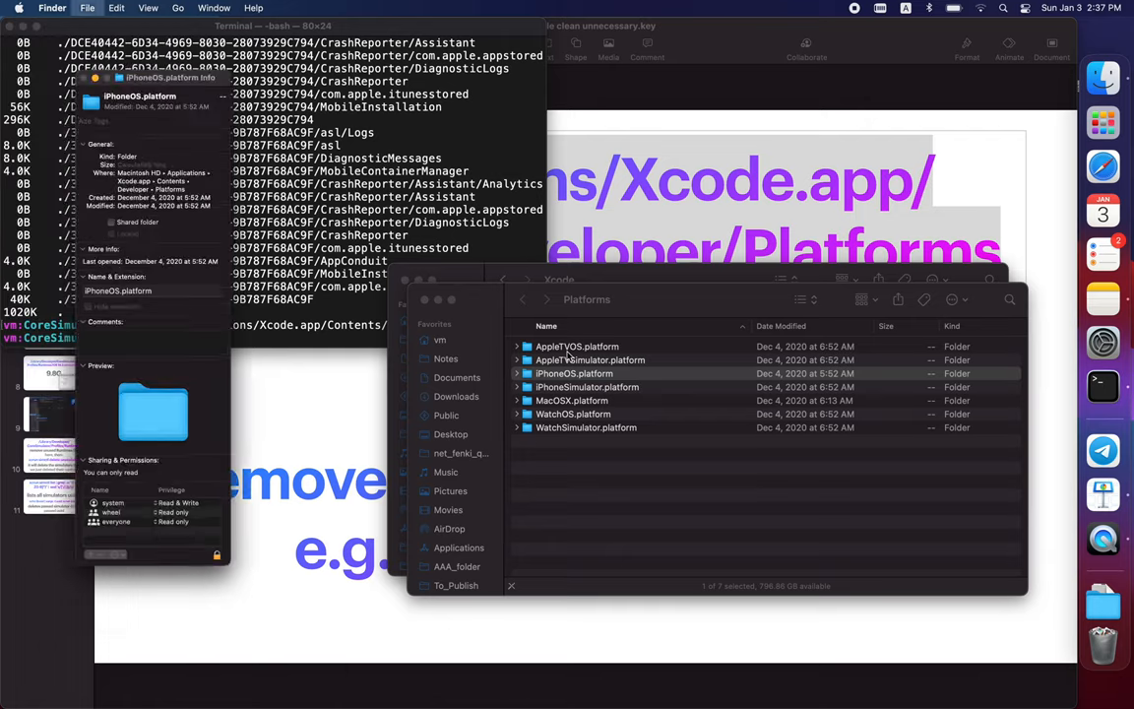
click(574, 414)
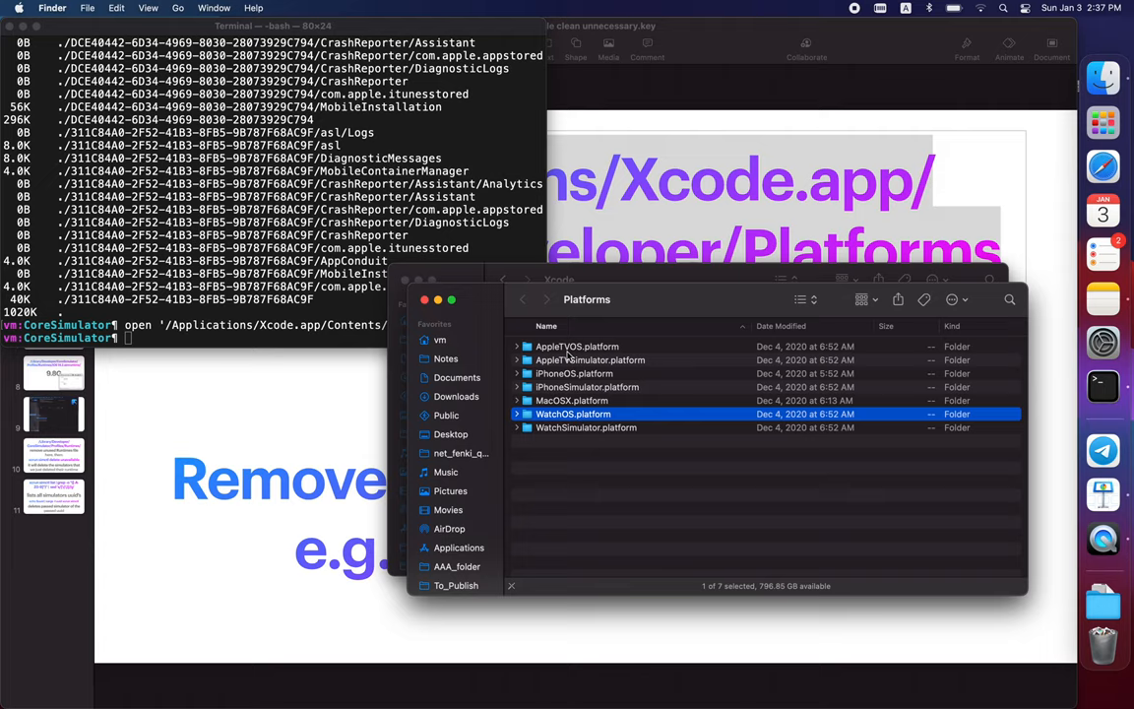
click(577, 347)
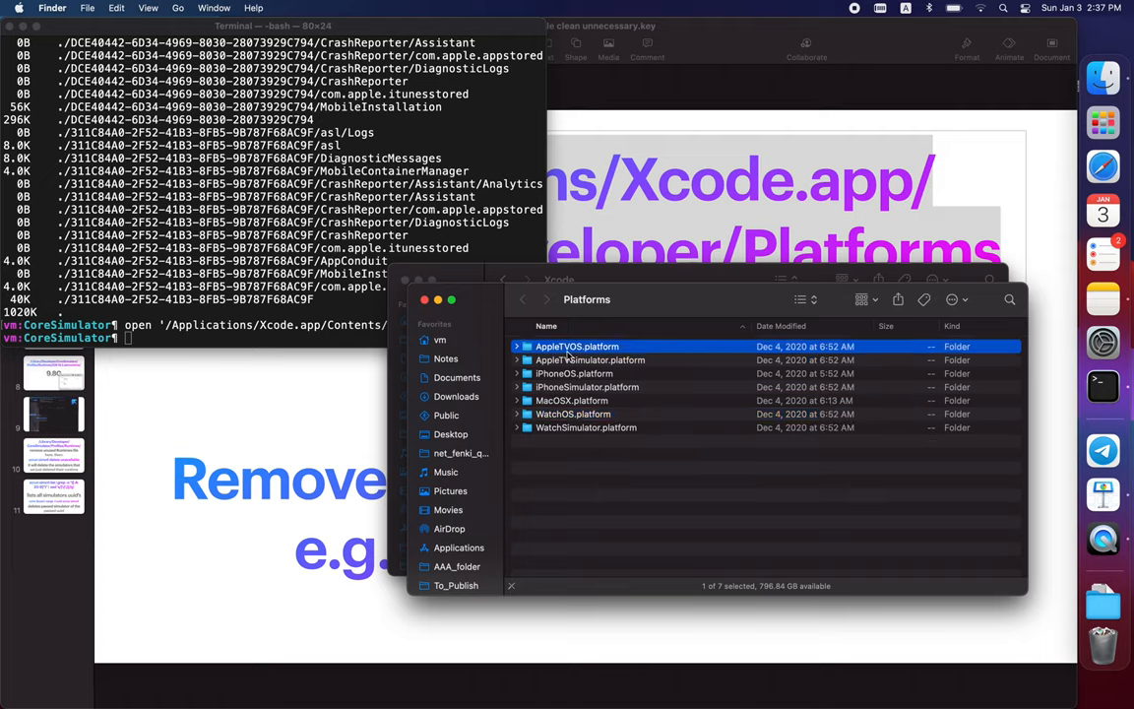
click(573, 413)
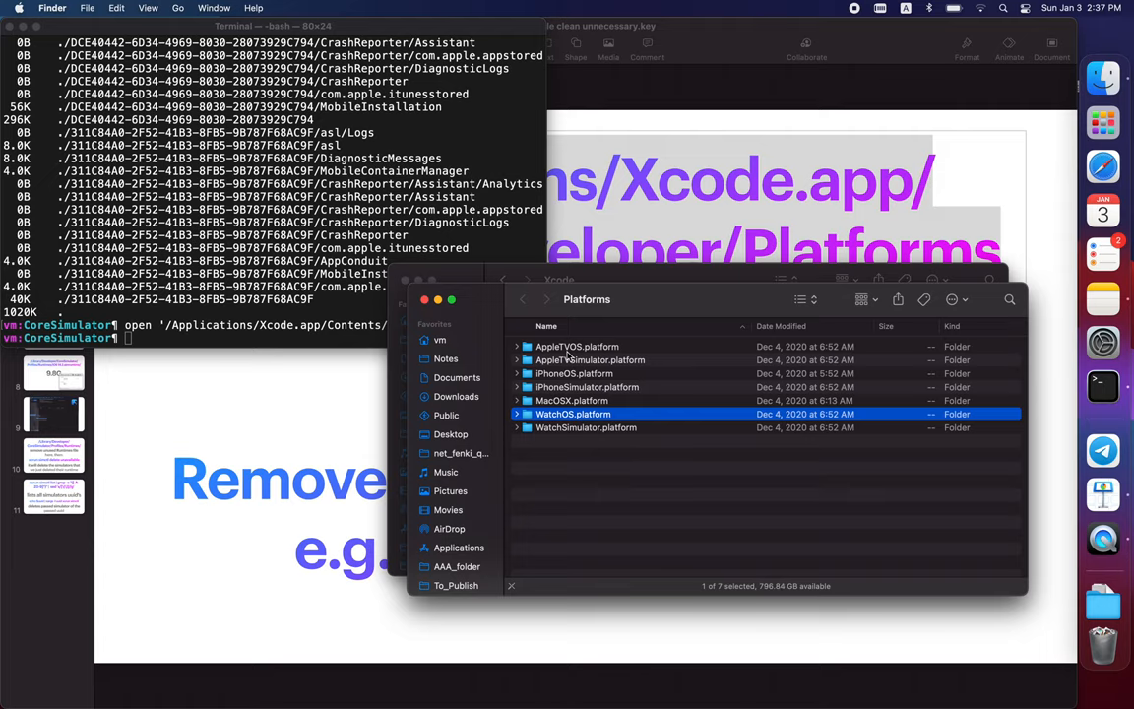
click(577, 347)
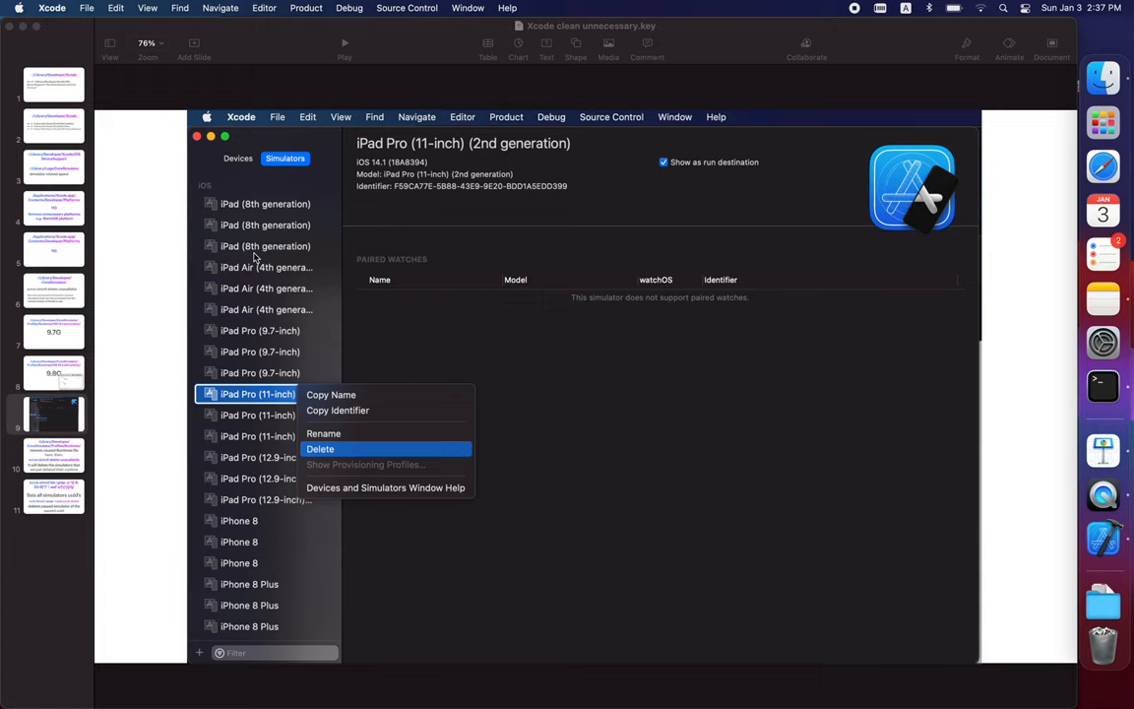
mouse_move(240, 55)
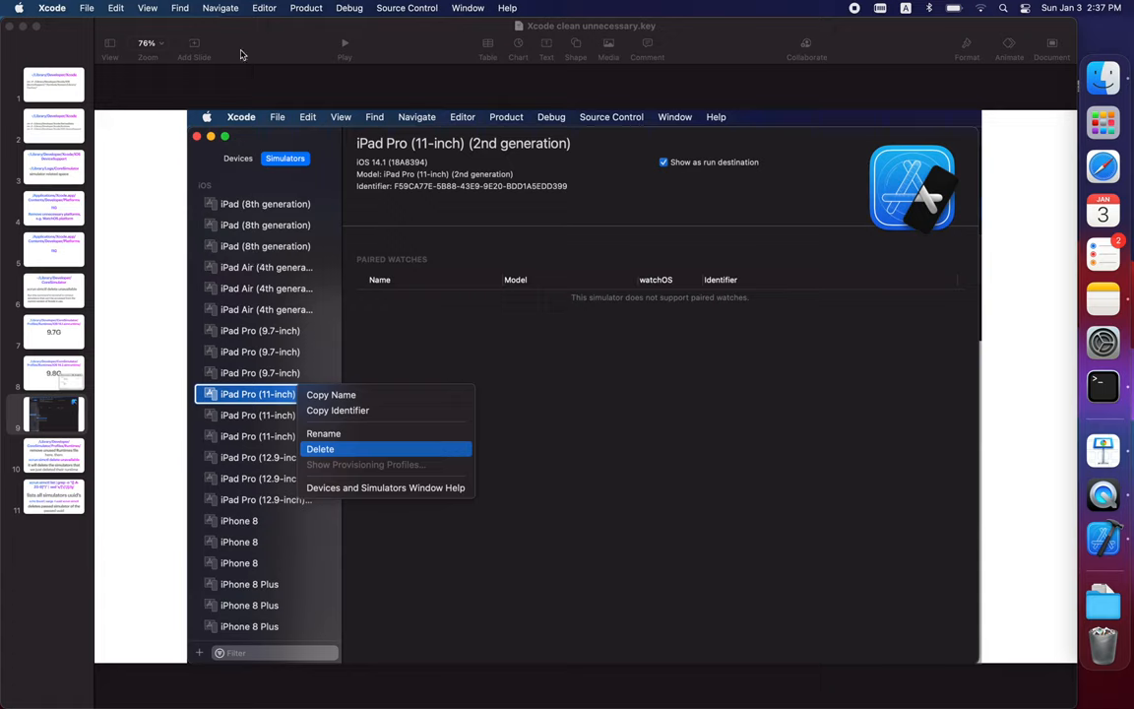
- Bring up Xcode's Devices and Simulators window from the Window menu
click(468, 7)
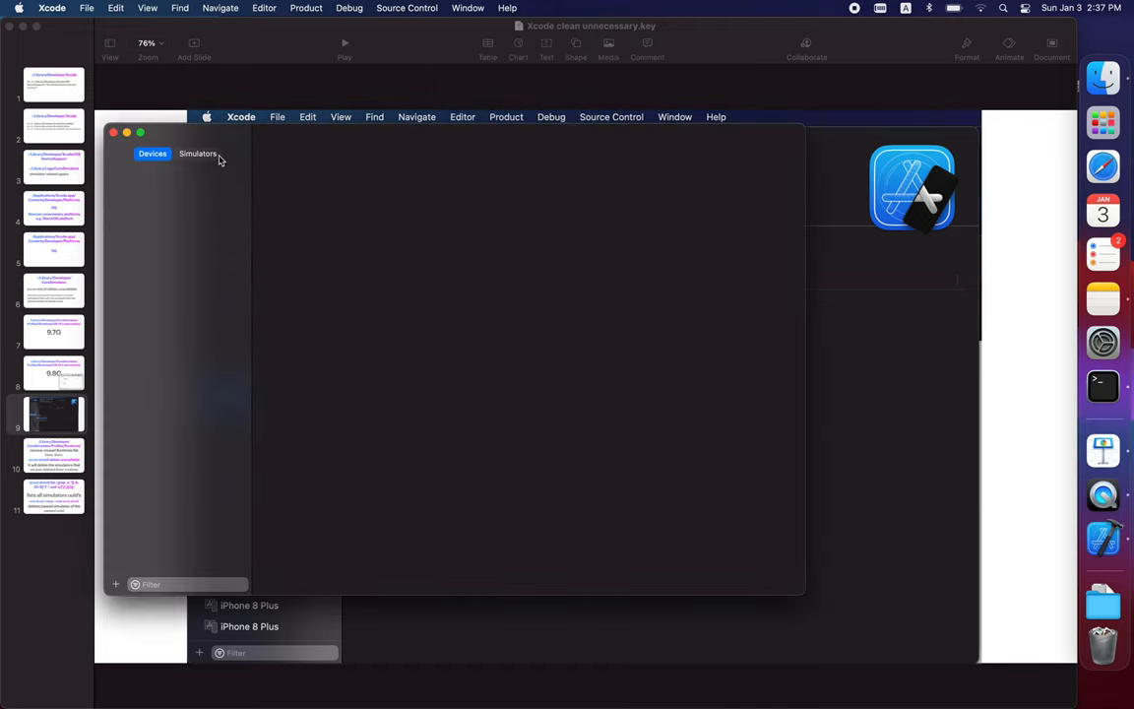
- Delete the Apple TV, Apple TV 4K and Apple TV 4K (at 1080p) simulators from the Simulators list
click(197, 154)
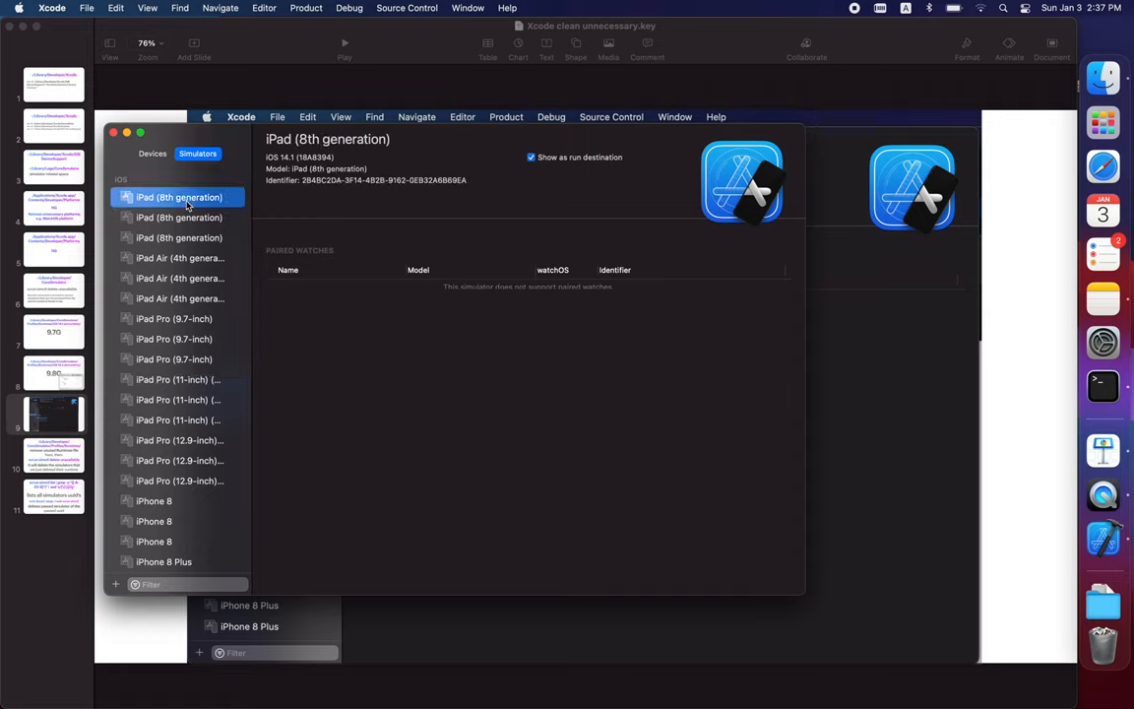
scroll(down, 3)
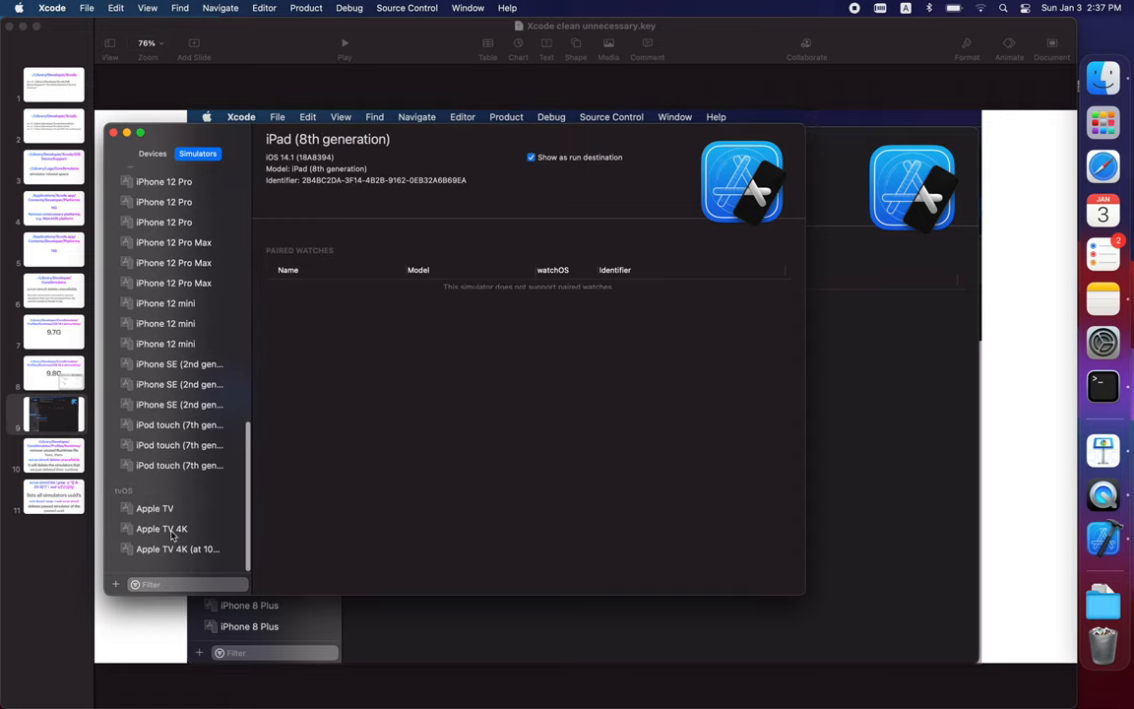
click(153, 508)
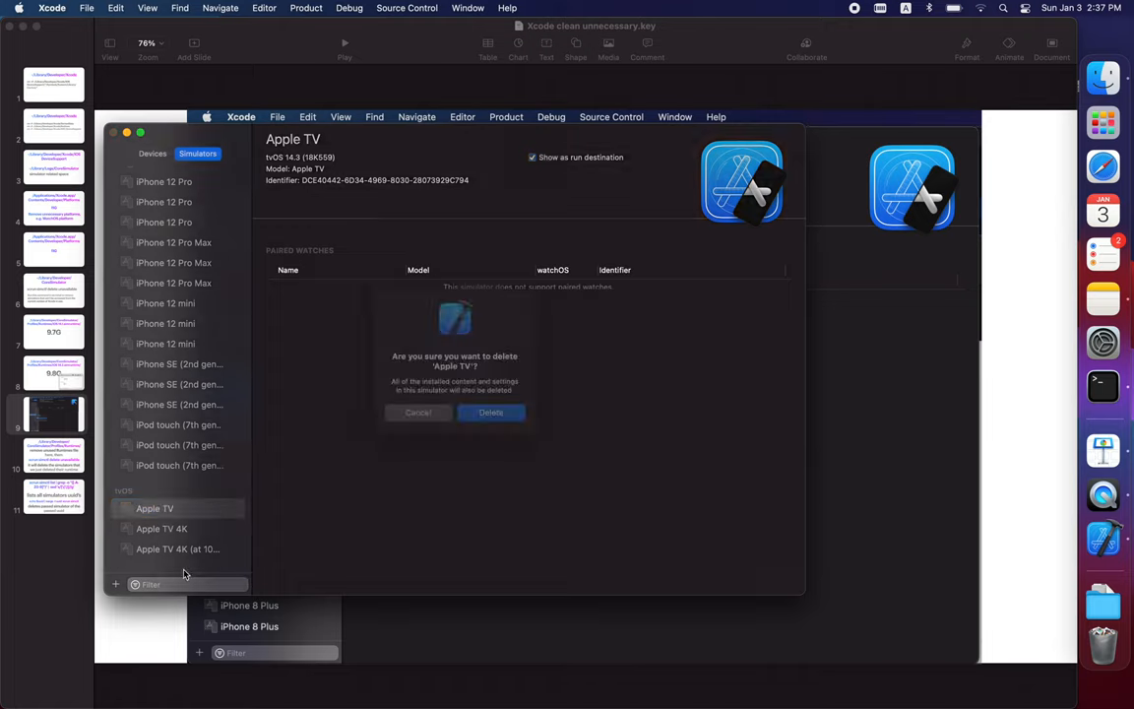
click(490, 412)
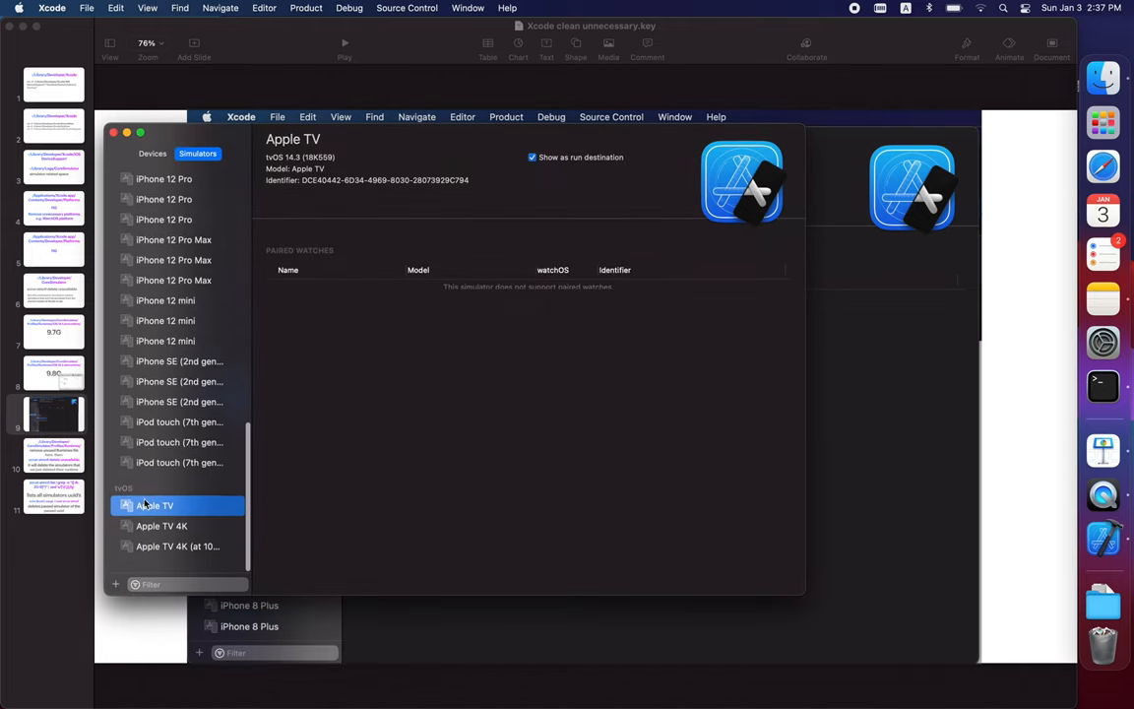
right_click(154, 504)
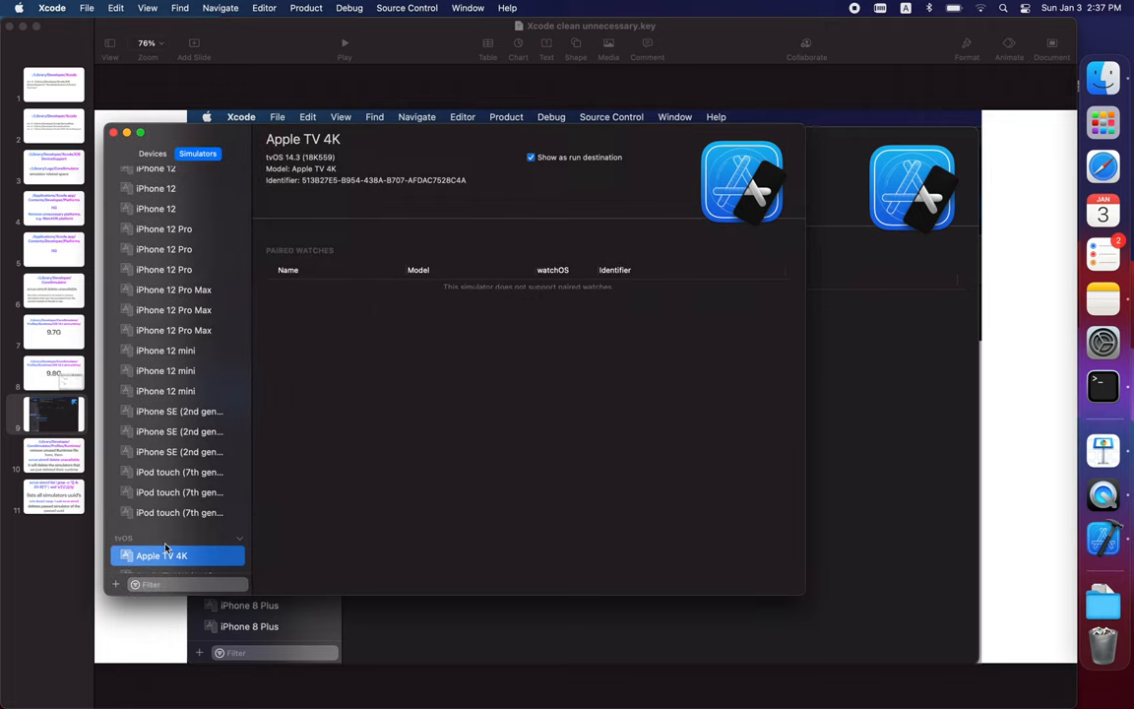
right_click(162, 555)
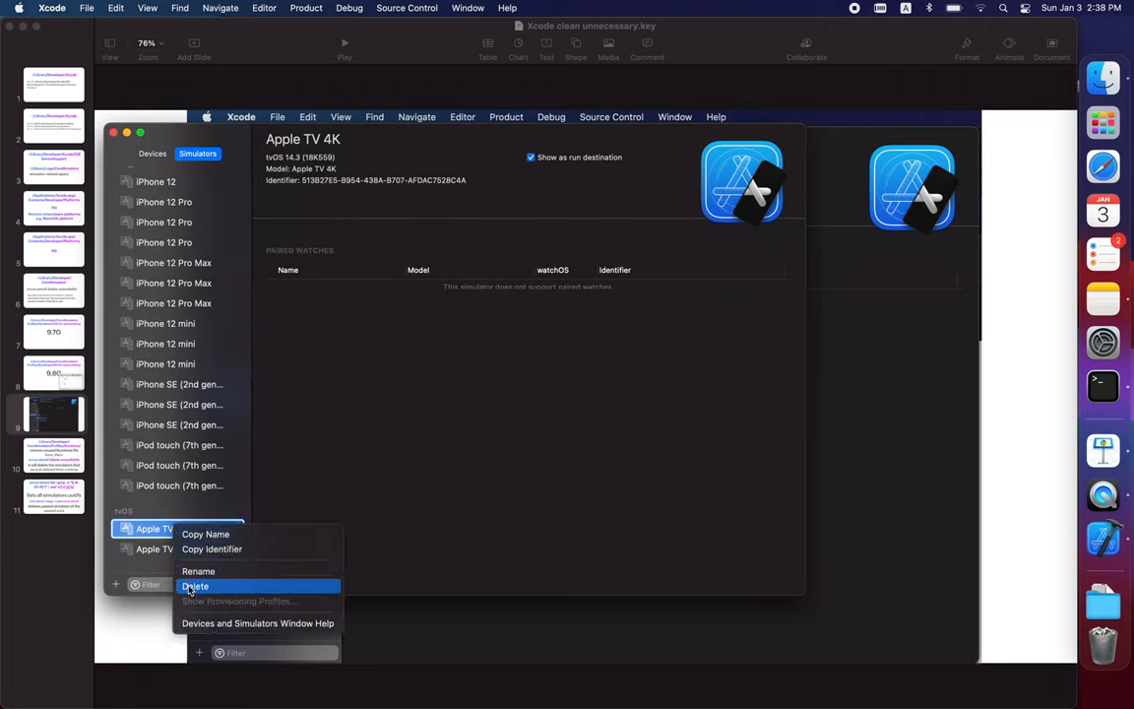
click(195, 587)
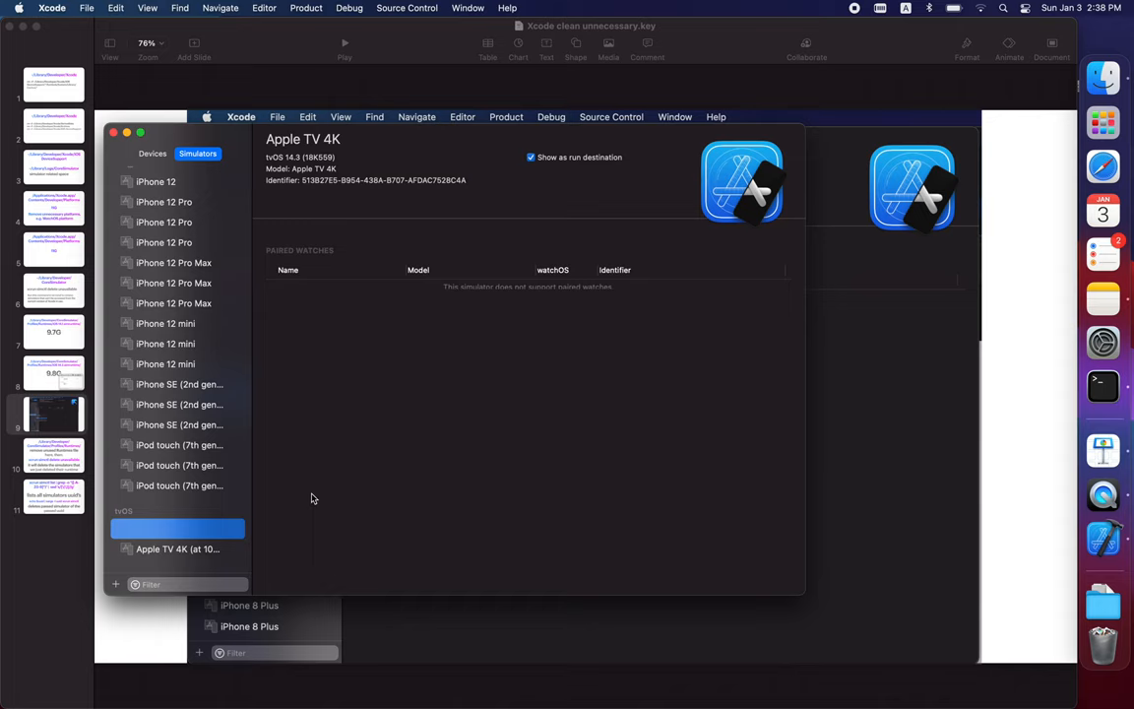
right_click(177, 548)
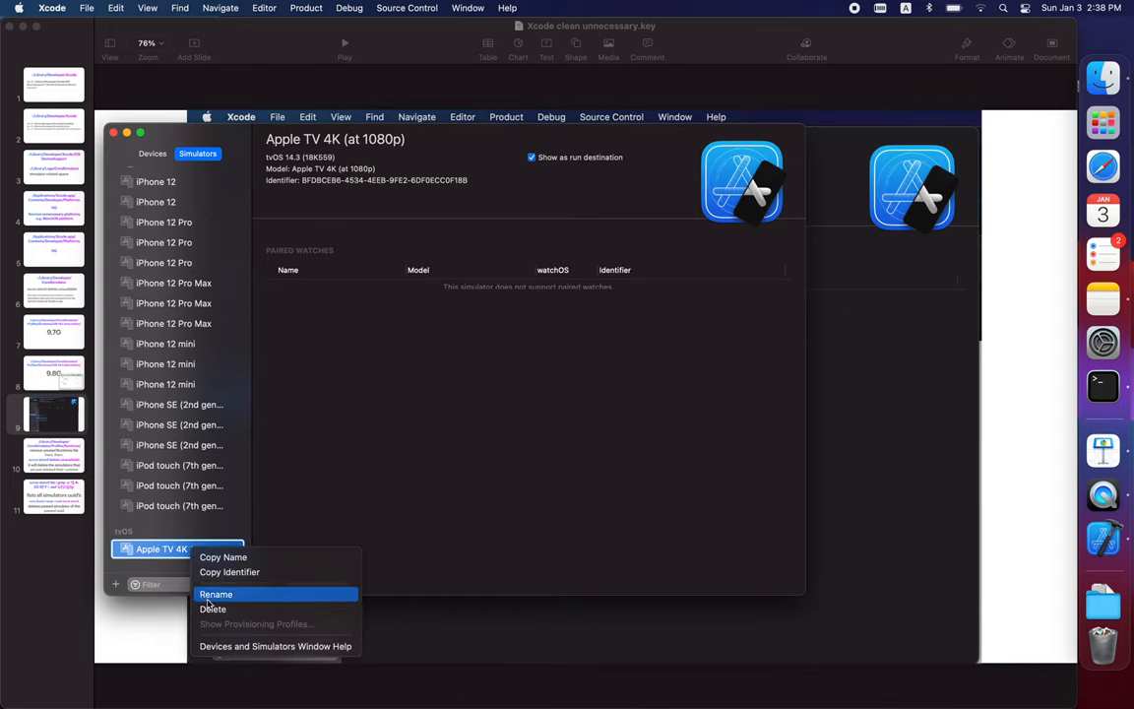
click(212, 608)
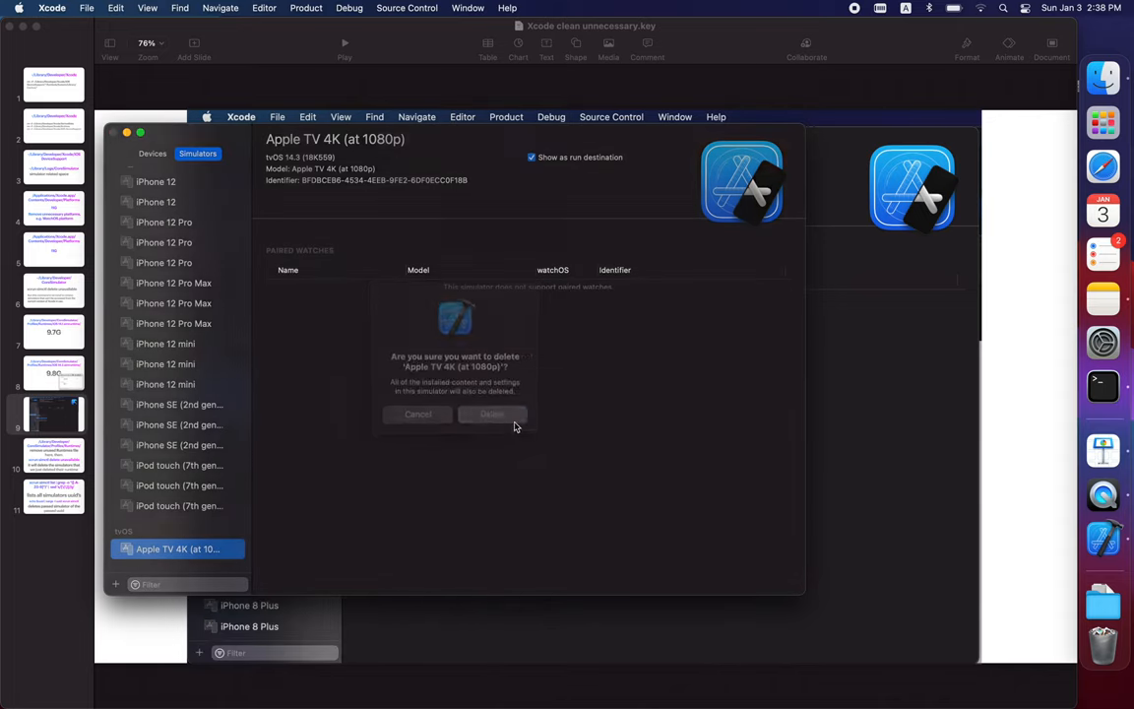
click(492, 414)
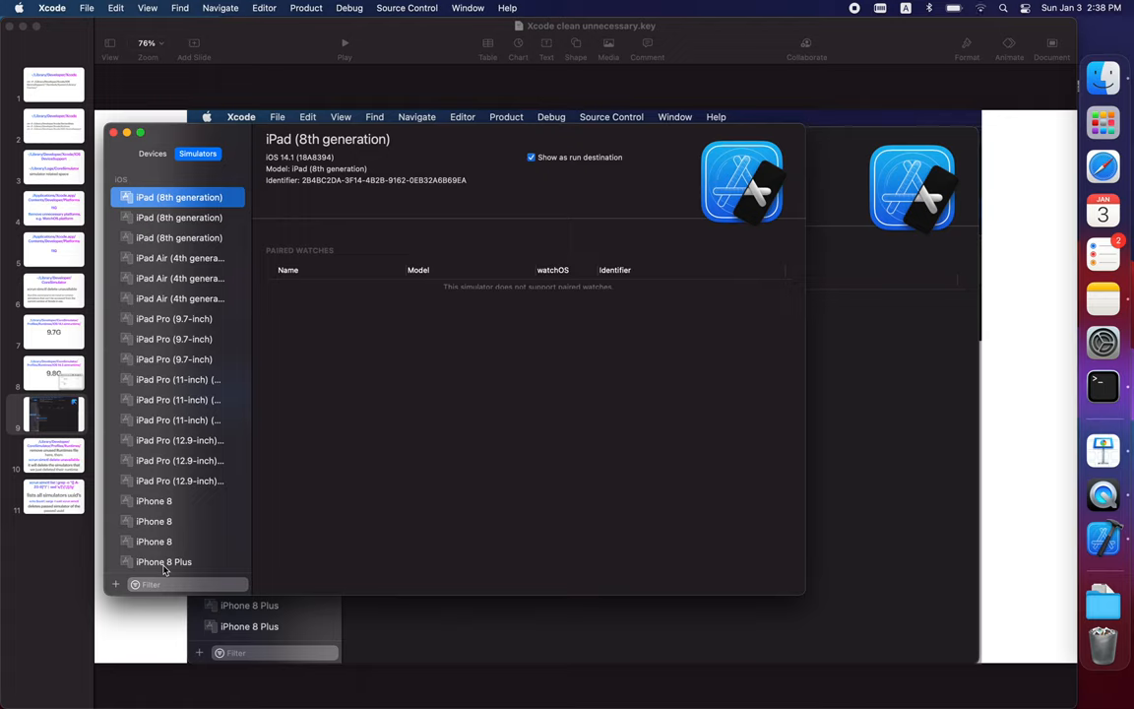
- Compare the iPhone 8 simulators' iOS versions, delete the duplicate, and select iPad simulators for removal
click(154, 520)
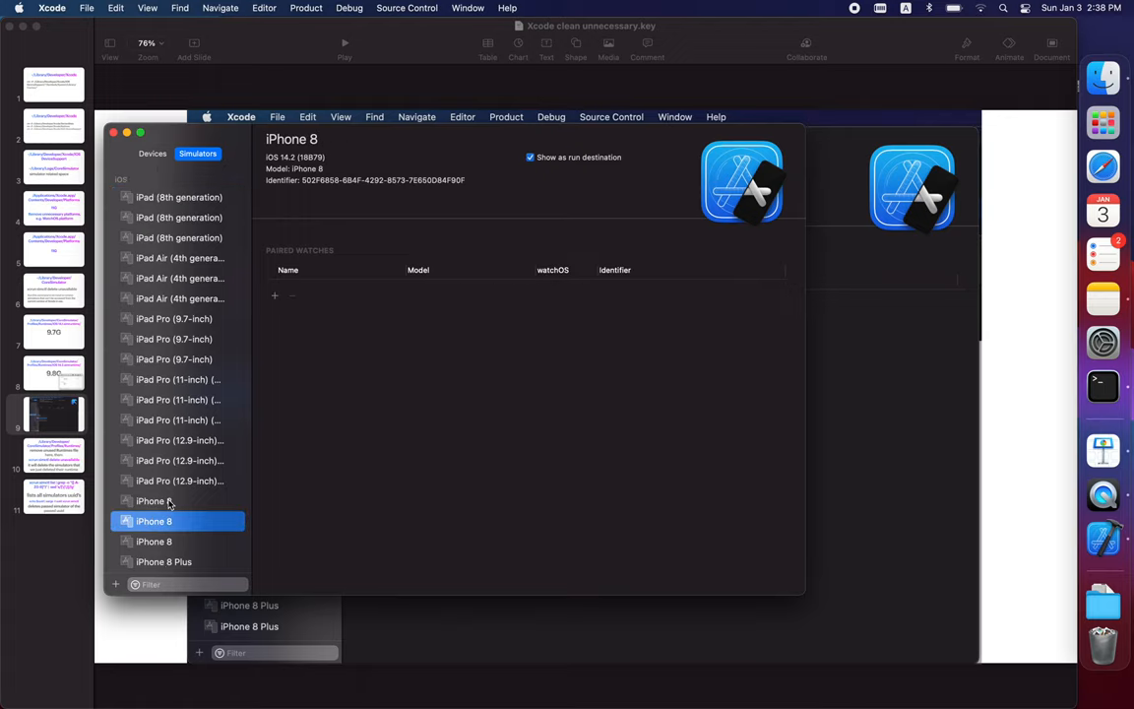
click(153, 539)
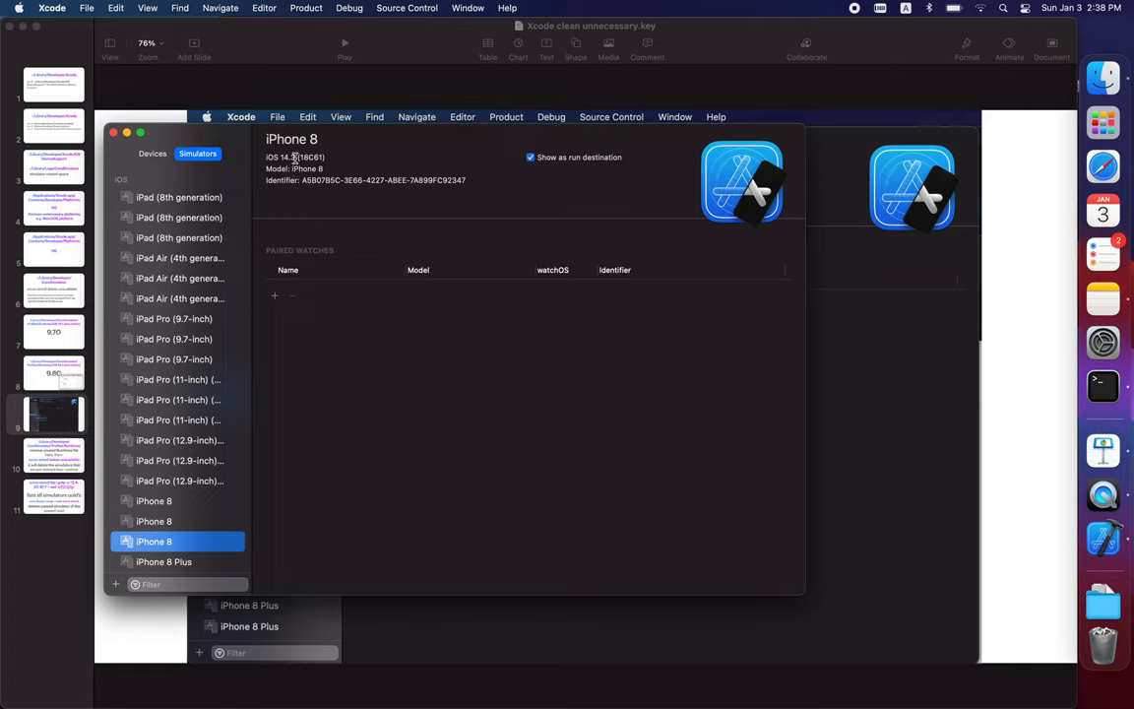
click(154, 500)
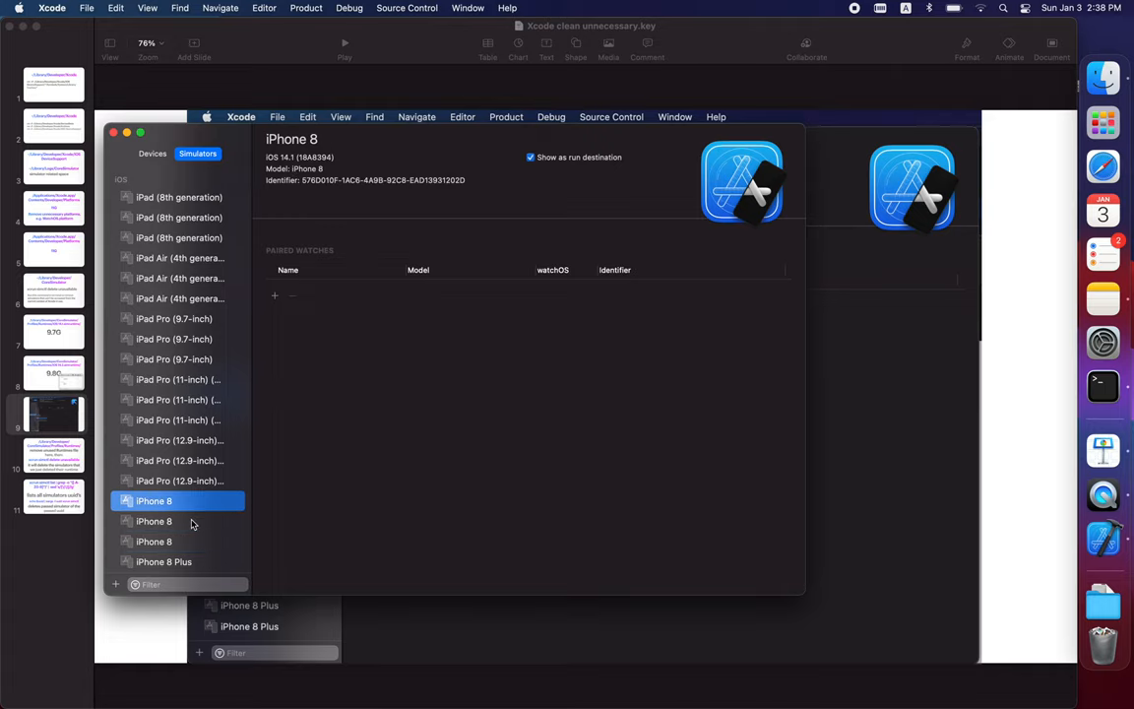
right_click(153, 520)
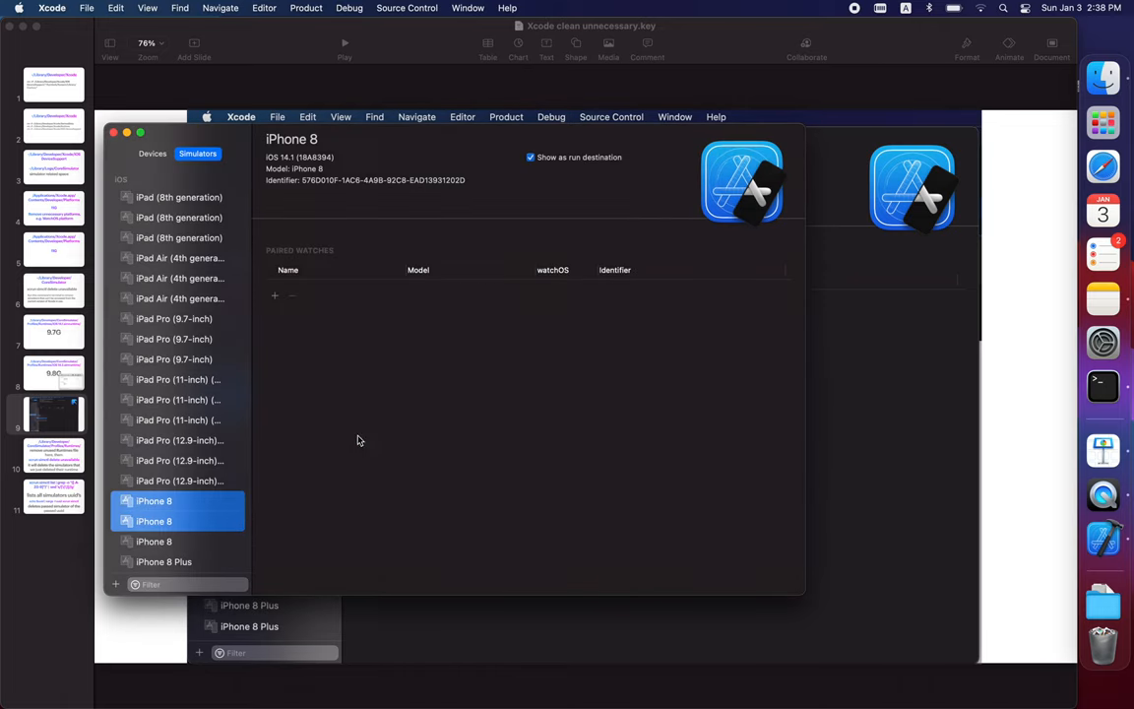
click(177, 480)
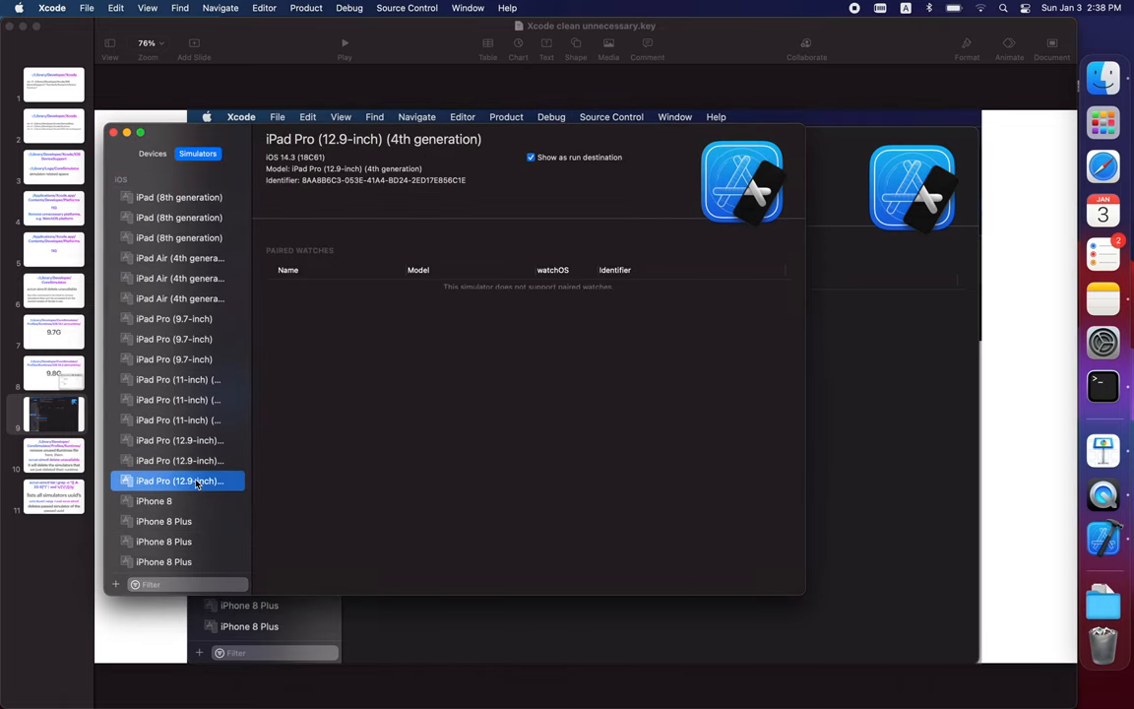
click(179, 460)
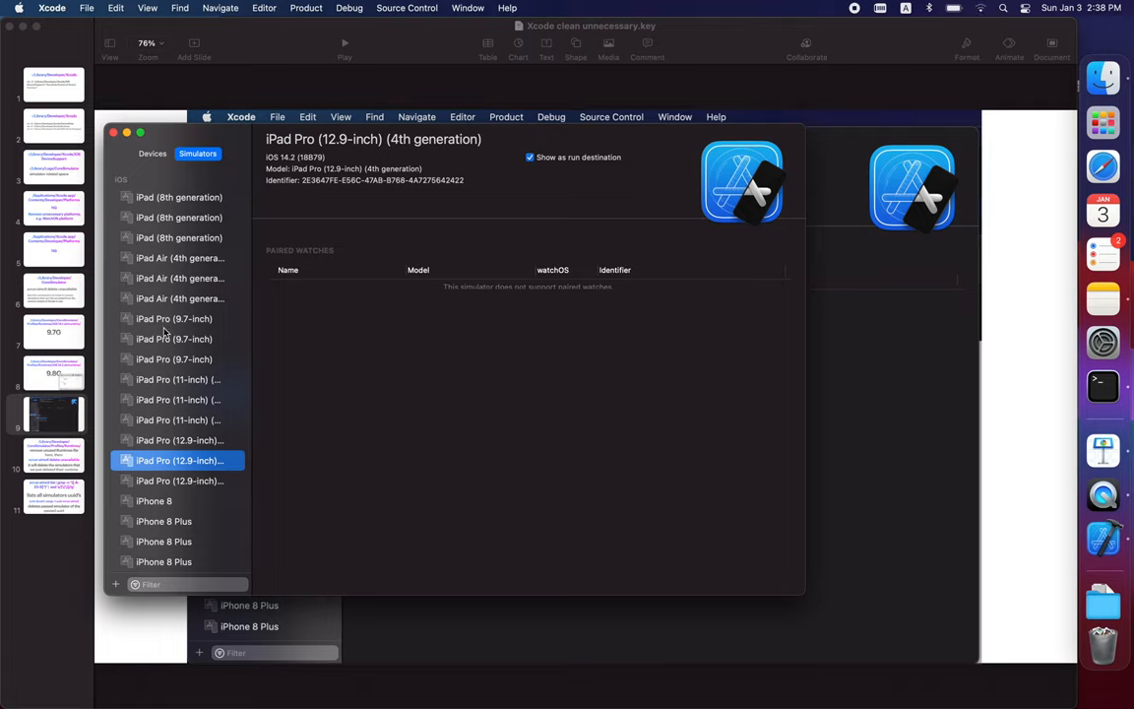
click(179, 197)
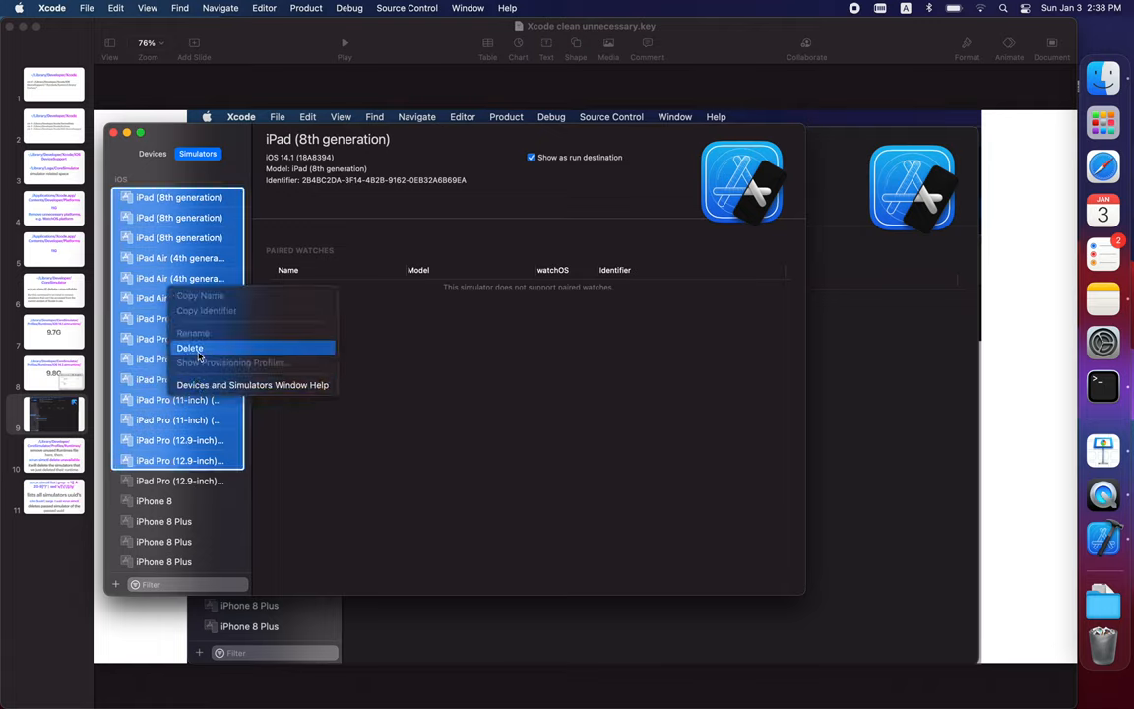
- Delete the iPad (8th generation) and iPad Air simulators; a first iPad Pro deletion fails with an invalid-argument error
click(189, 346)
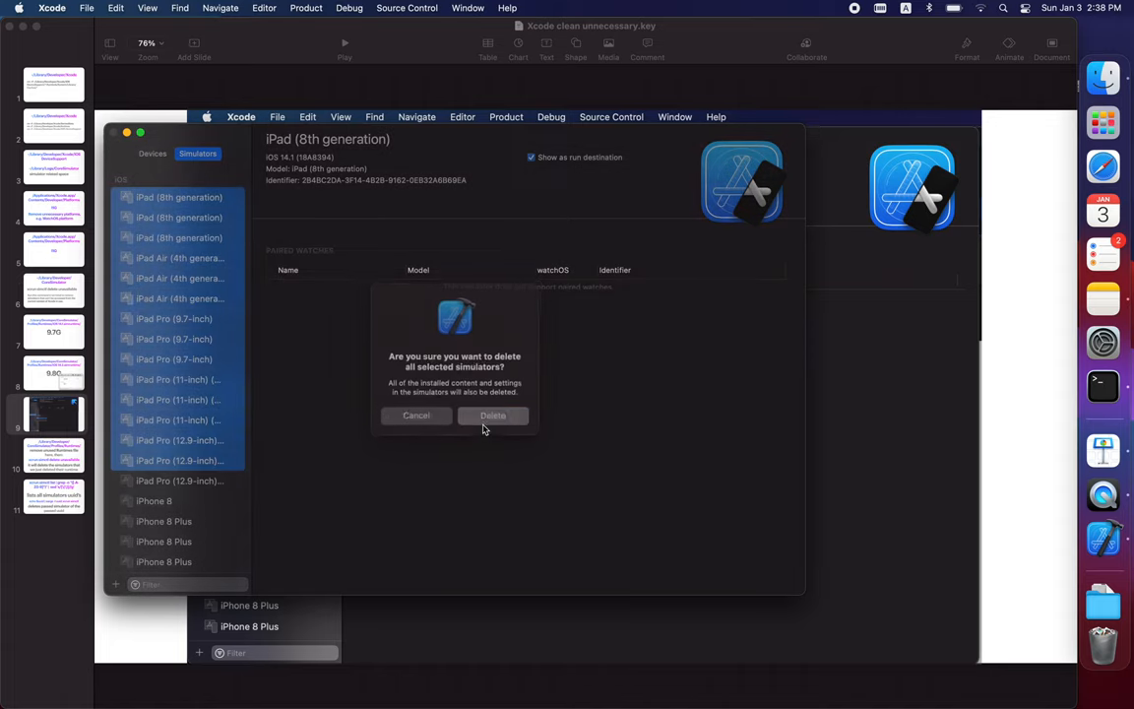
click(492, 414)
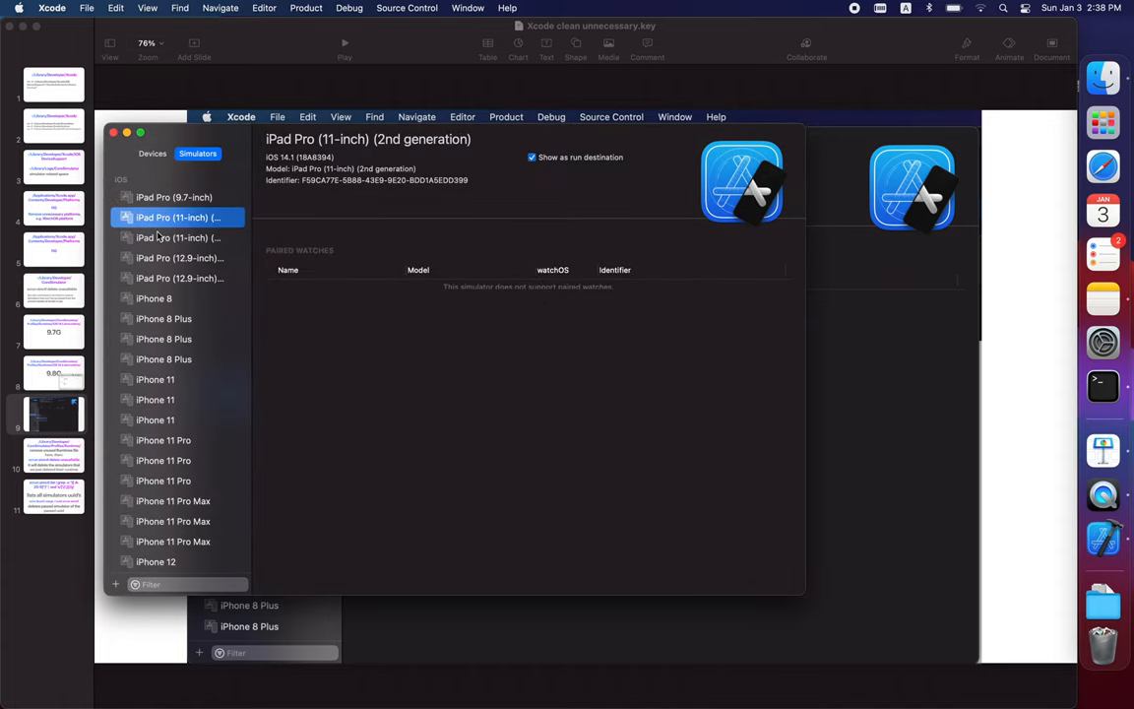
click(180, 278)
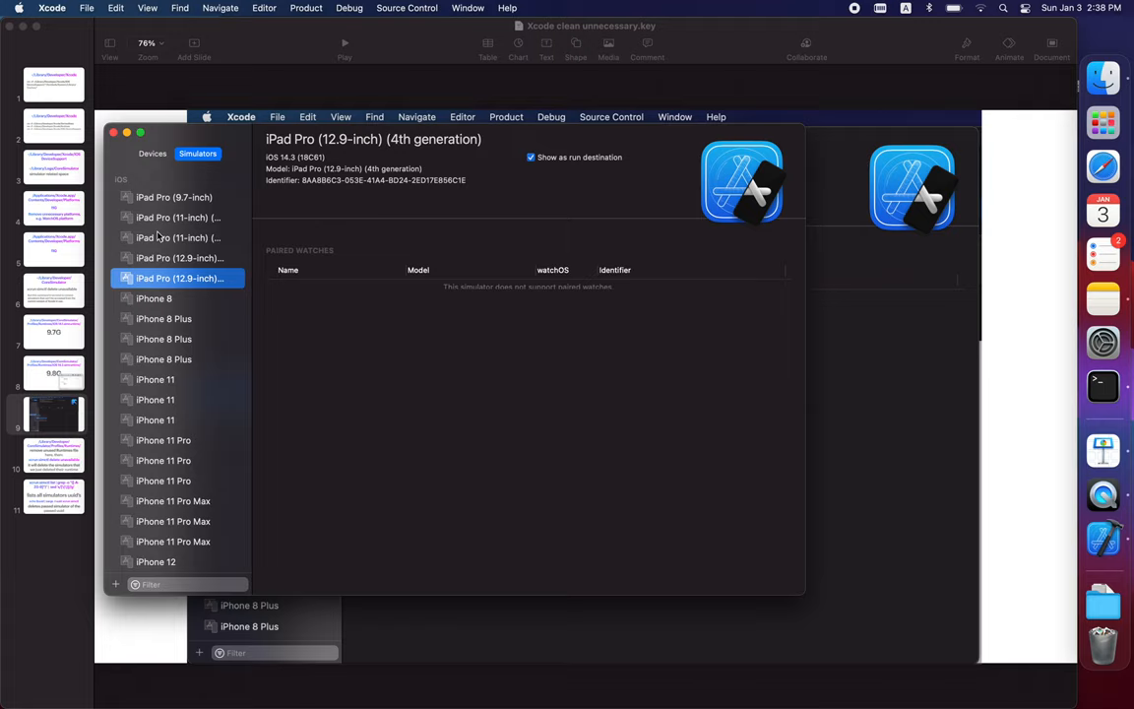
click(179, 258)
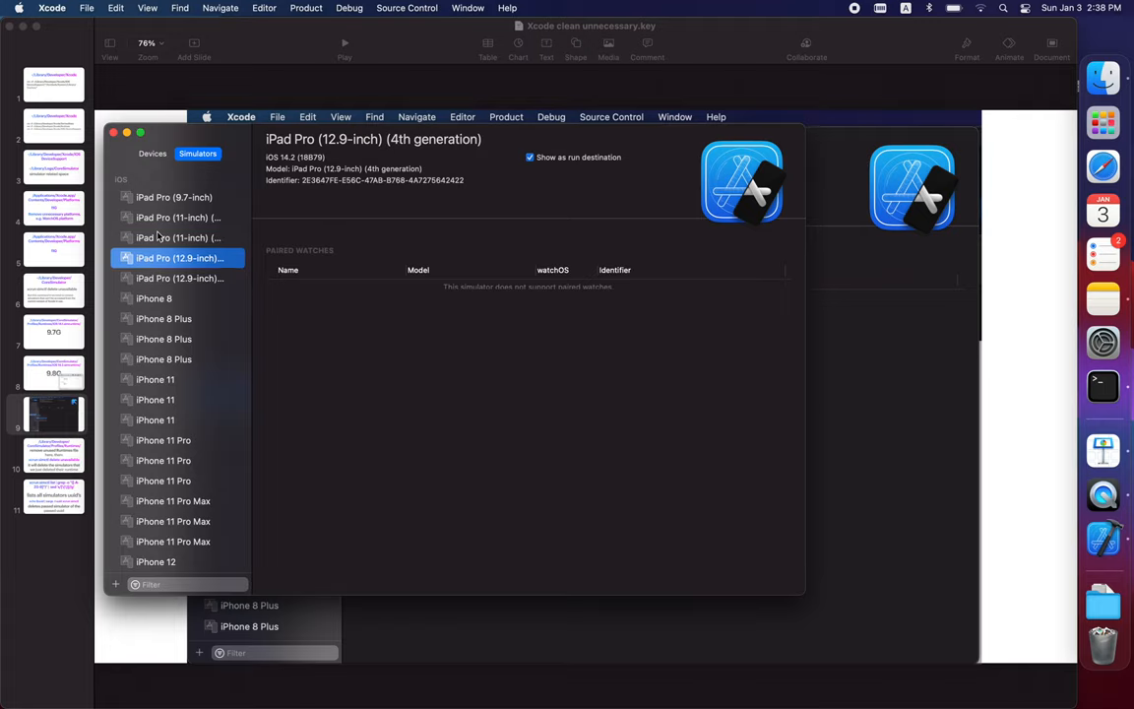
right_click(173, 197)
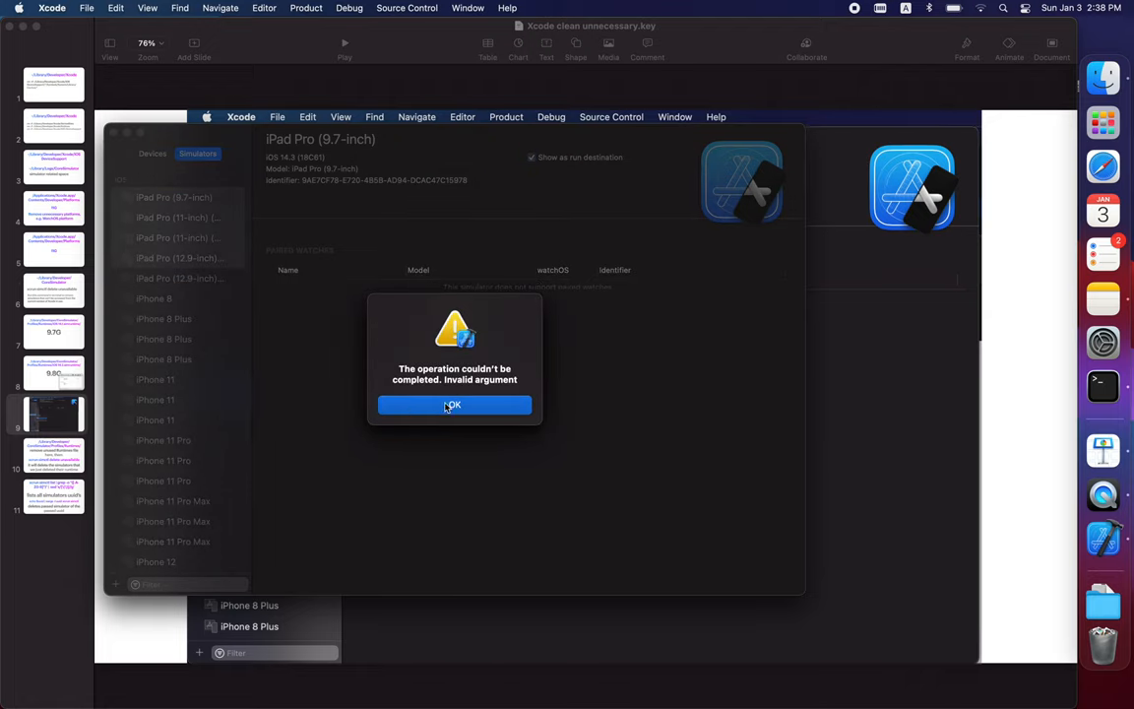
click(453, 406)
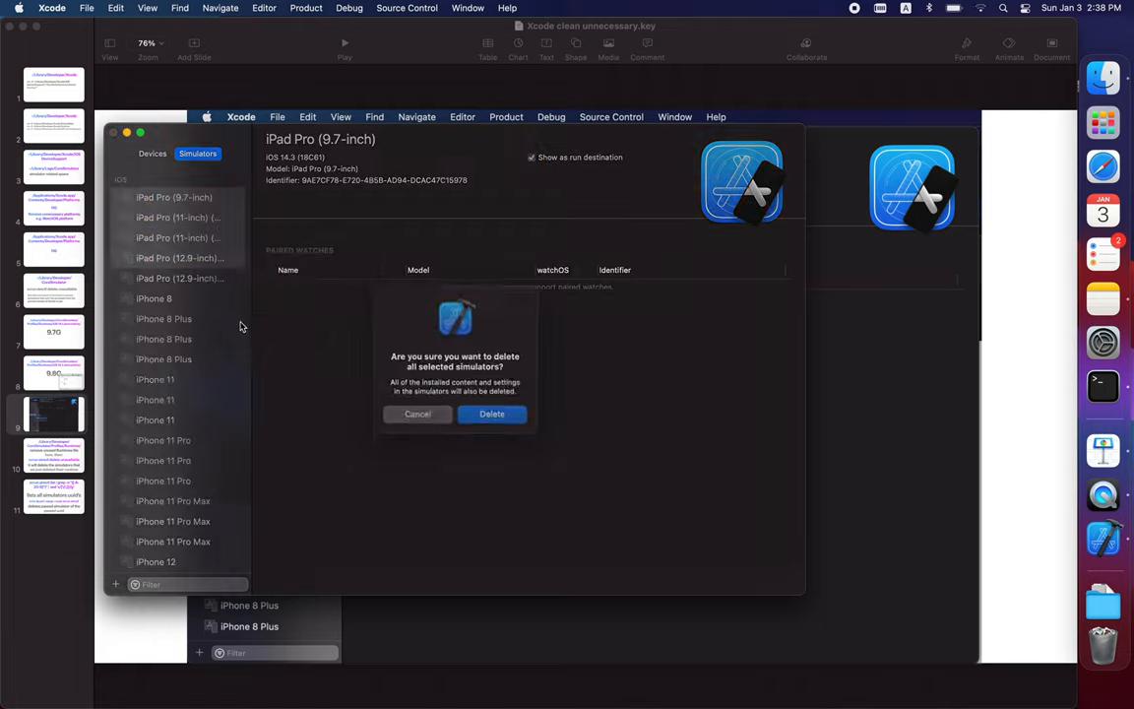
click(492, 414)
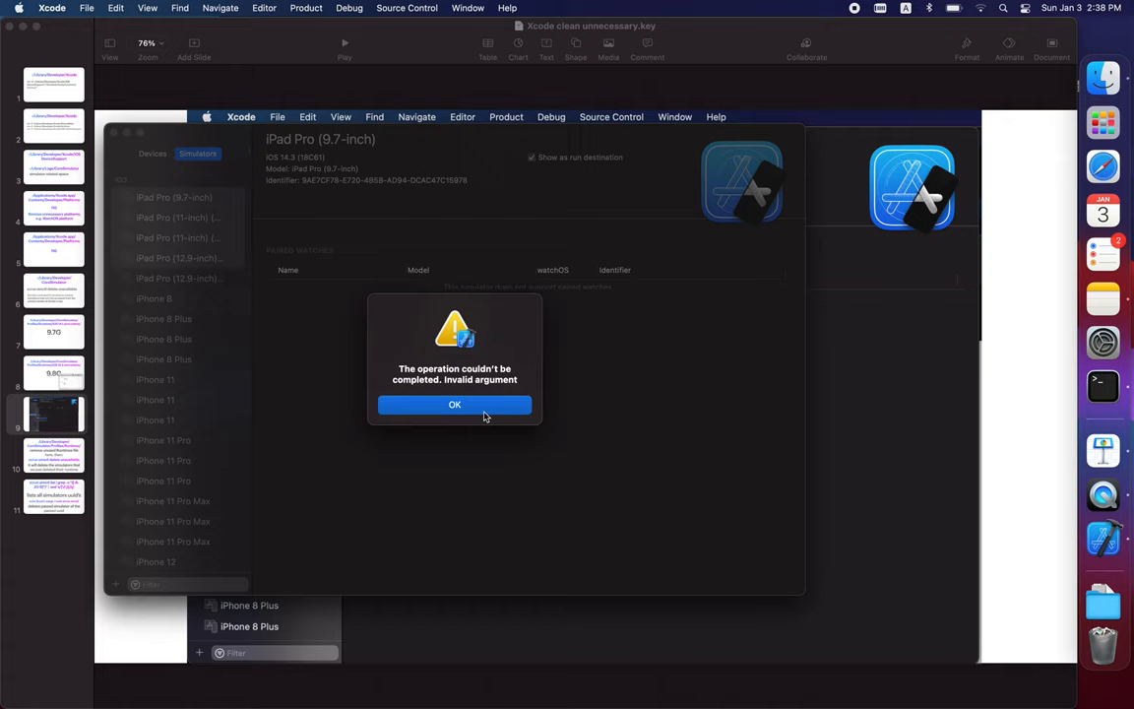
click(453, 406)
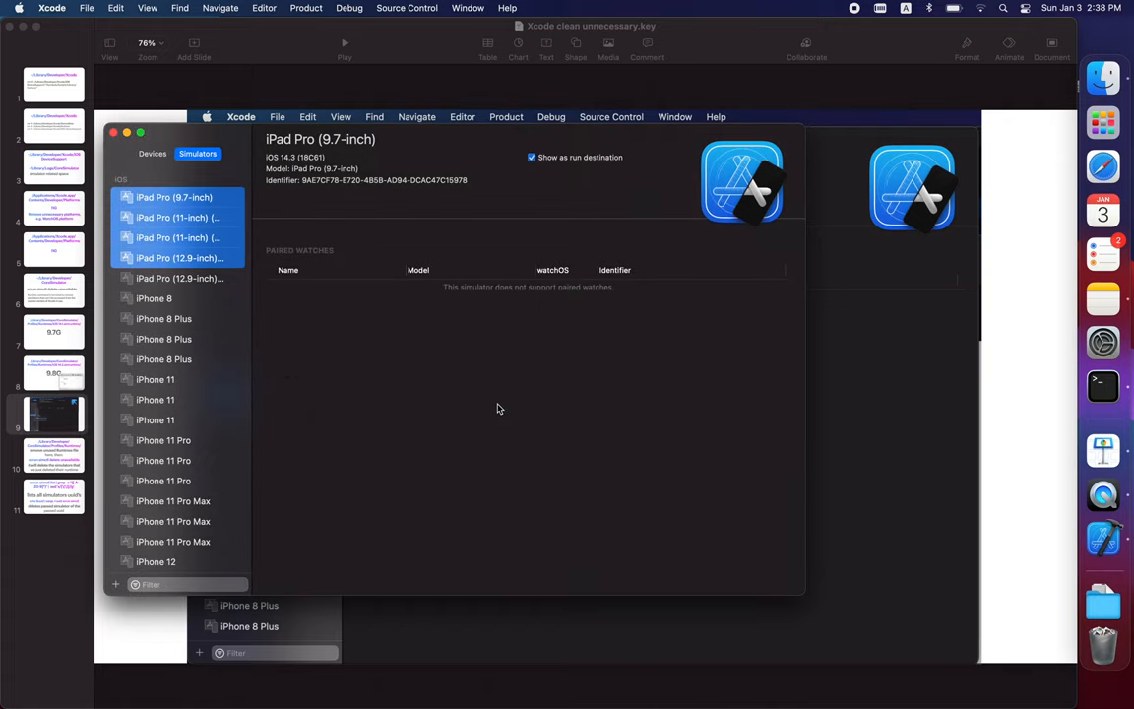
- Retry deleting the iPad Pro (12.9-inch) simulators, which again fails with the invalid-argument error
click(179, 278)
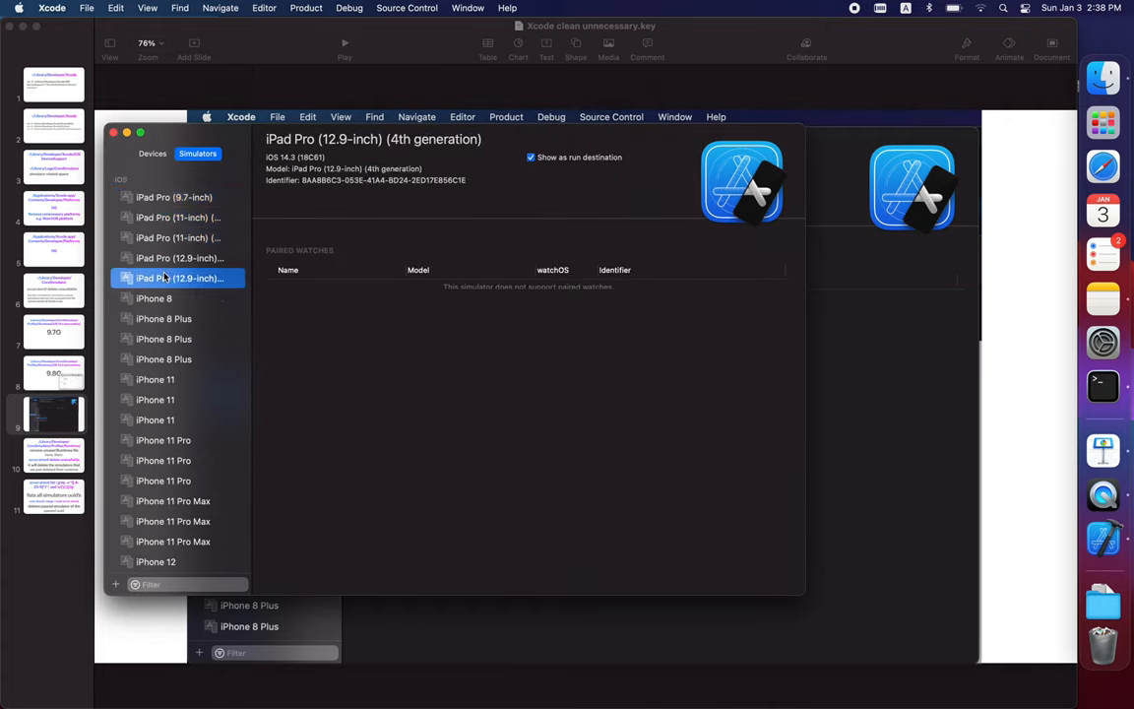
click(177, 258)
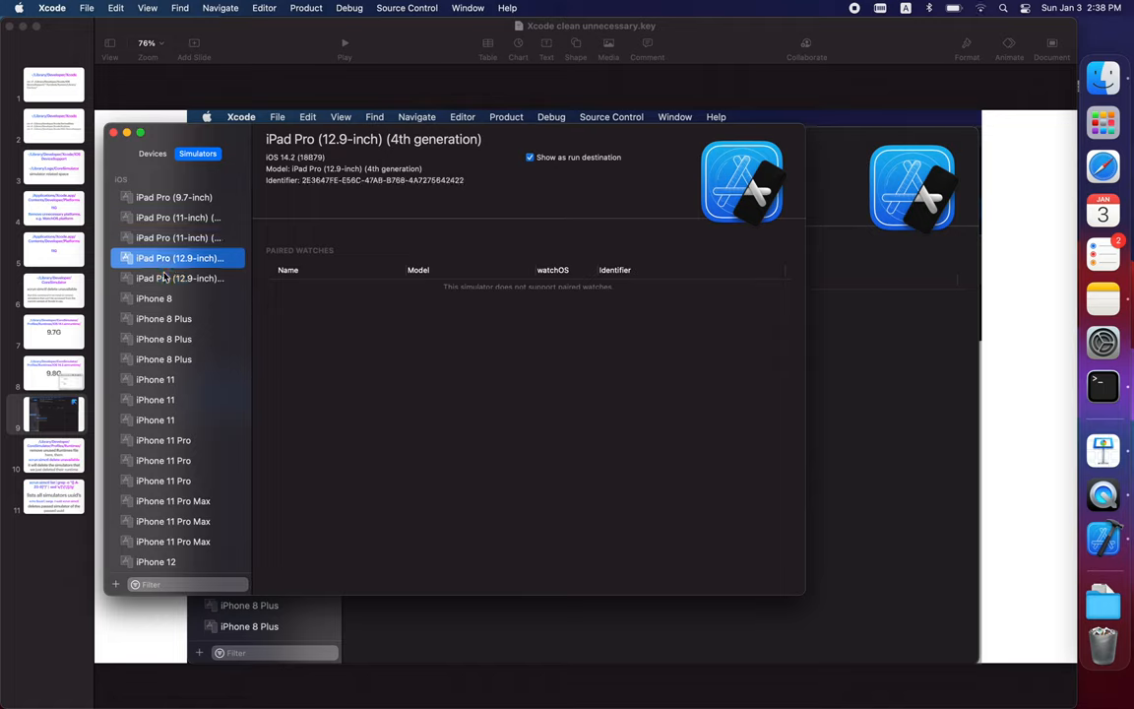
right_click(177, 258)
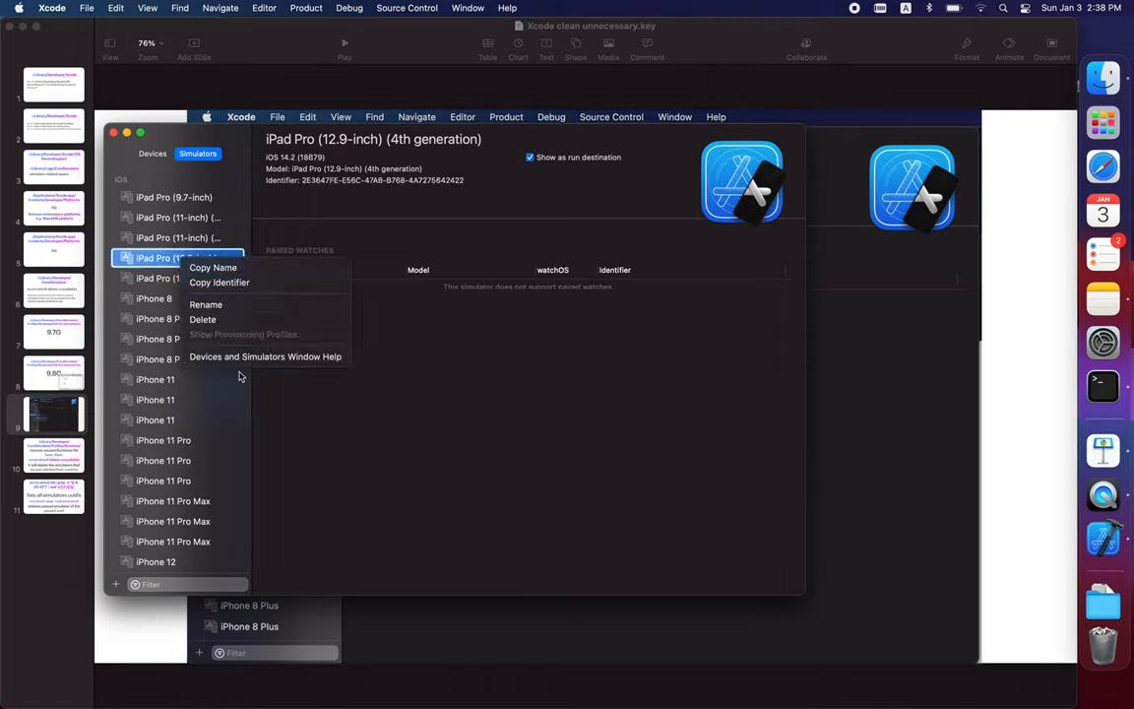
click(201, 319)
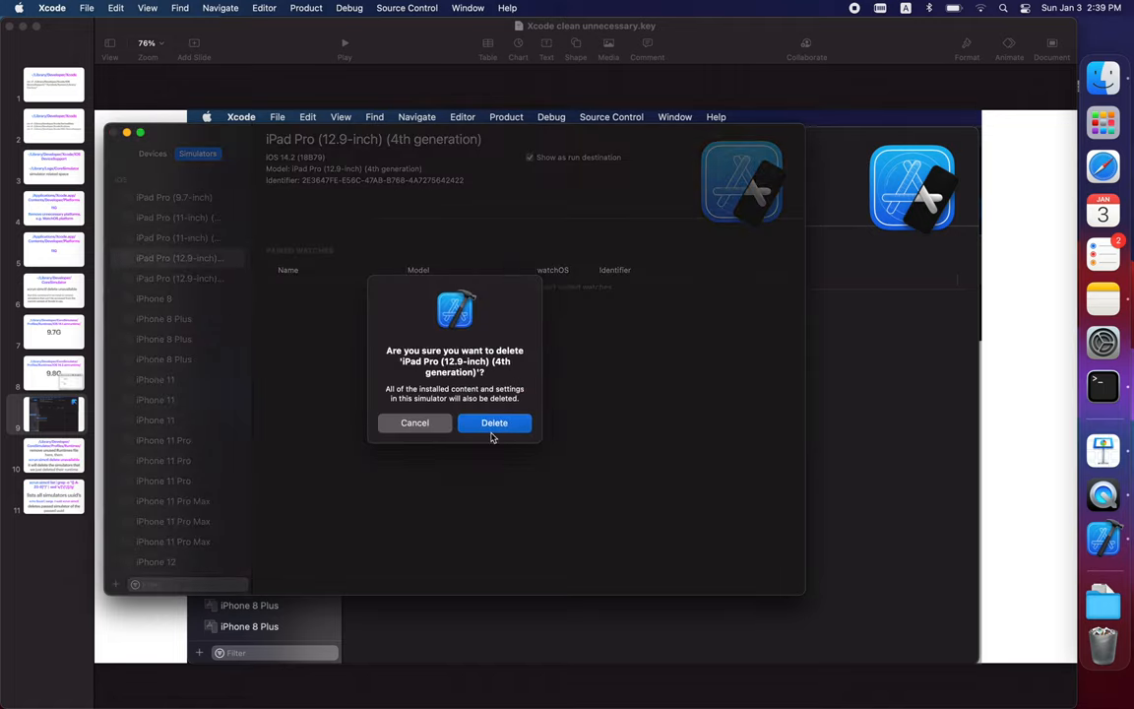
click(494, 421)
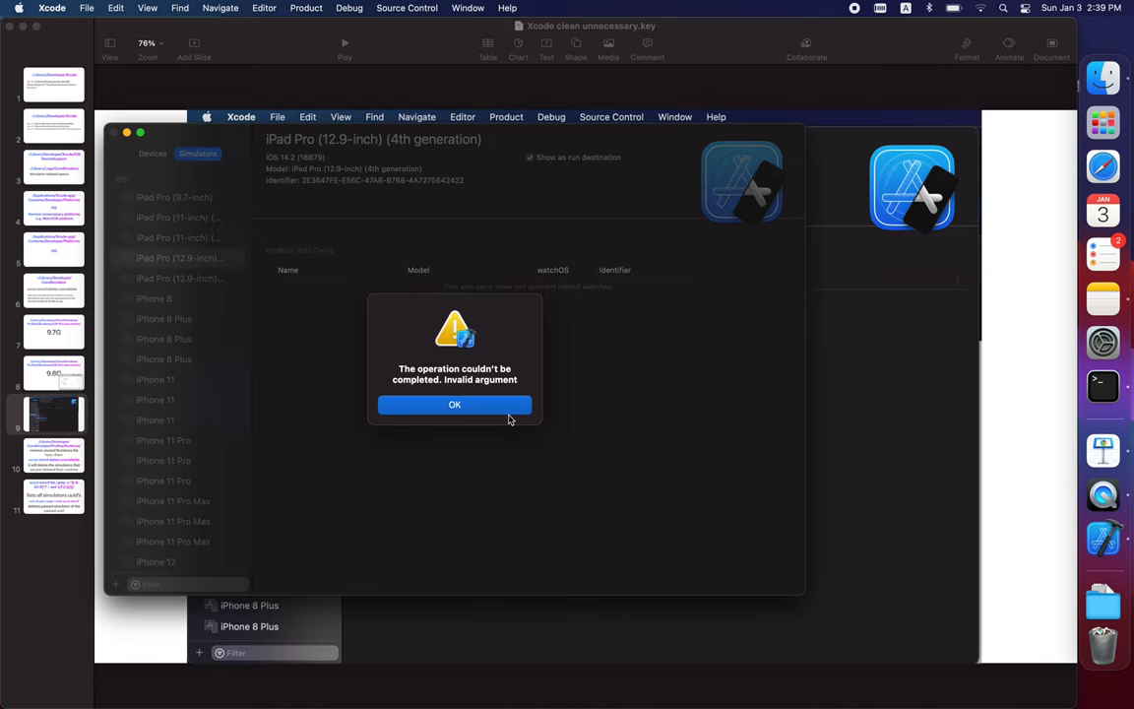
click(453, 406)
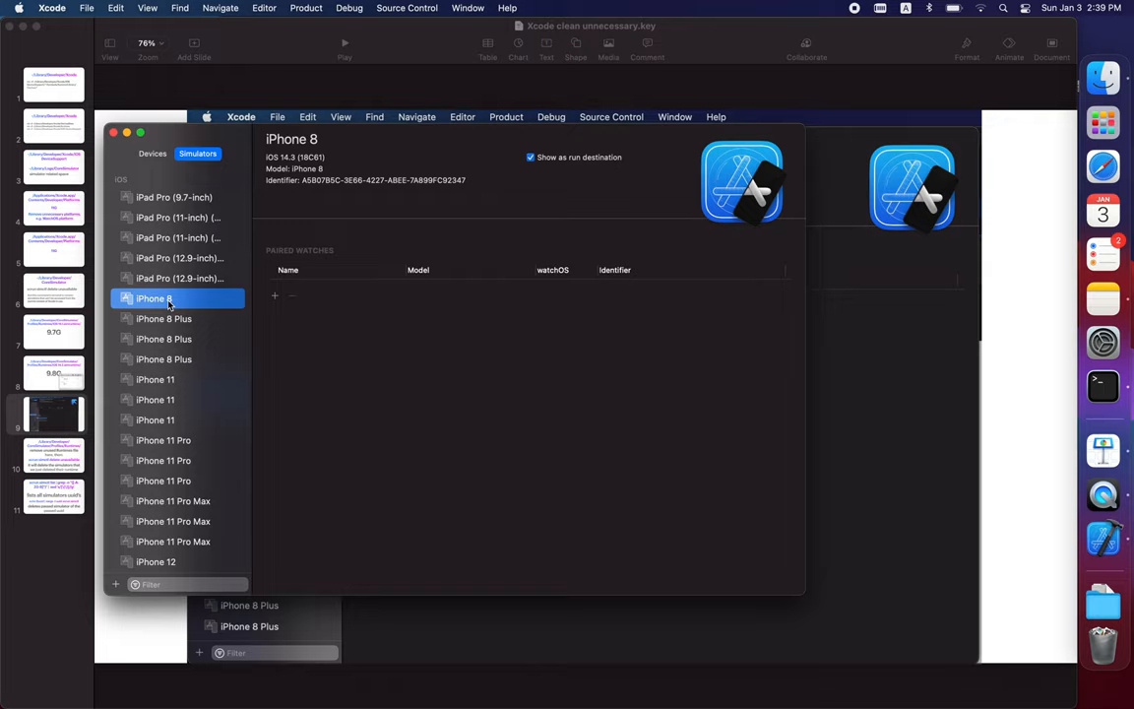
- Delete the remaining iPad Pro and duplicate iPhone 8 Plus simulators and confirm
click(164, 319)
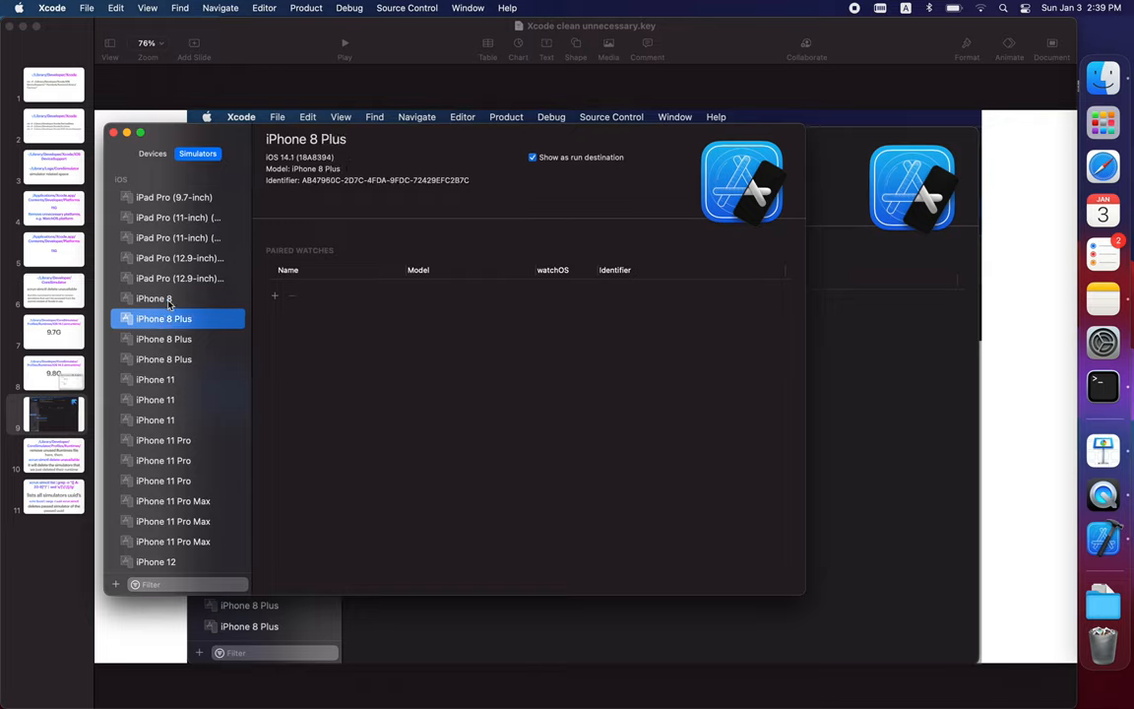
click(164, 339)
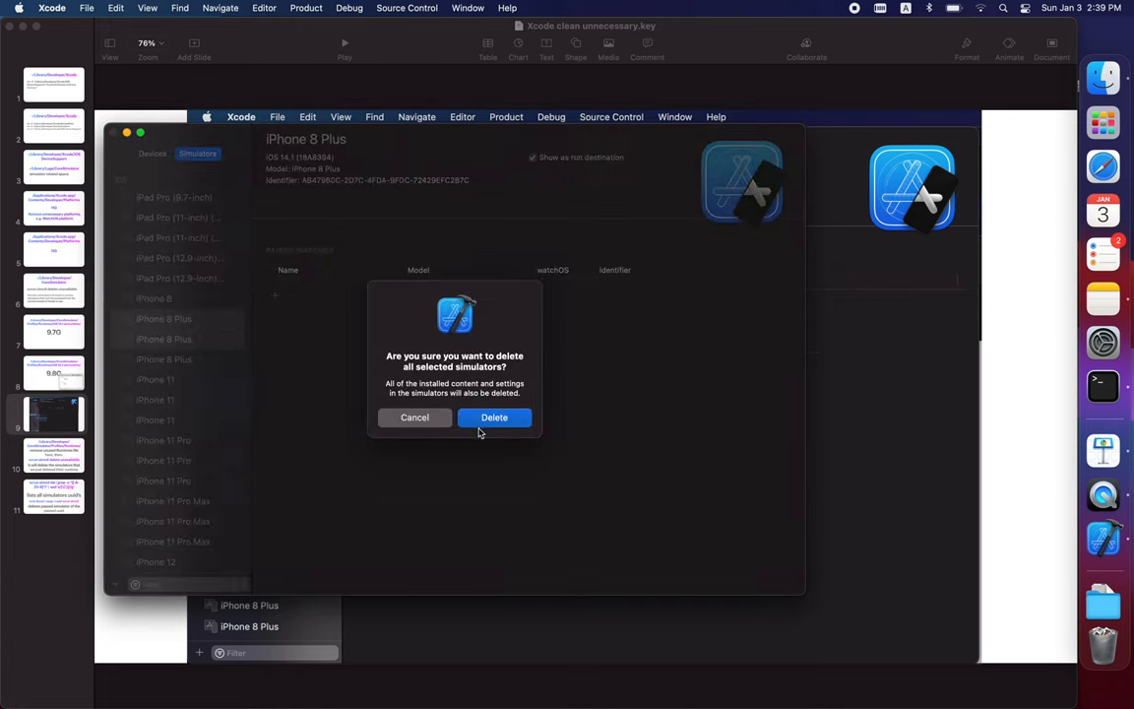
click(492, 418)
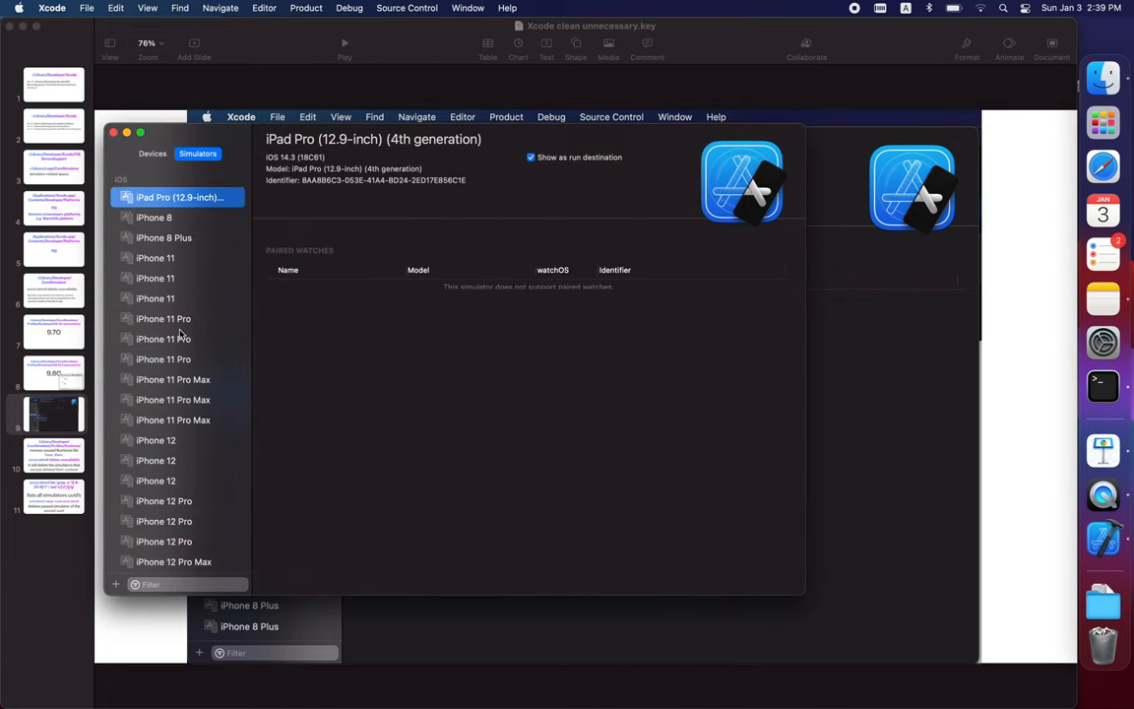
- Delete the extra iPhone 11, 11 Pro and 11 Pro Max simulators via the context menu
click(164, 339)
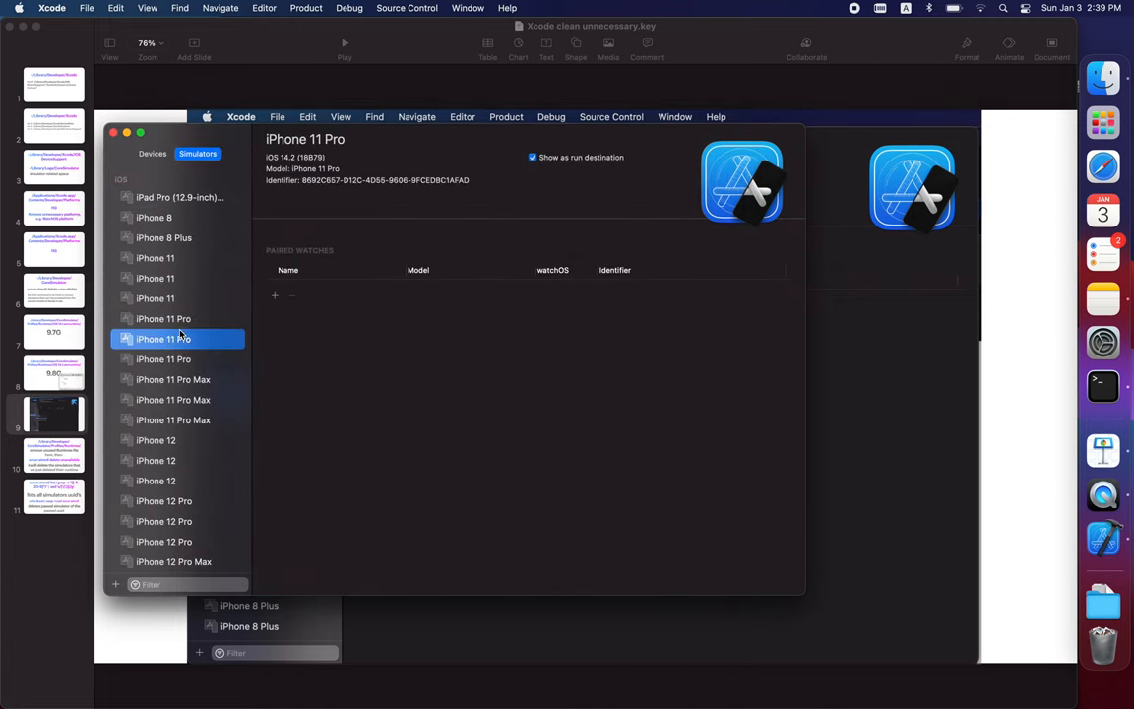
click(163, 320)
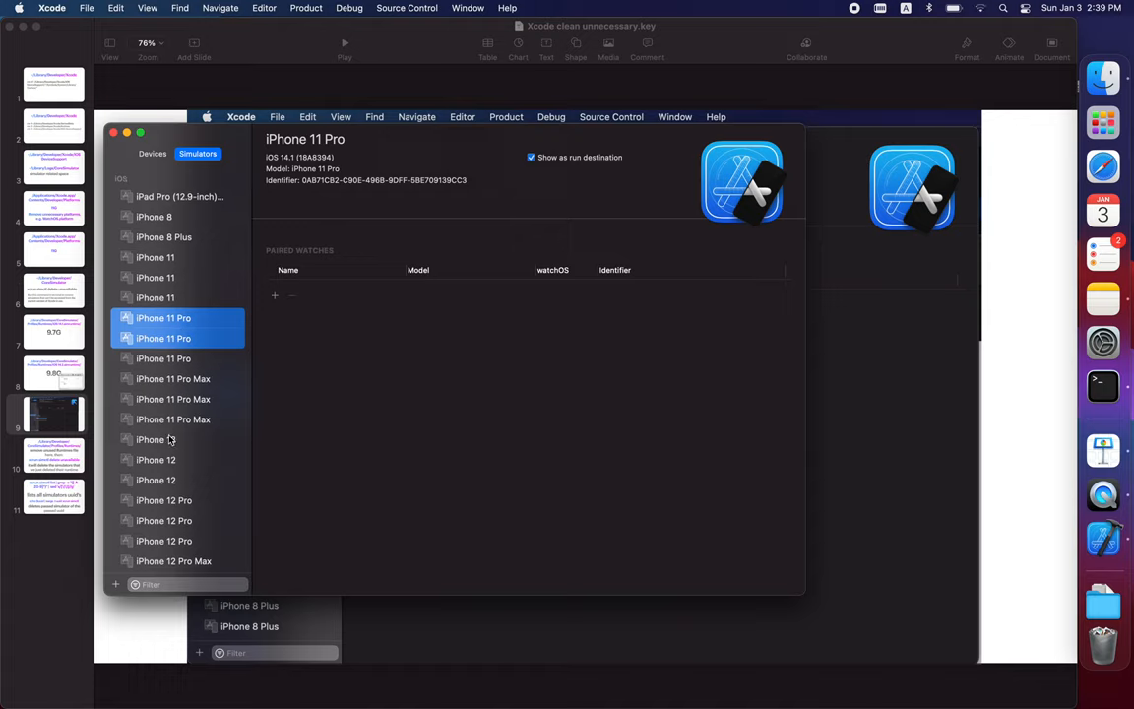
click(173, 300)
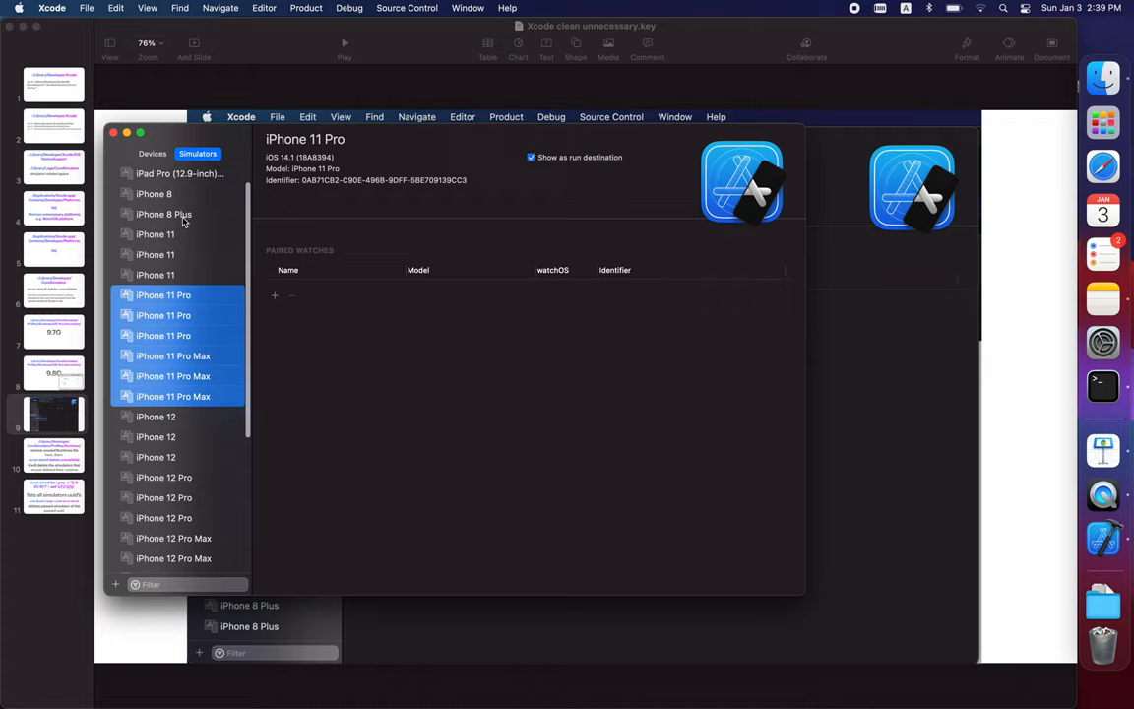
right_click(154, 254)
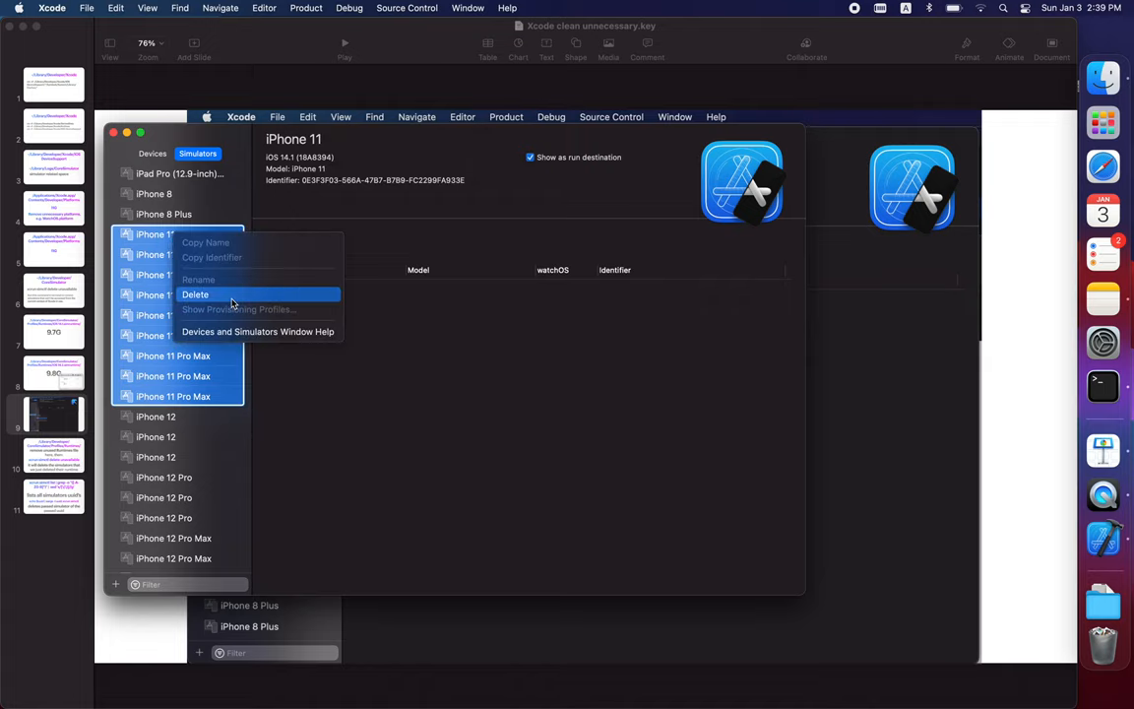
click(195, 296)
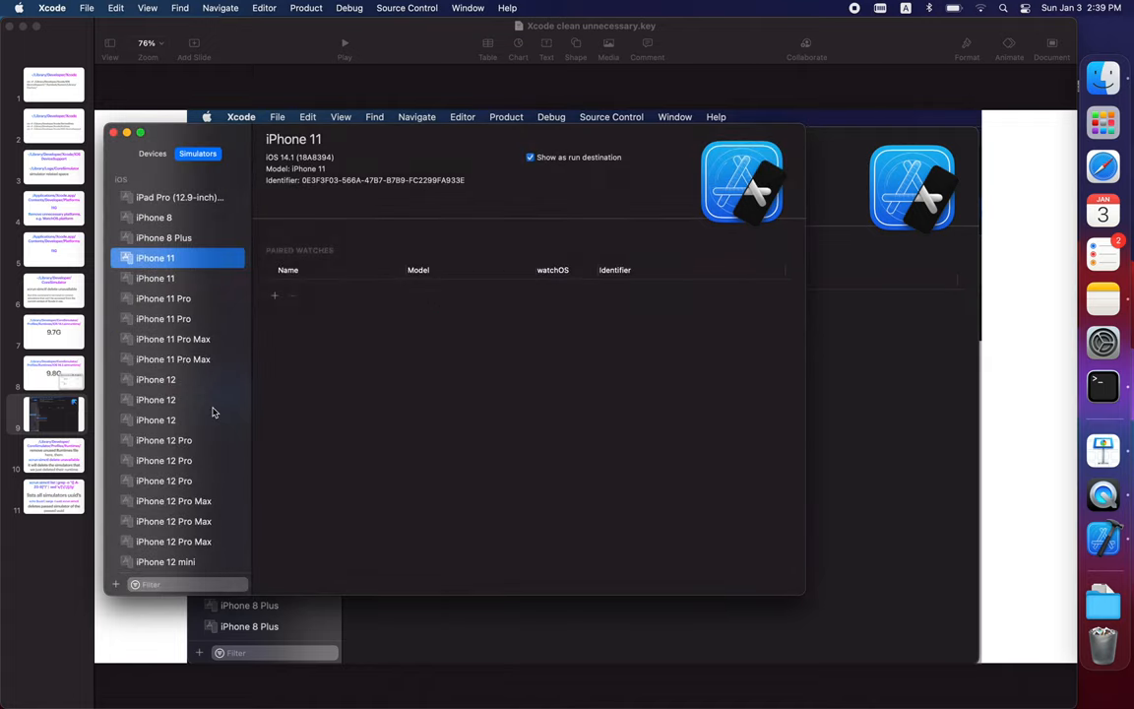
click(164, 300)
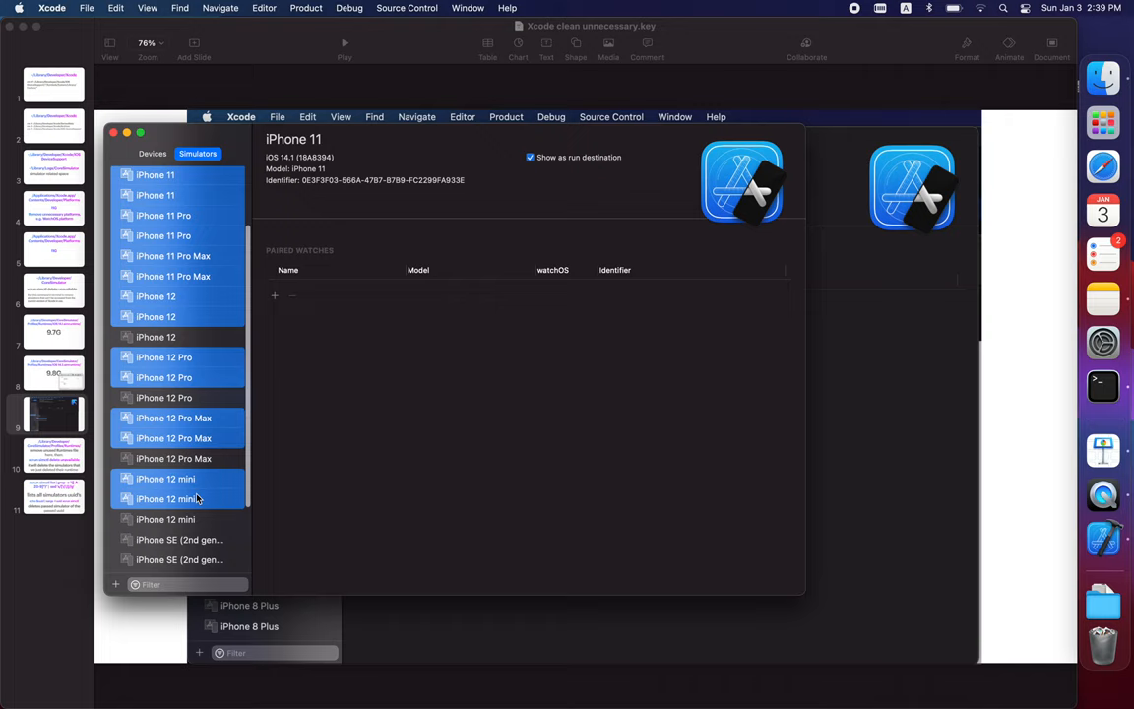
- Delete the remaining iPhone 11 and duplicate iPhone 12 simulators, dismissing the invalid-argument error
scroll(down, 3)
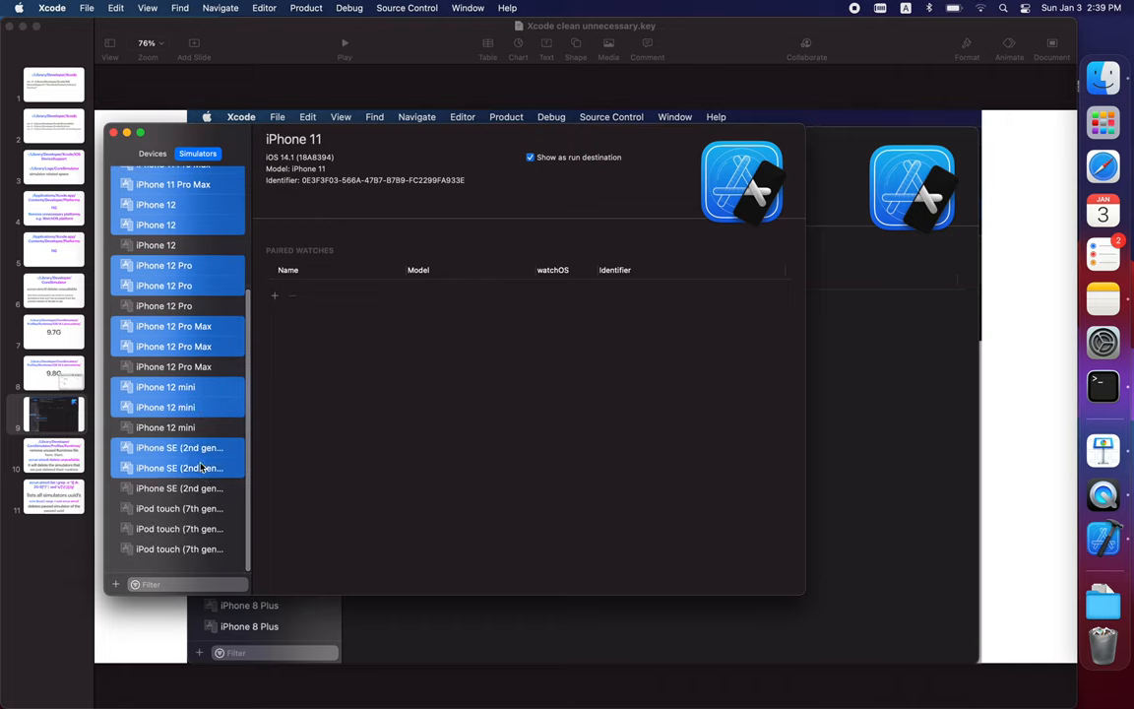
click(178, 508)
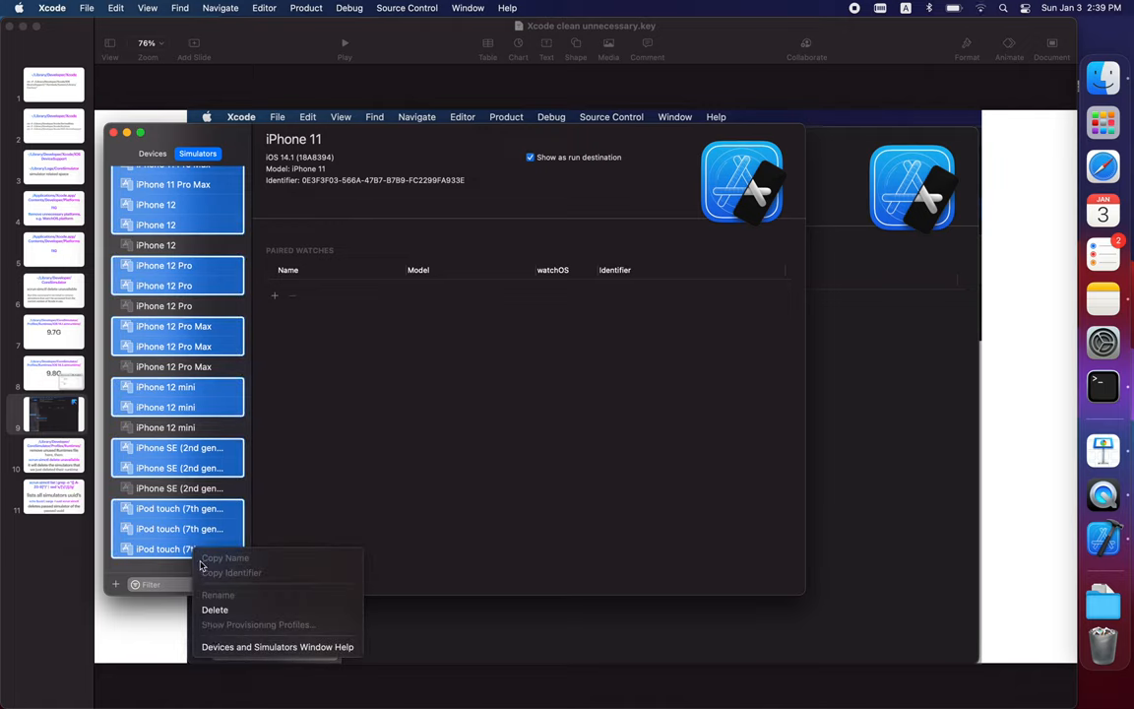
click(214, 610)
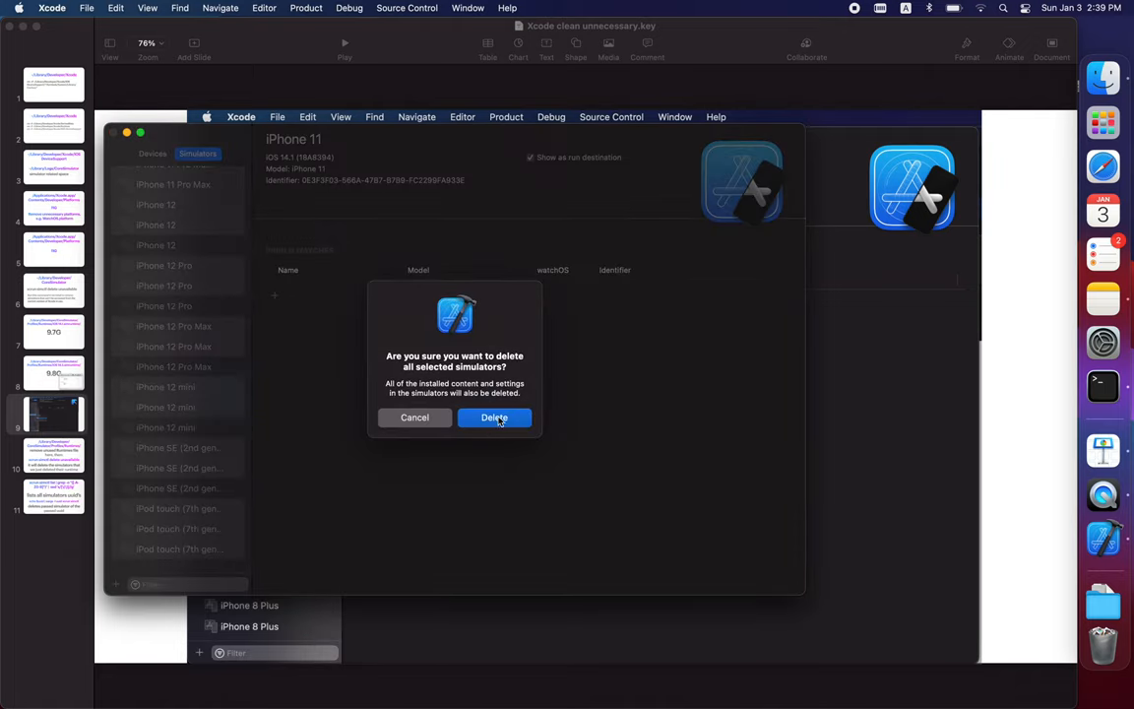
click(495, 417)
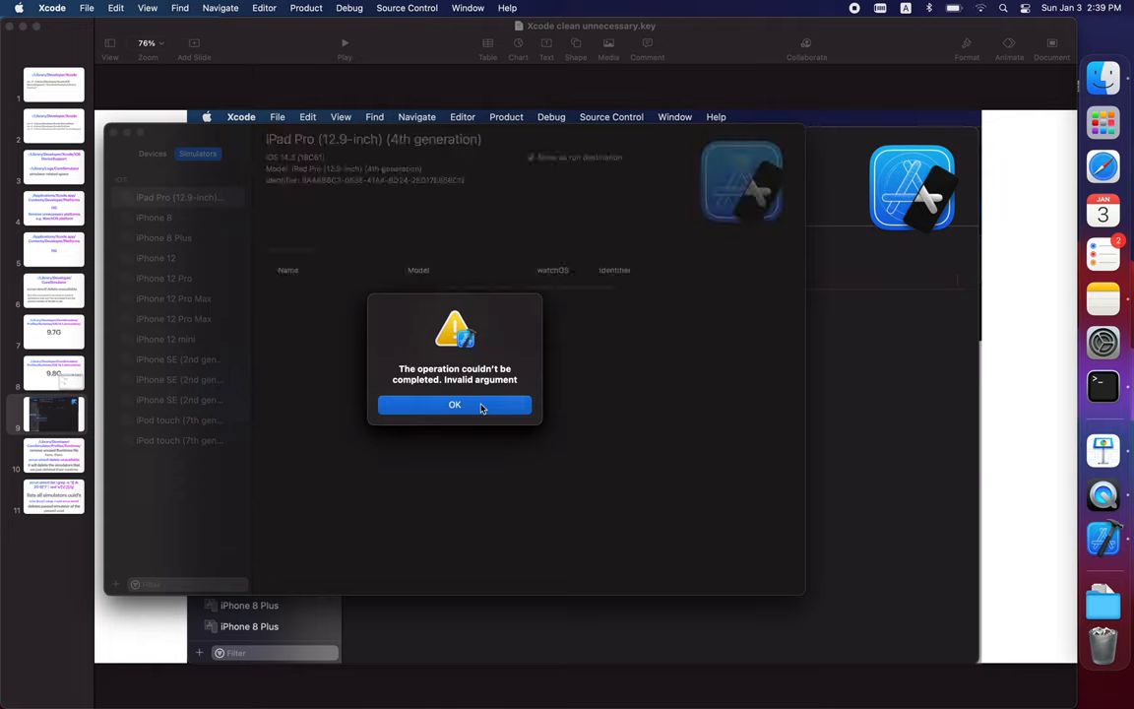
mouse_move(463, 410)
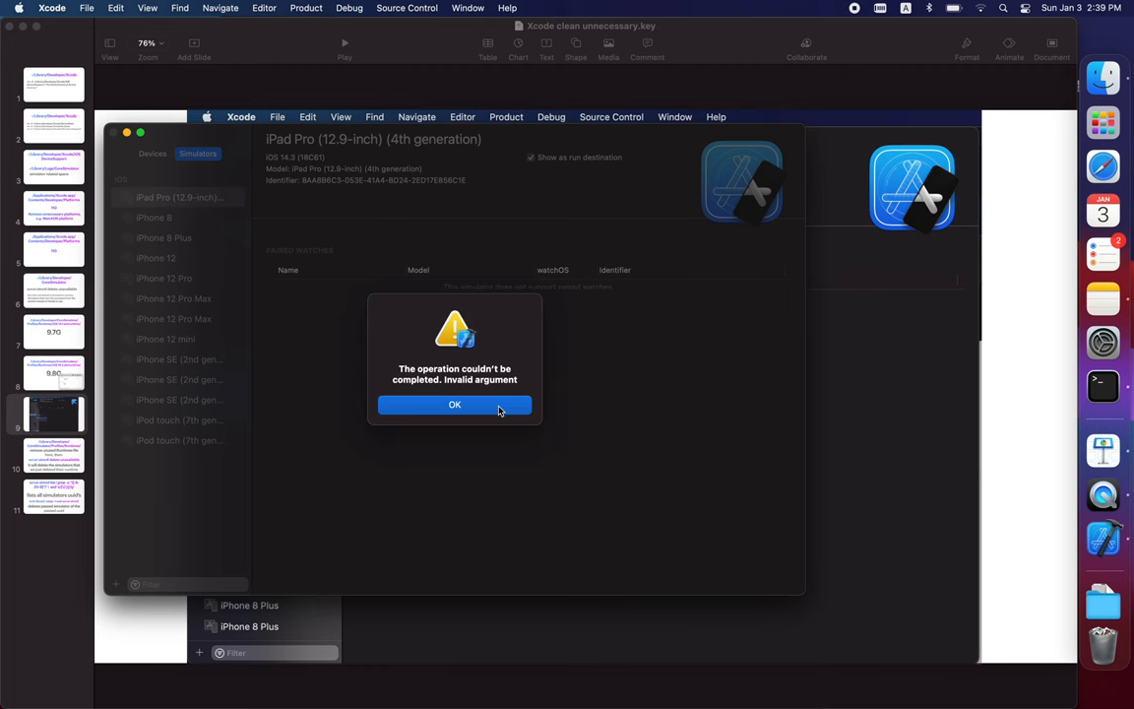
click(455, 406)
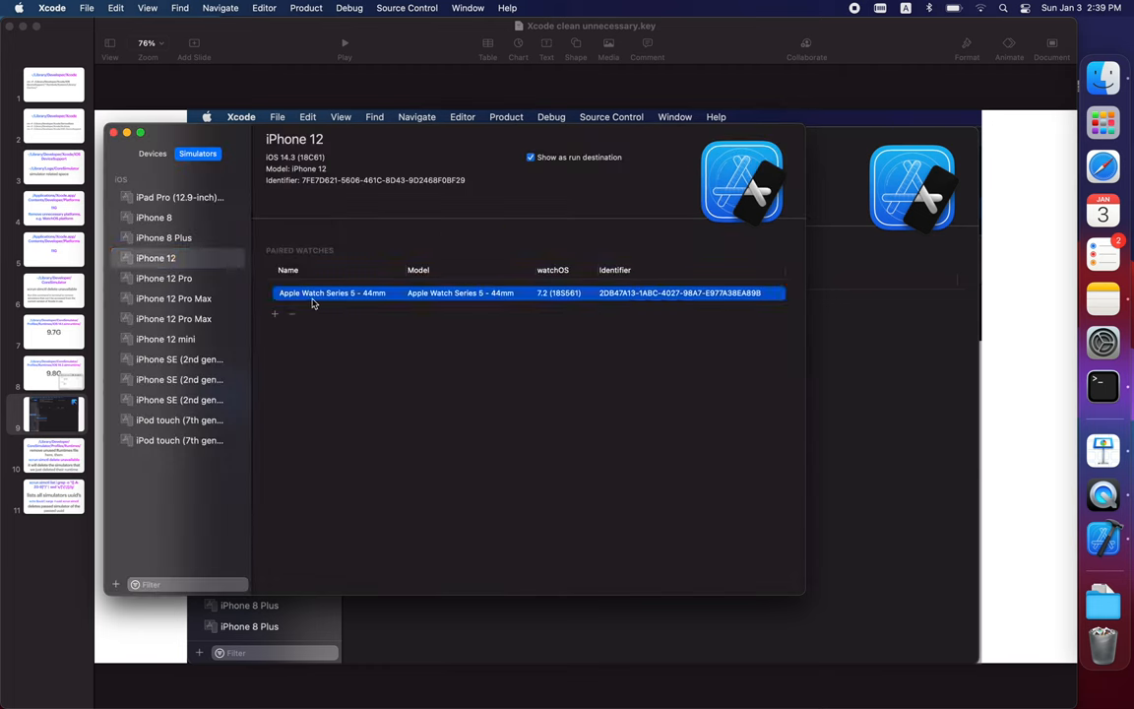
- Remove the paired Apple Watch Series 6 simulators from the iPhone 12 models
click(291, 313)
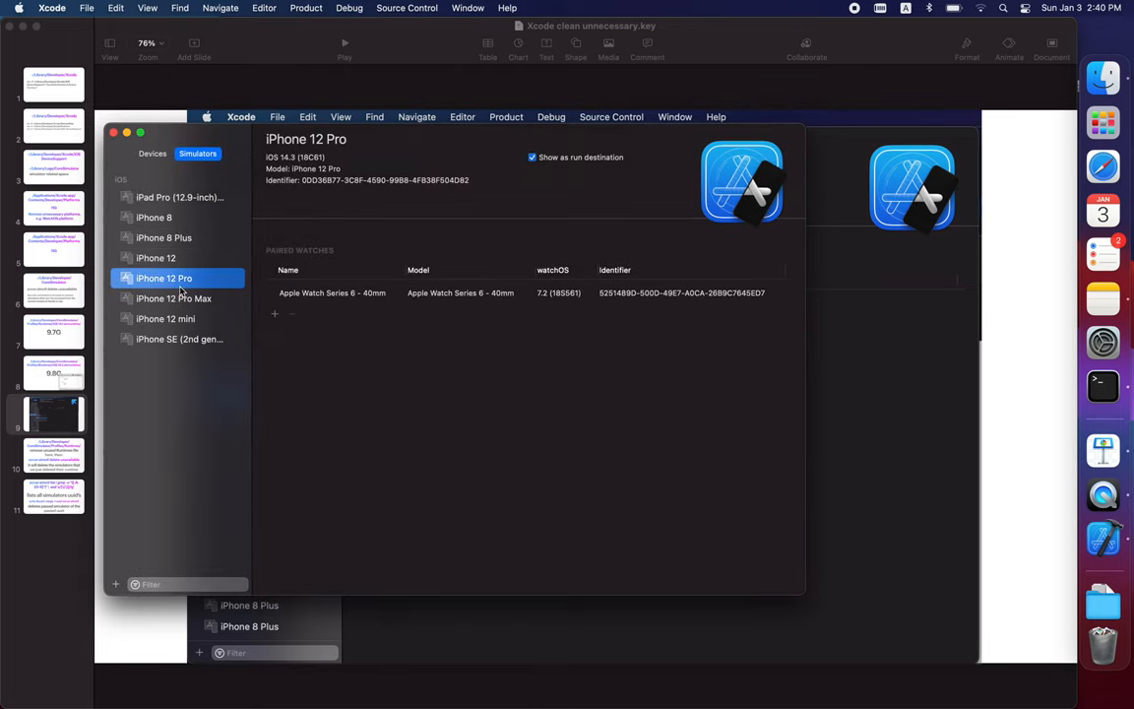
click(291, 313)
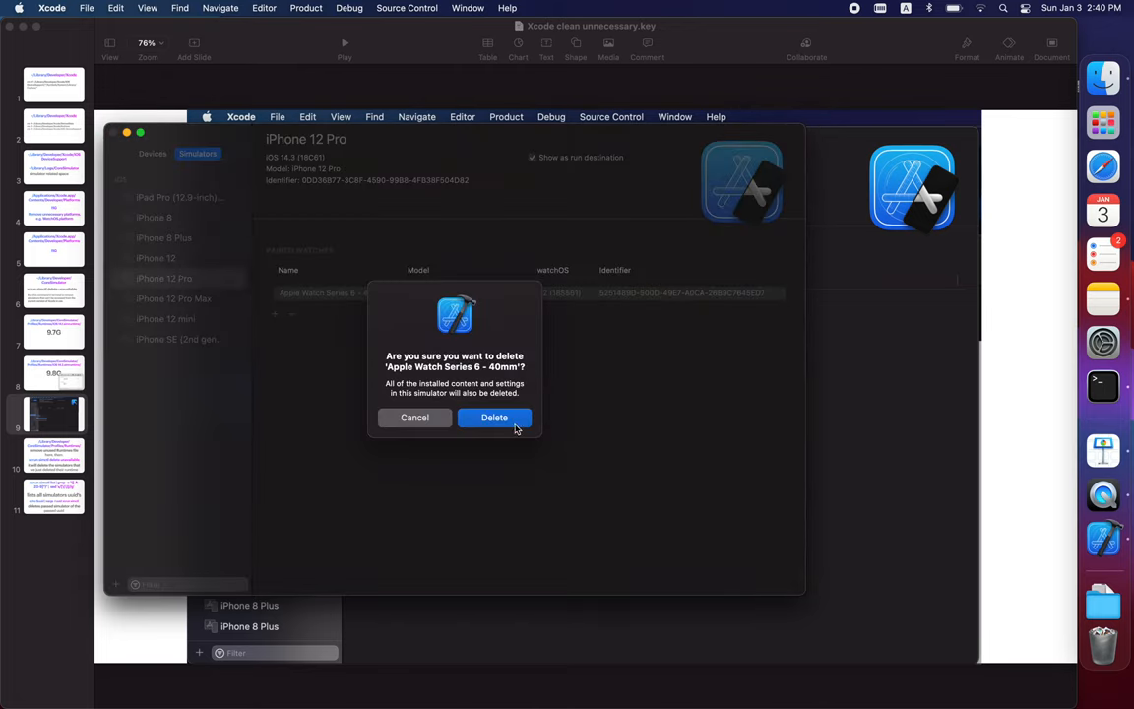
click(495, 418)
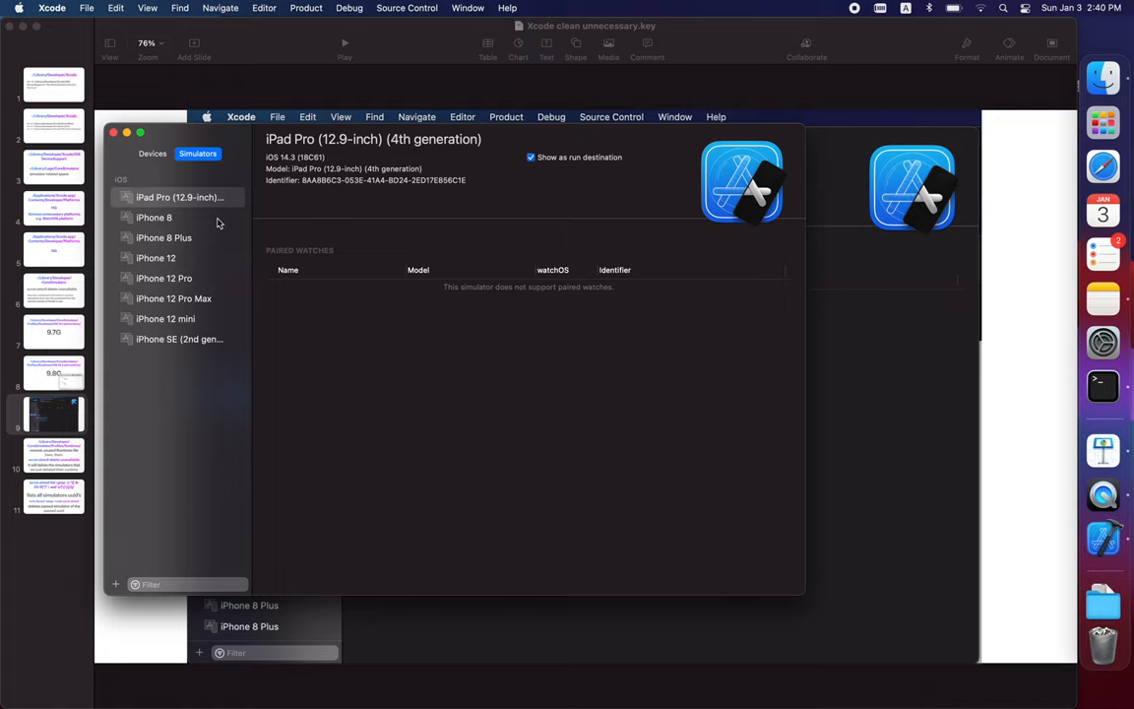
click(156, 258)
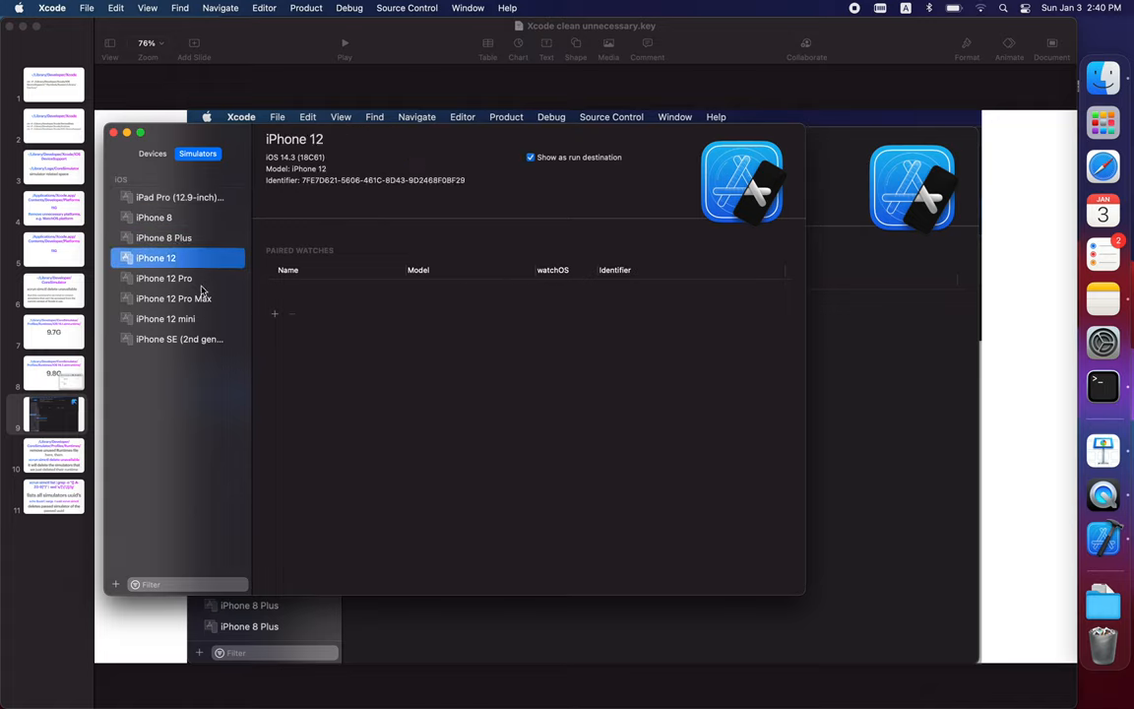
click(166, 319)
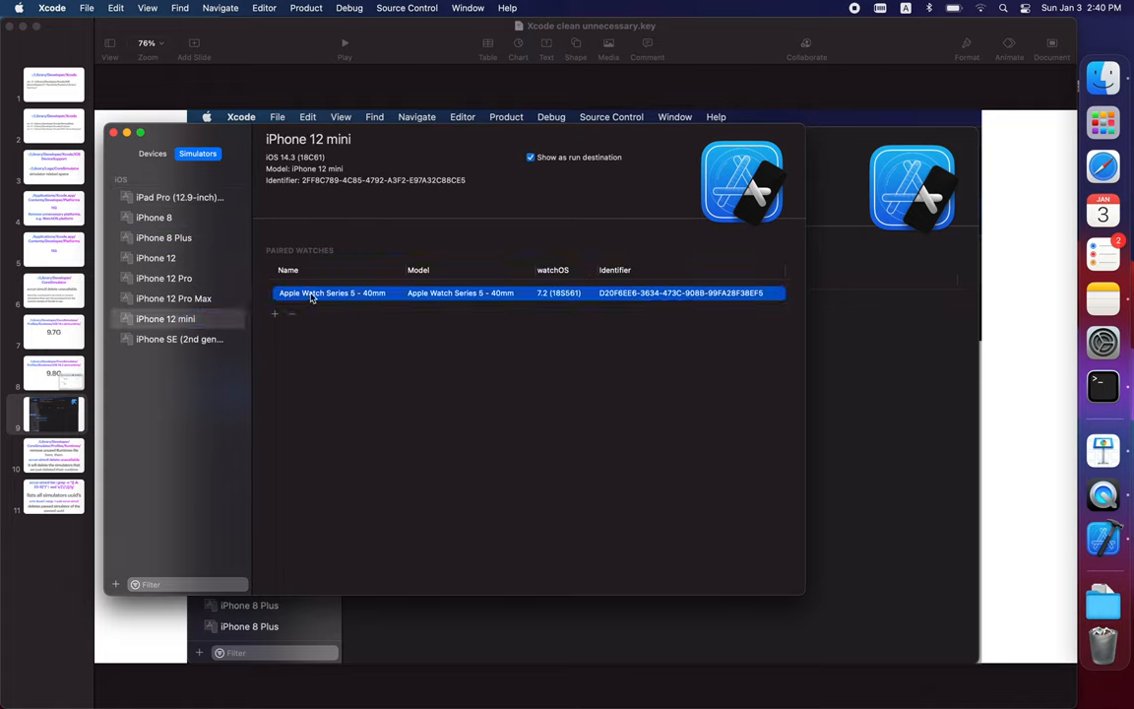
click(291, 313)
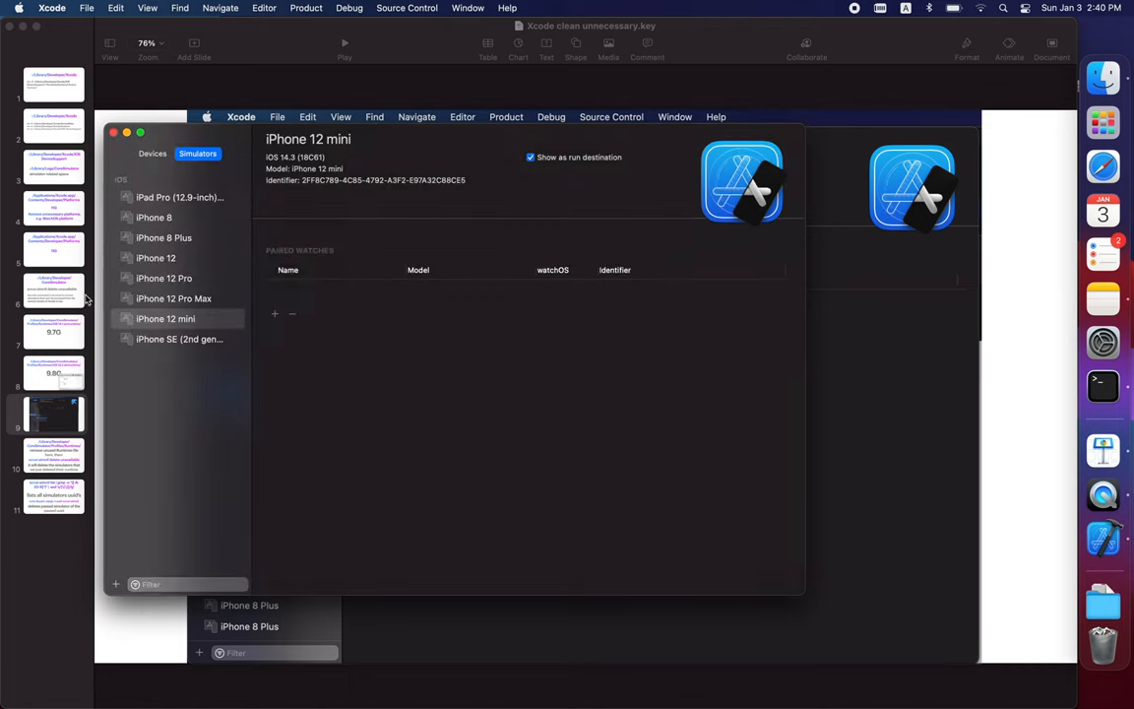
click(164, 278)
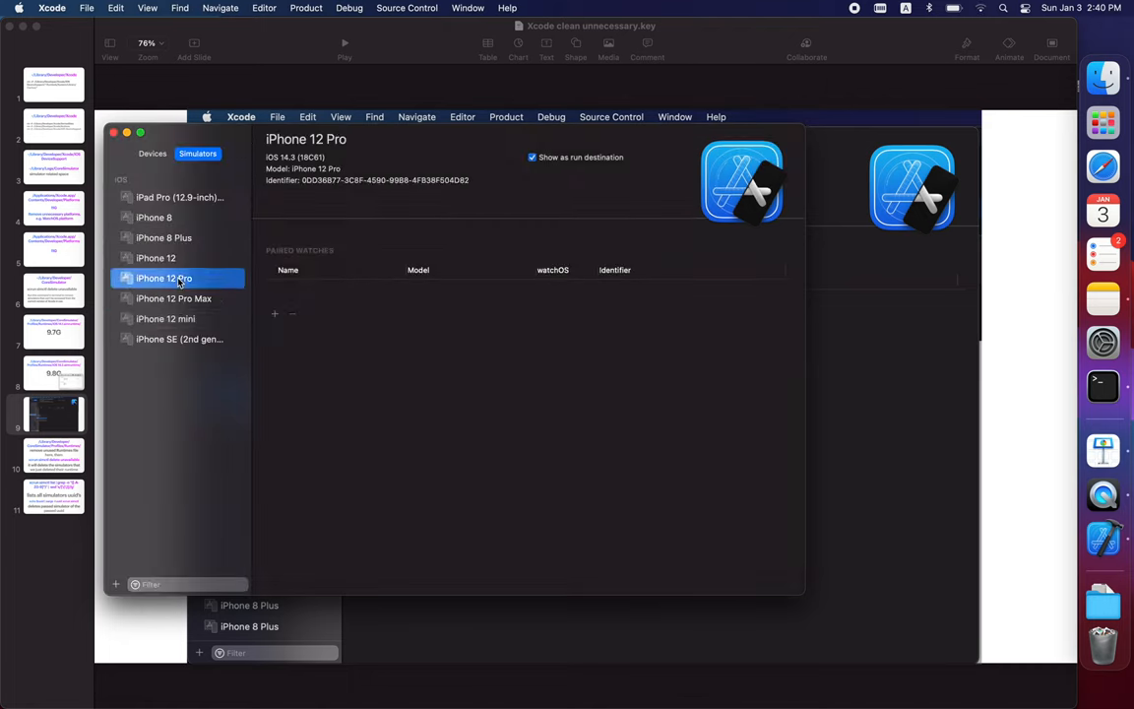
click(173, 299)
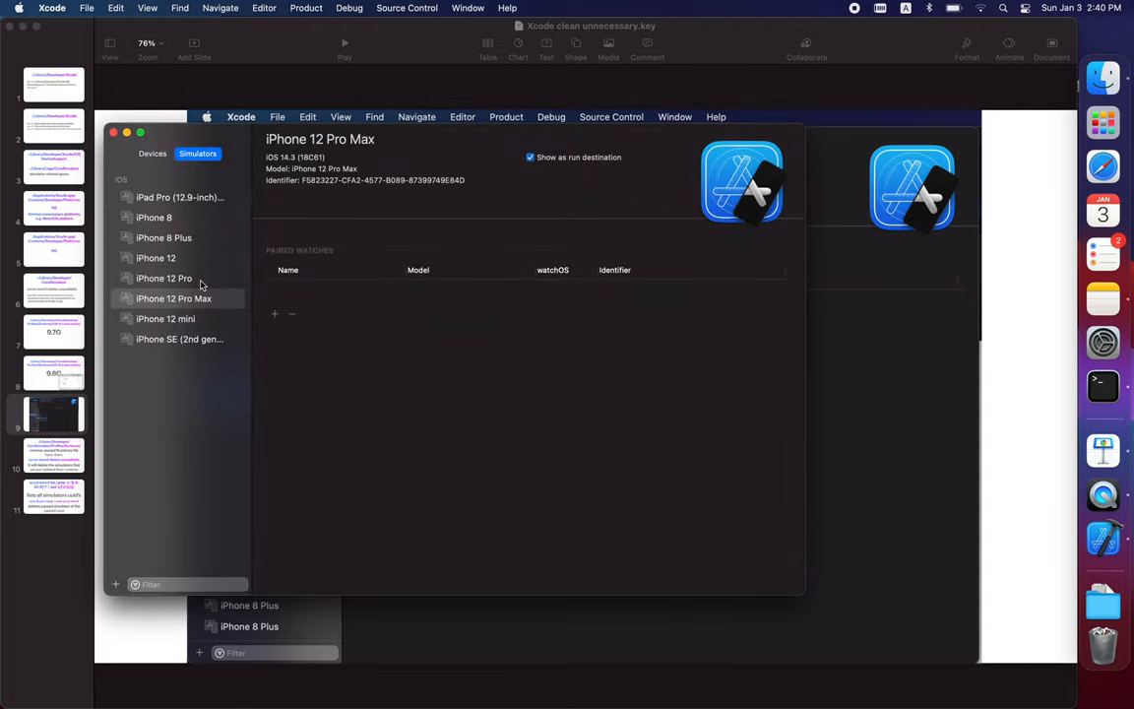
- Review the eight remaining simulators' details, then begin adding a new simulator
click(180, 197)
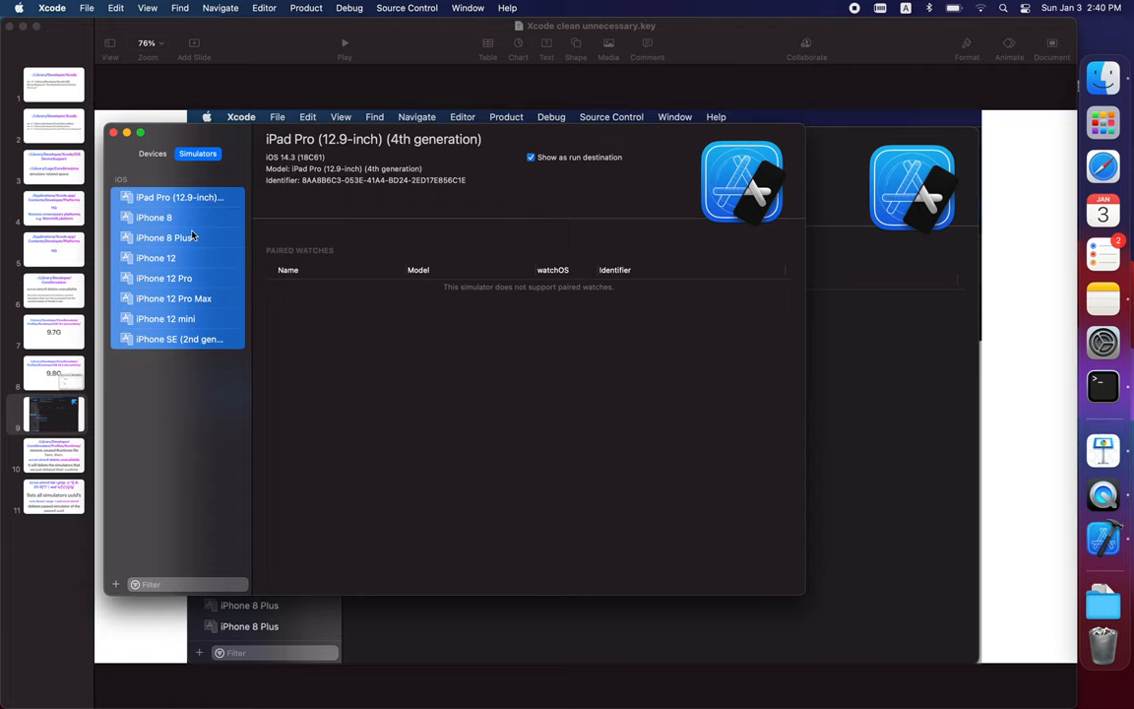
click(165, 237)
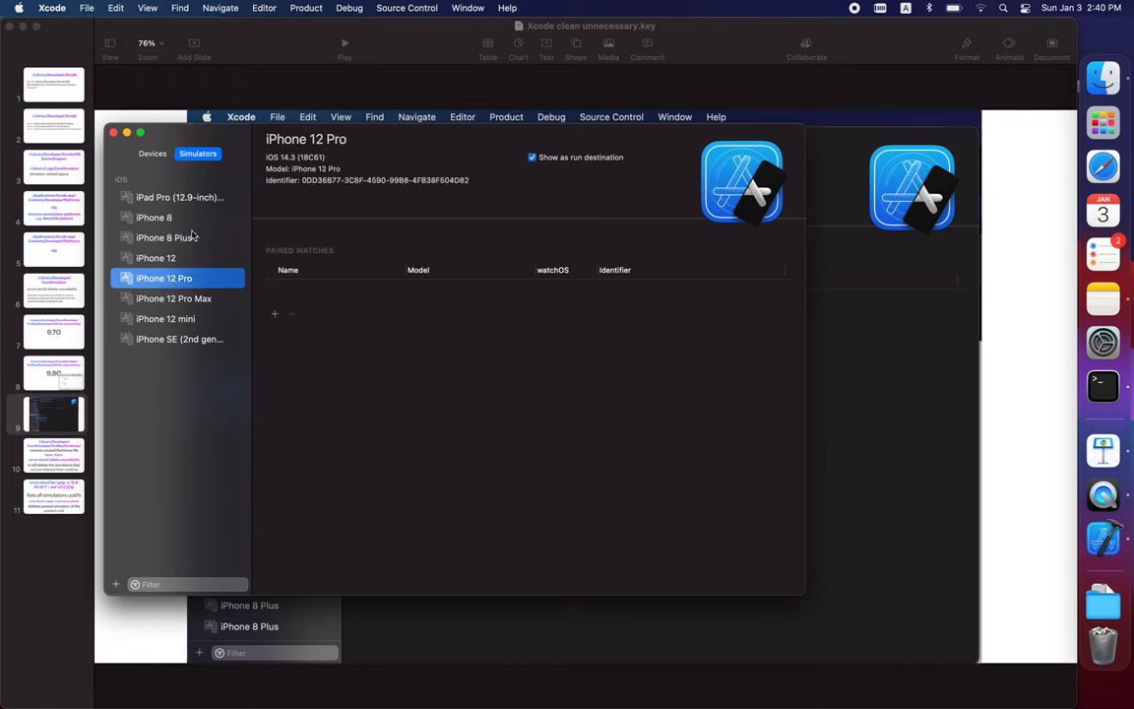
click(174, 299)
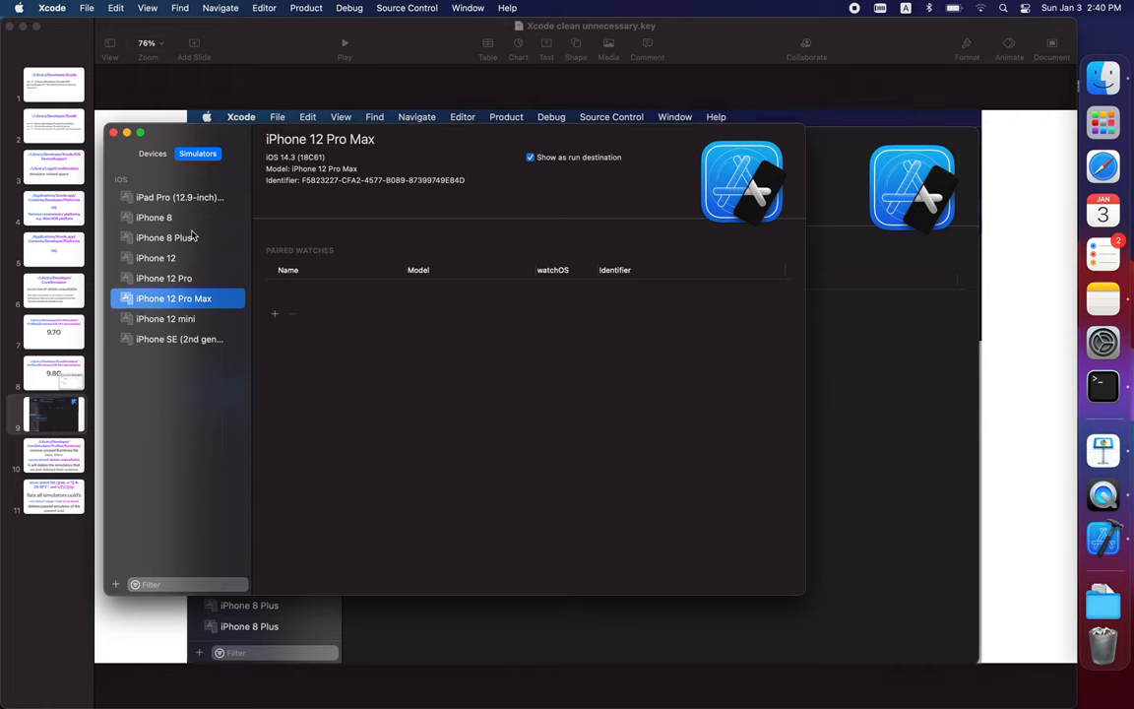
click(179, 339)
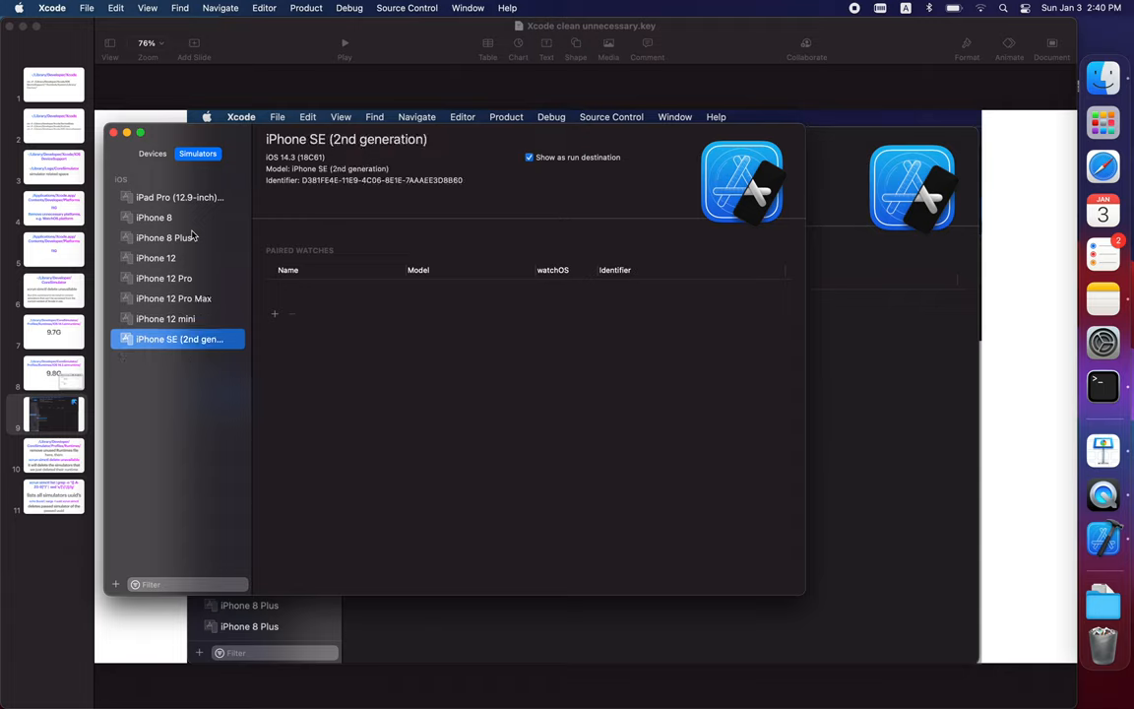
click(165, 319)
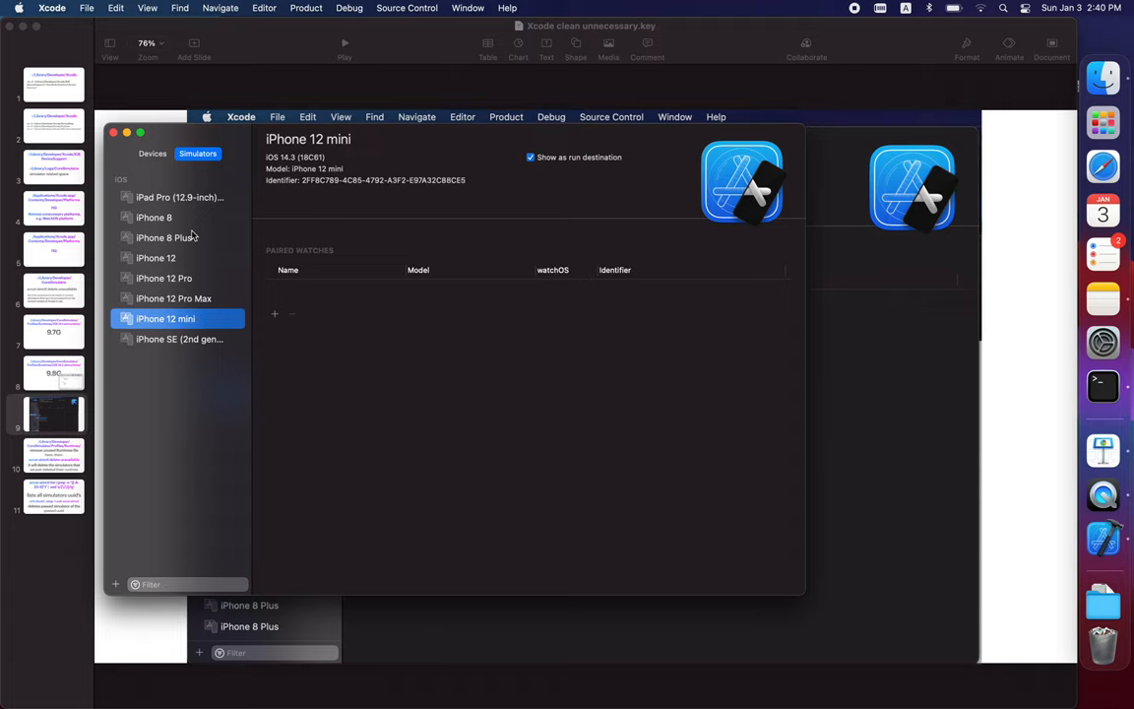
click(180, 197)
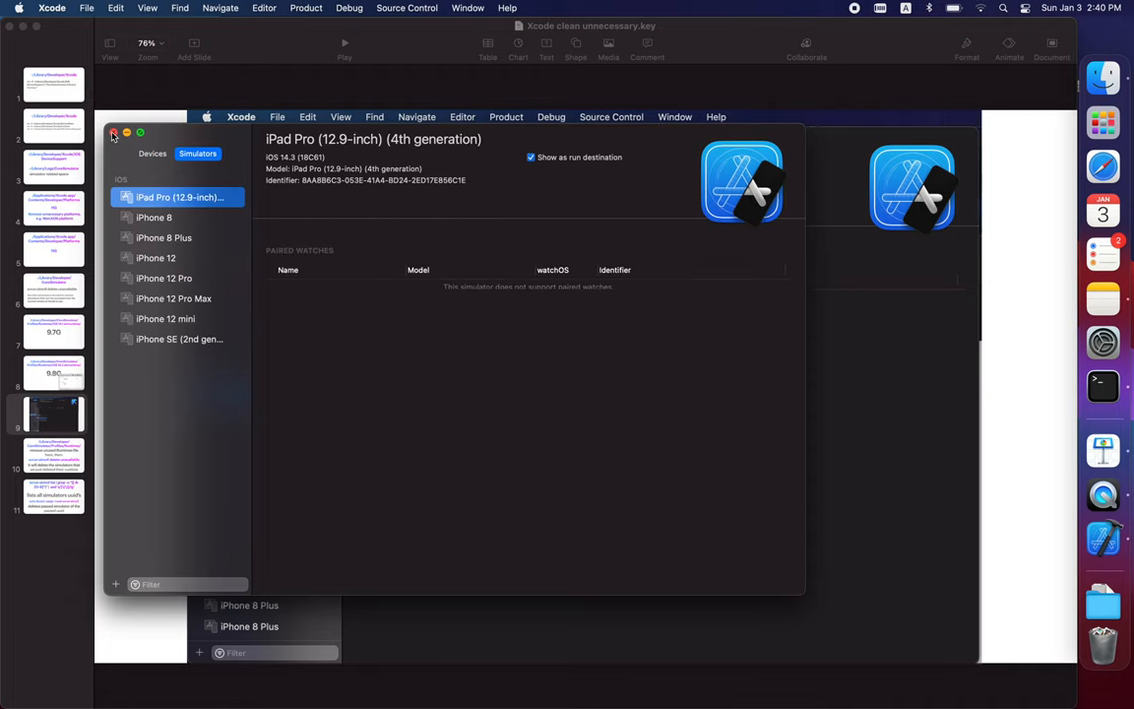
right_click(256, 394)
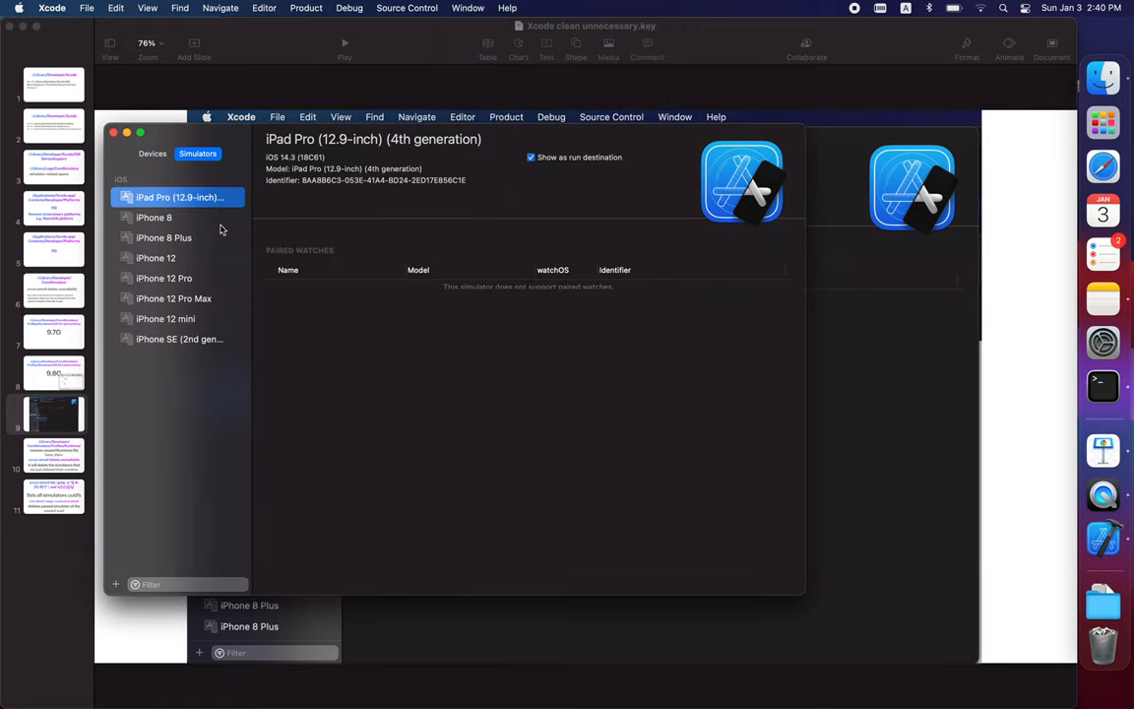
click(115, 583)
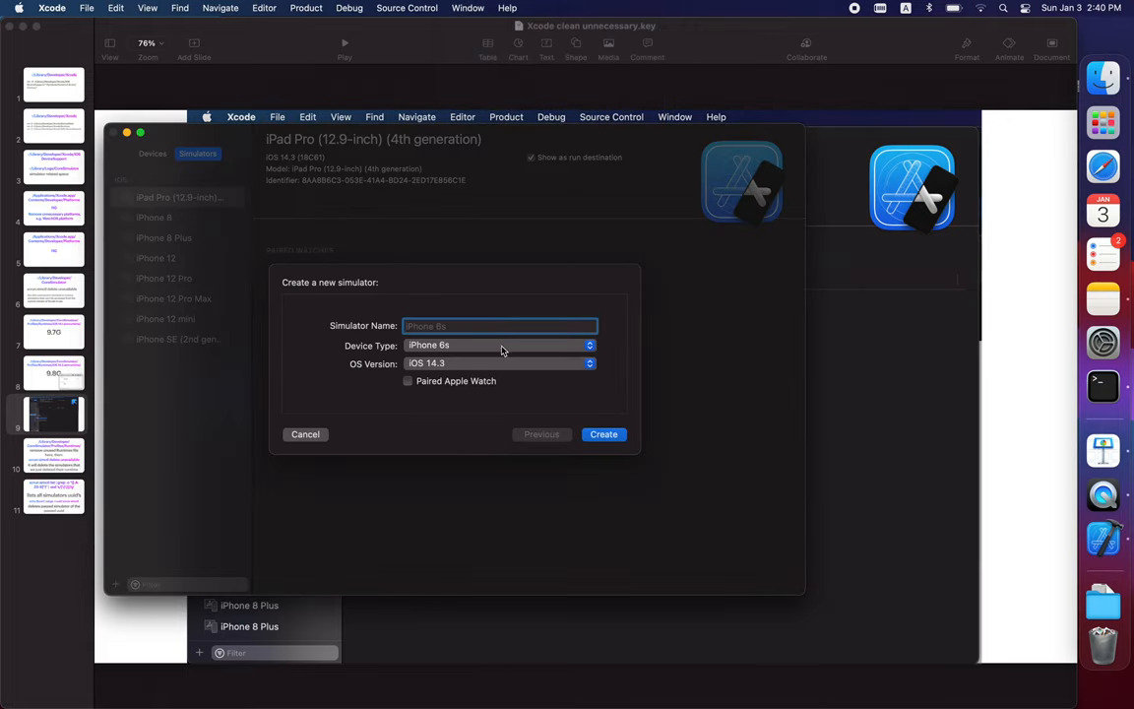
- Browse device types and the iOS 14.3/14.2/14.1 versions, then cancel the new simulator
click(500, 345)
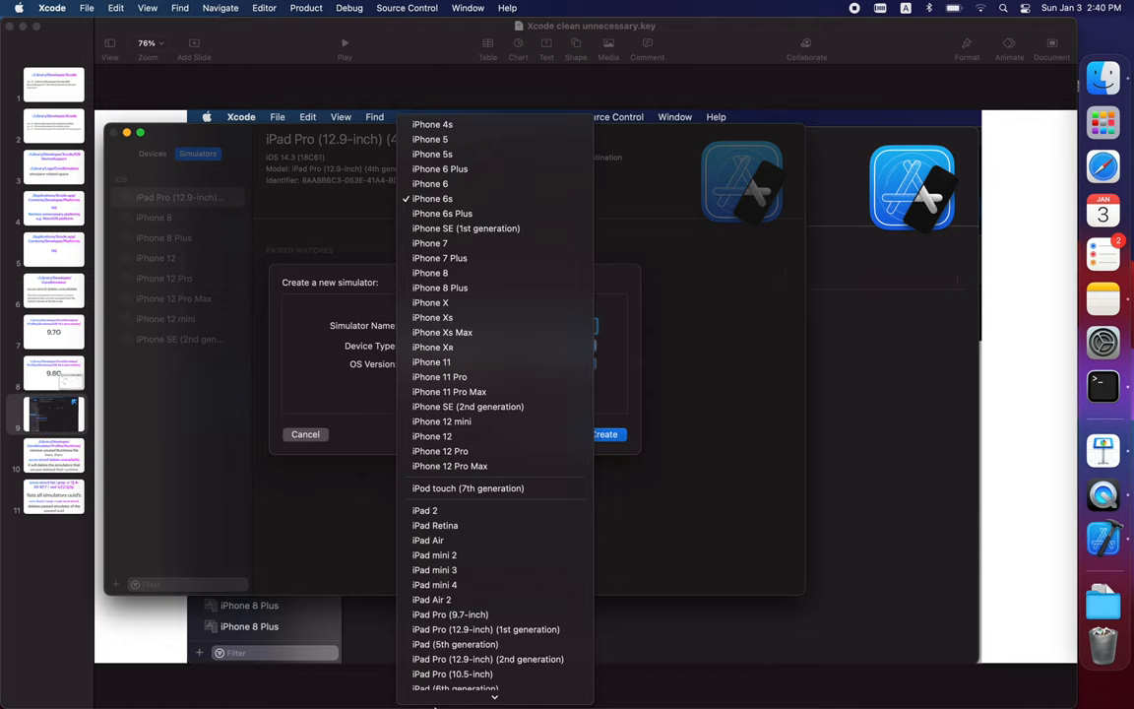
scroll(down, 3)
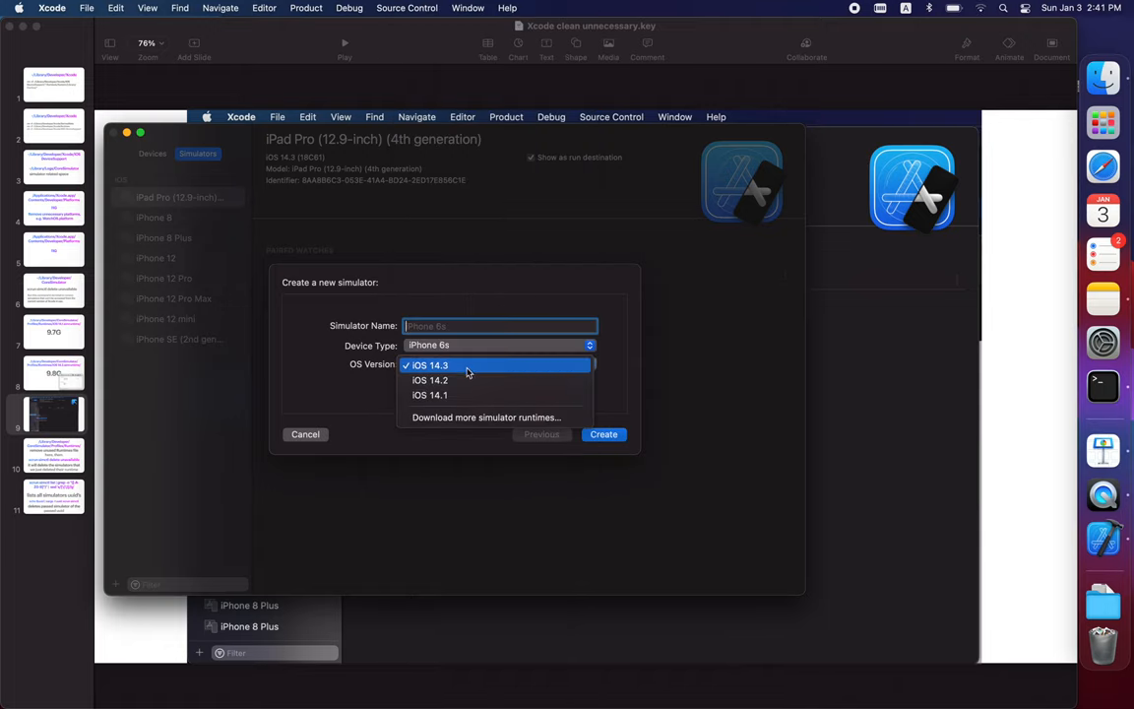
click(430, 364)
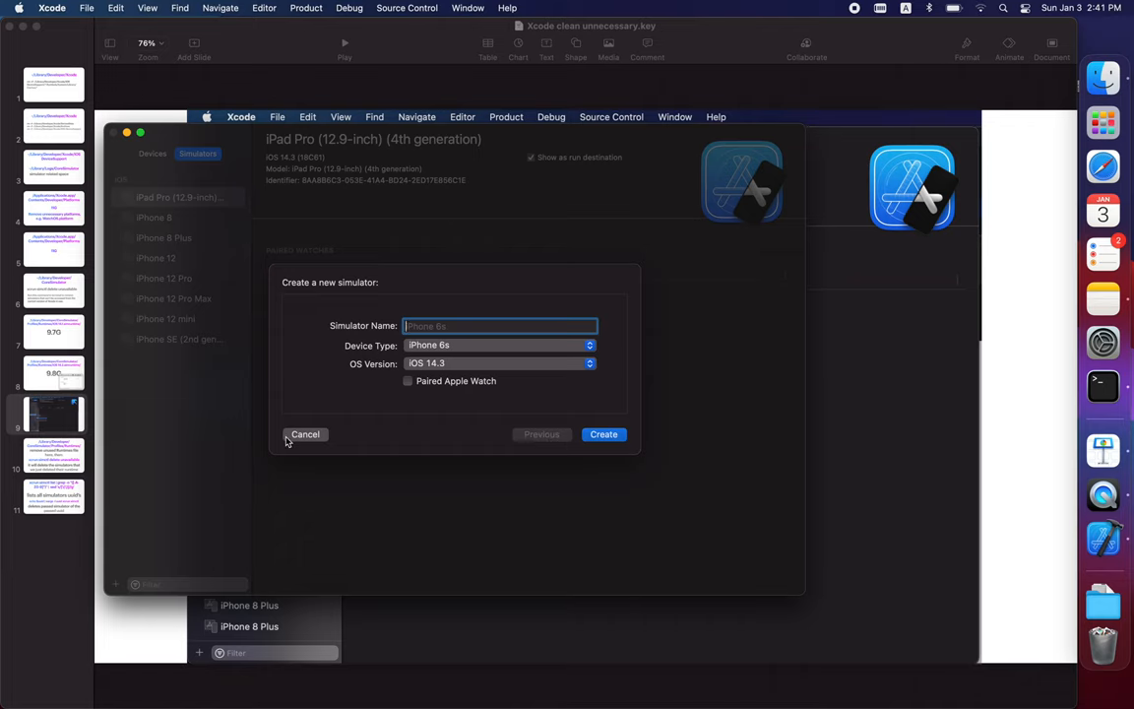
right_click(256, 394)
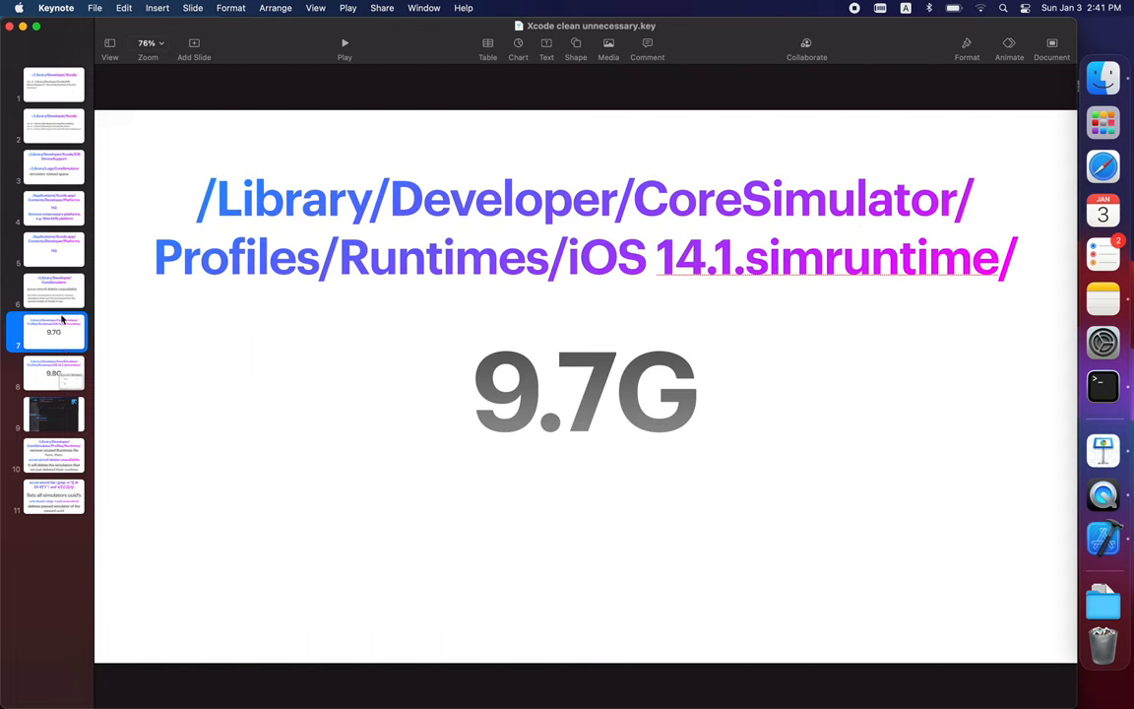
- Run xcrun simctl delete unavailable and open Xcode.app's Platforms folder in Finder
click(55, 291)
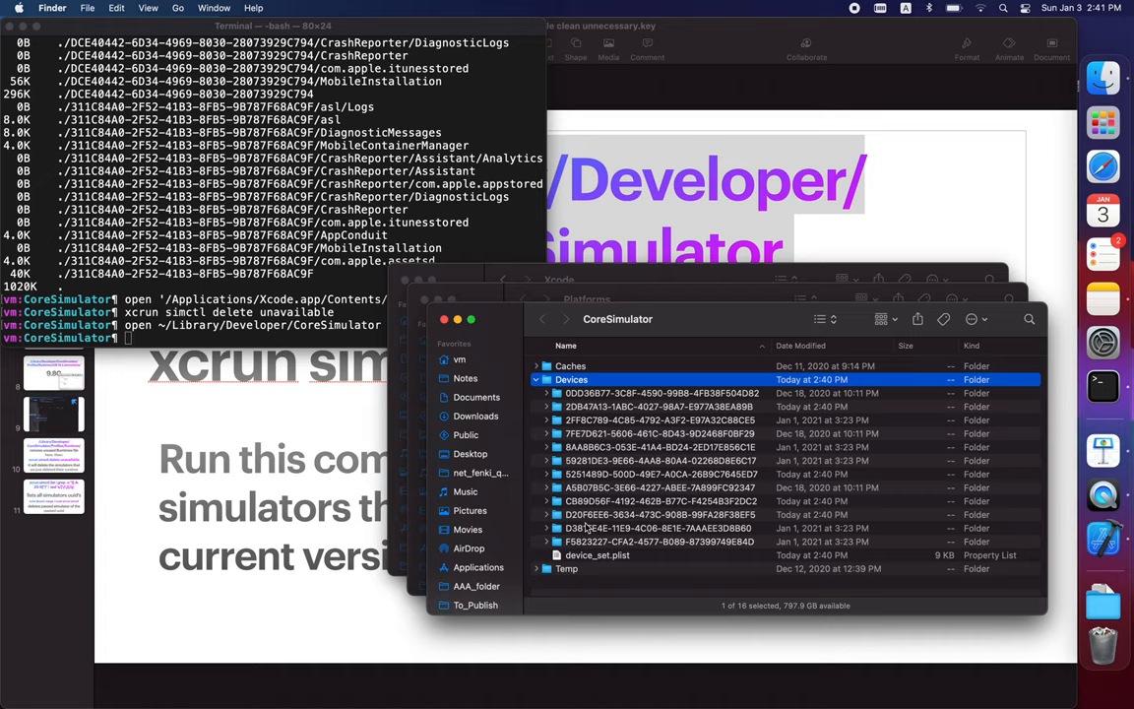
click(657, 542)
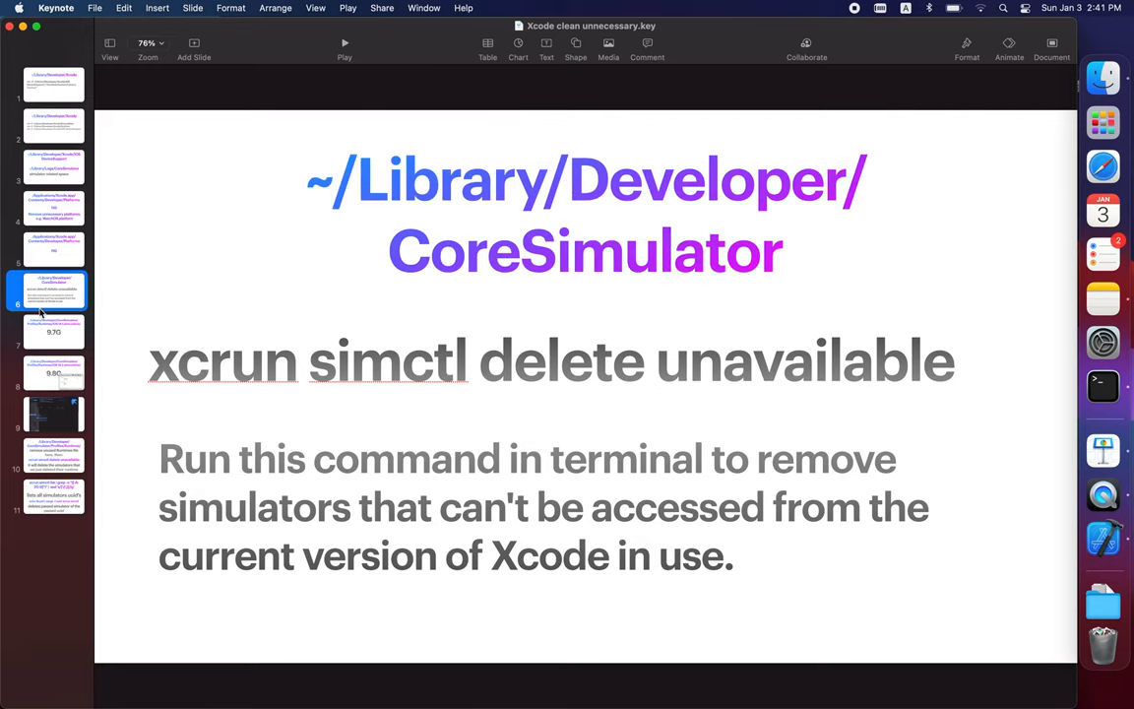
click(55, 208)
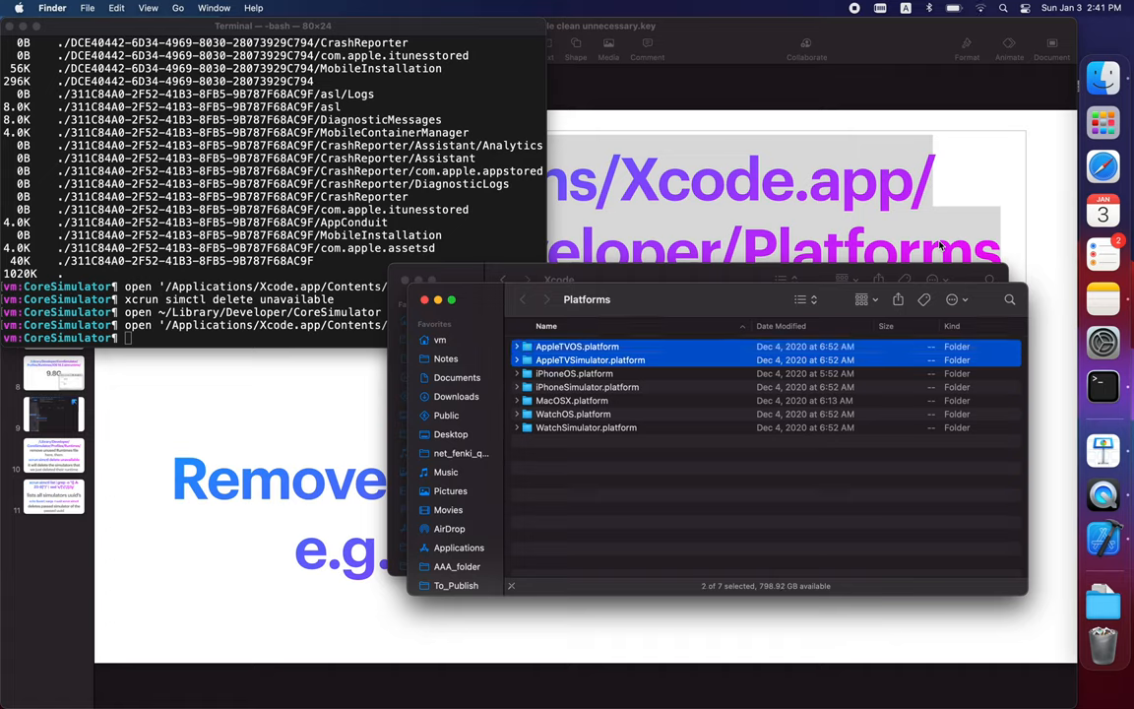
- Move the AppleTV and Watch platform bundles to the Trash with admin authorization
click(573, 413)
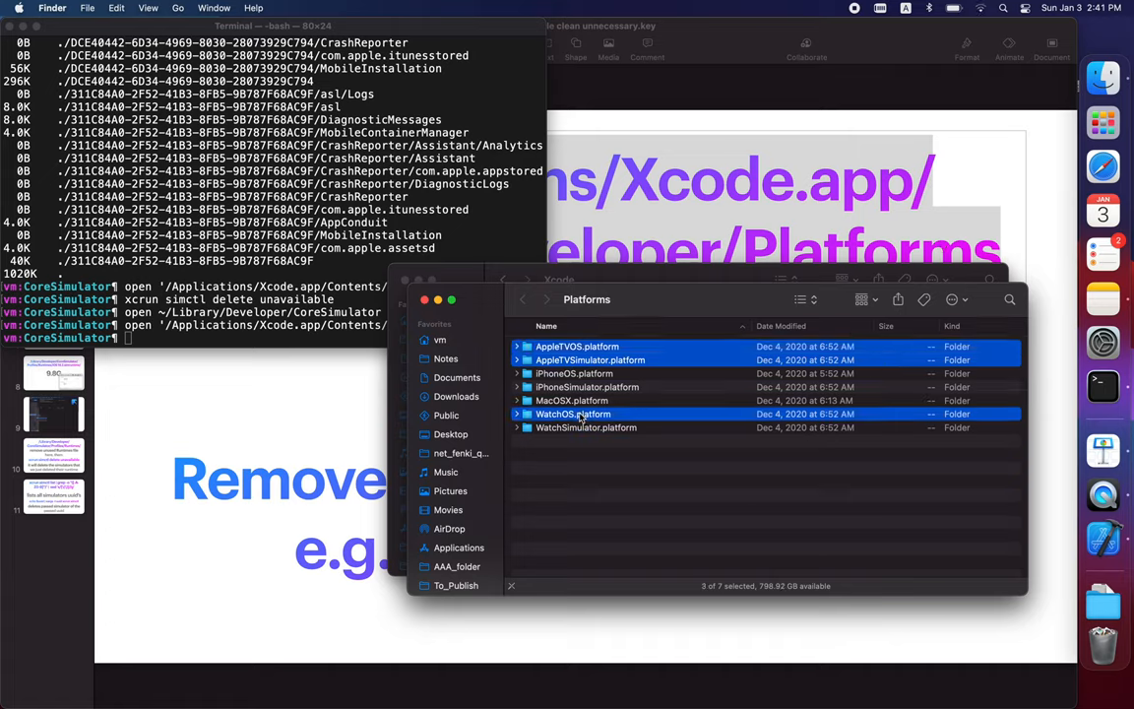
click(587, 427)
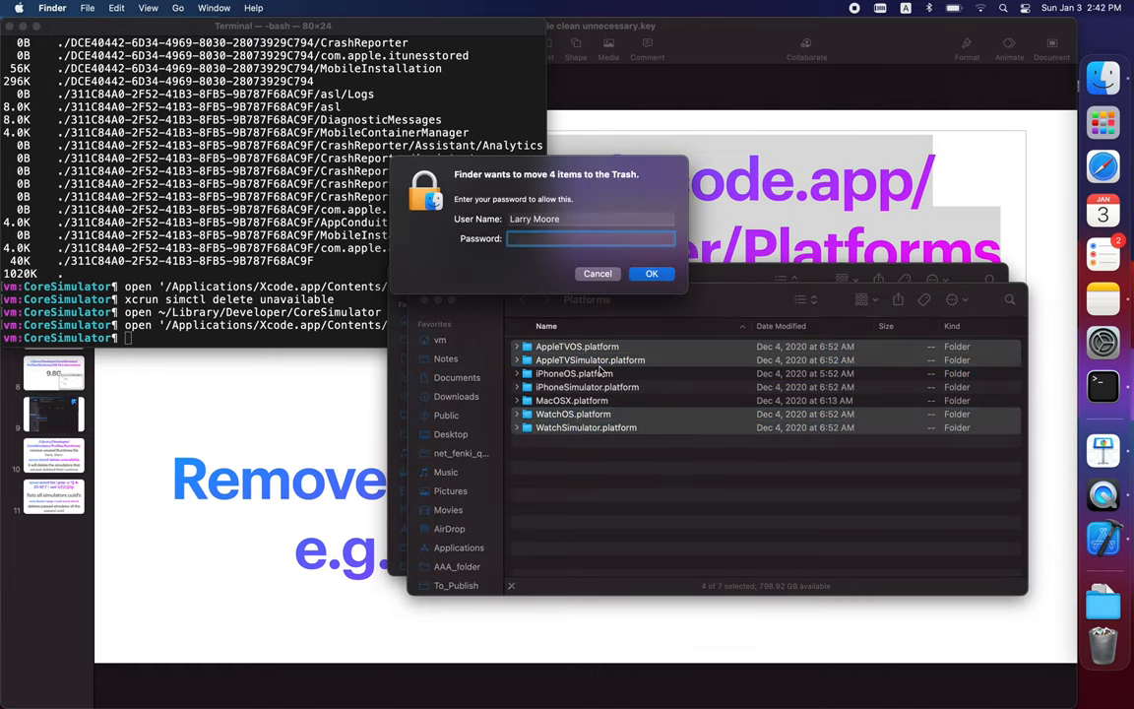
click(652, 274)
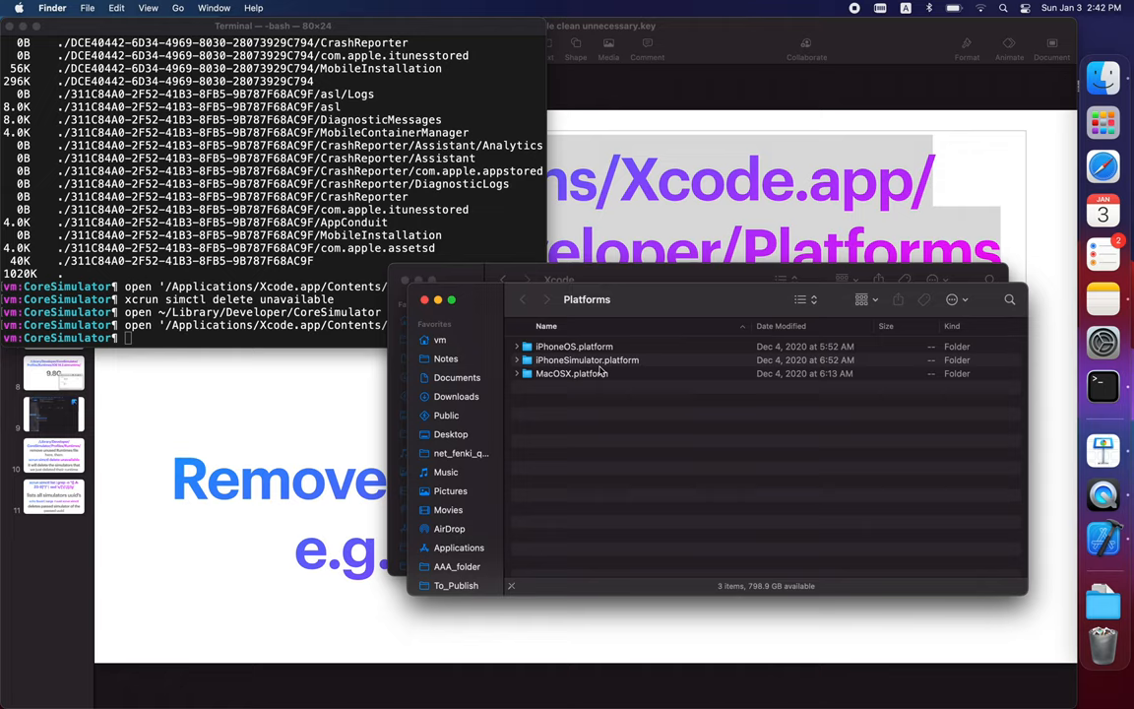
mouse_move(723, 568)
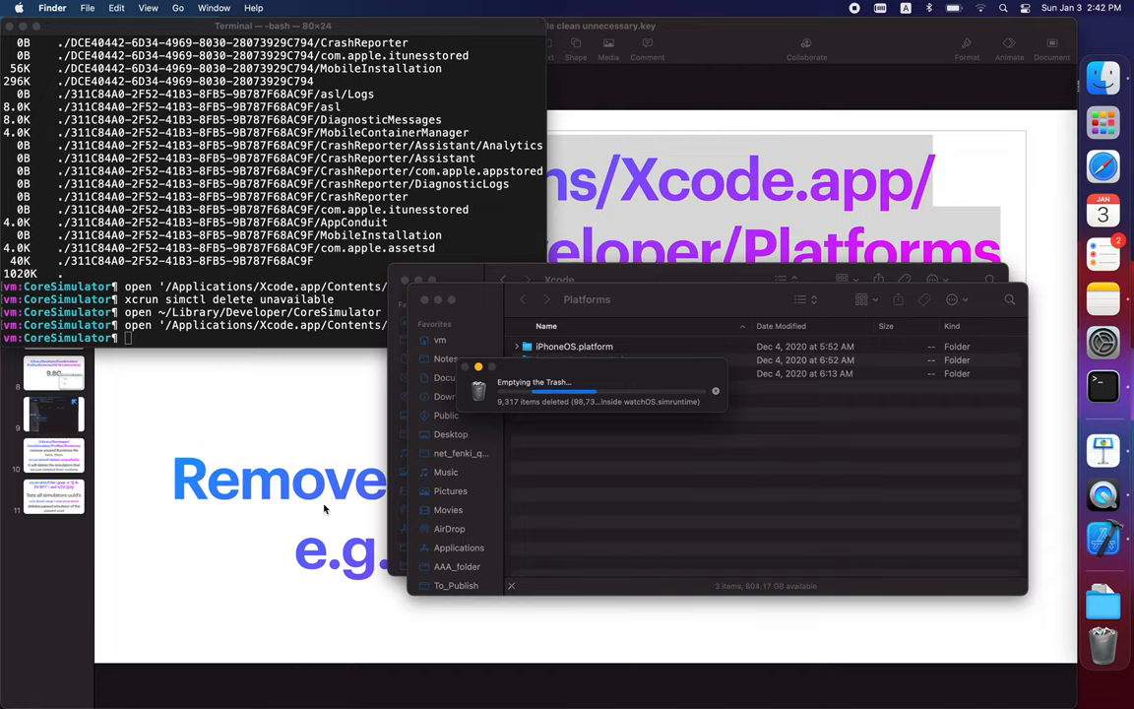
click(55, 246)
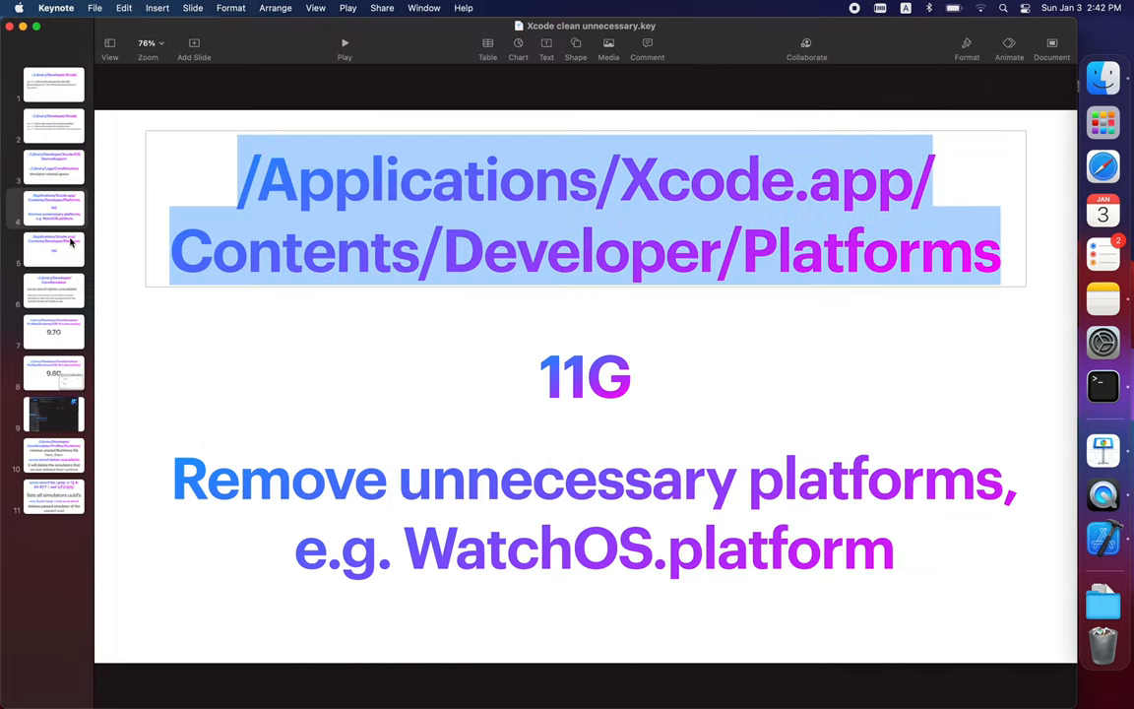
- Go to the iOS 14.1 simruntime slide and open CoreSimulator's Runtimes folder in Finder
click(53, 248)
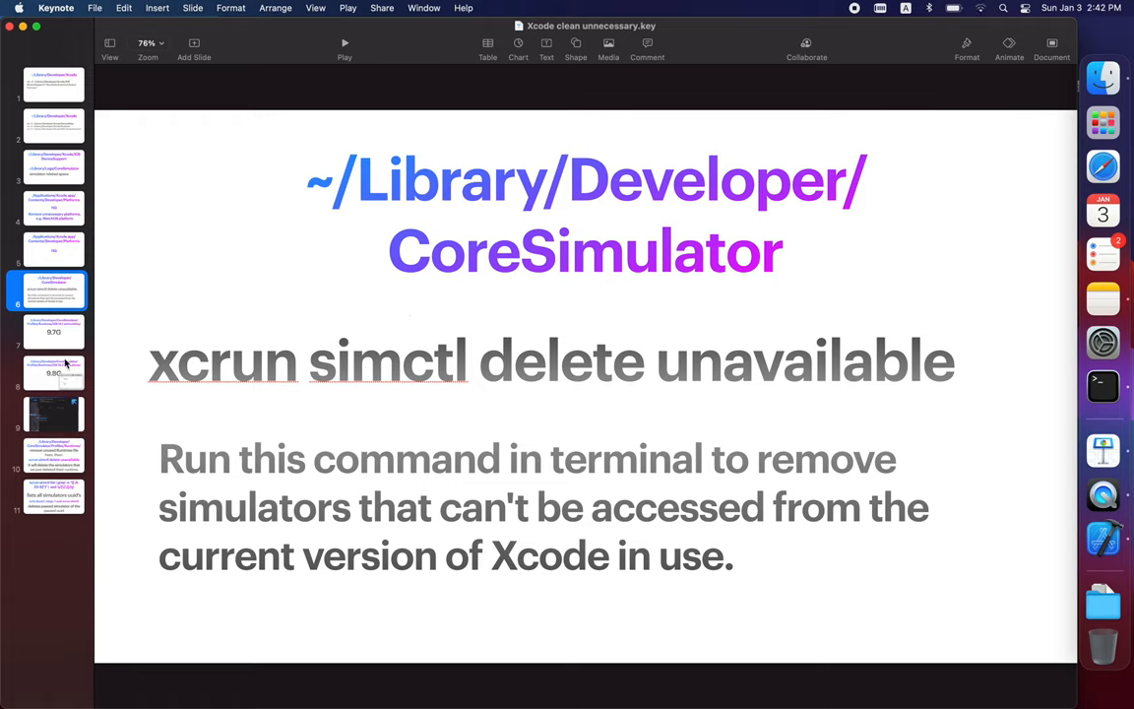
click(53, 330)
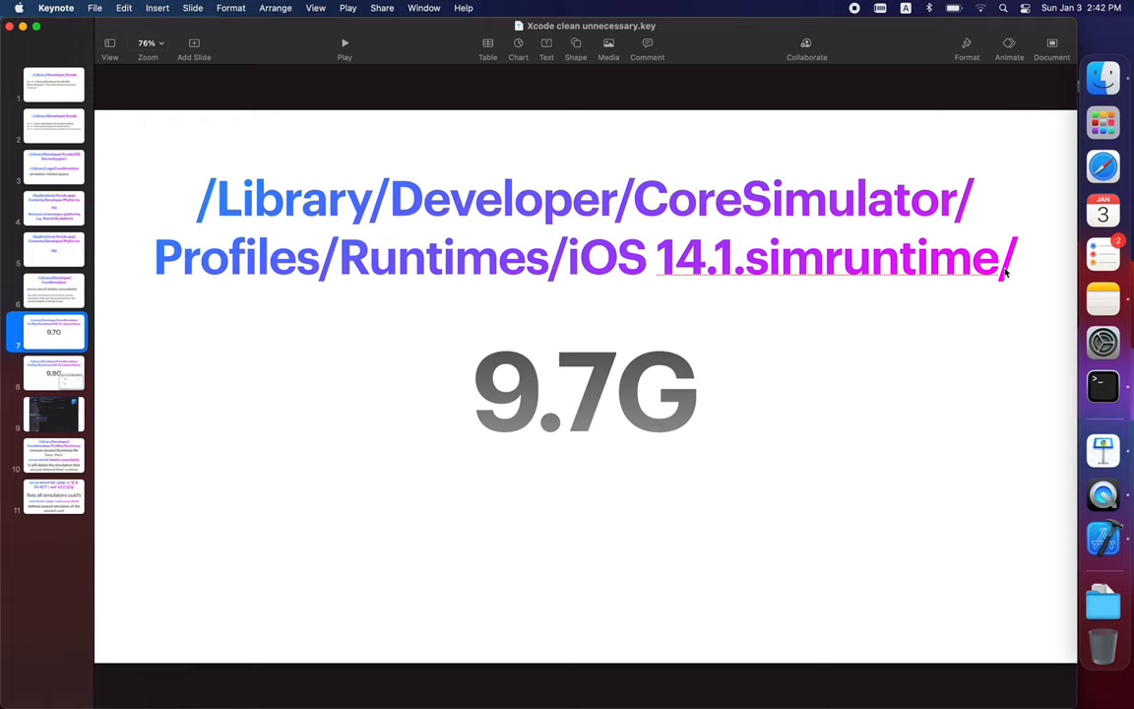
click(586, 226)
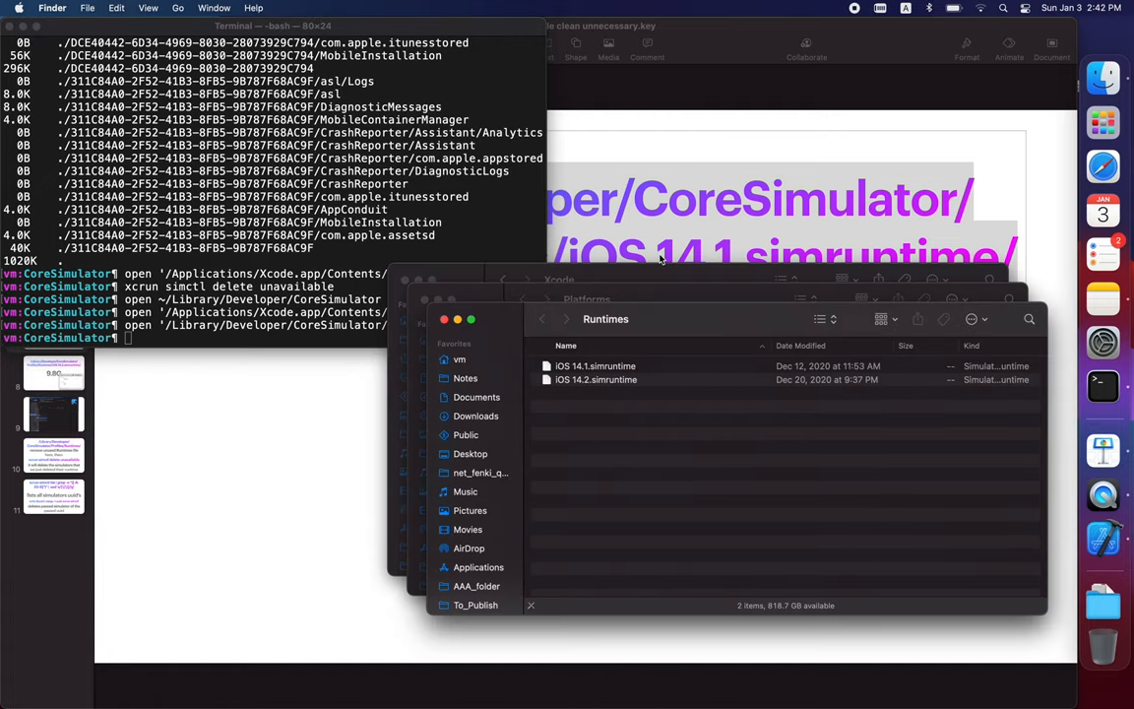
- Trash the iOS 14.1 and 14.2 simruntime bundles with authorization, then show the 14.2 slide
click(595, 379)
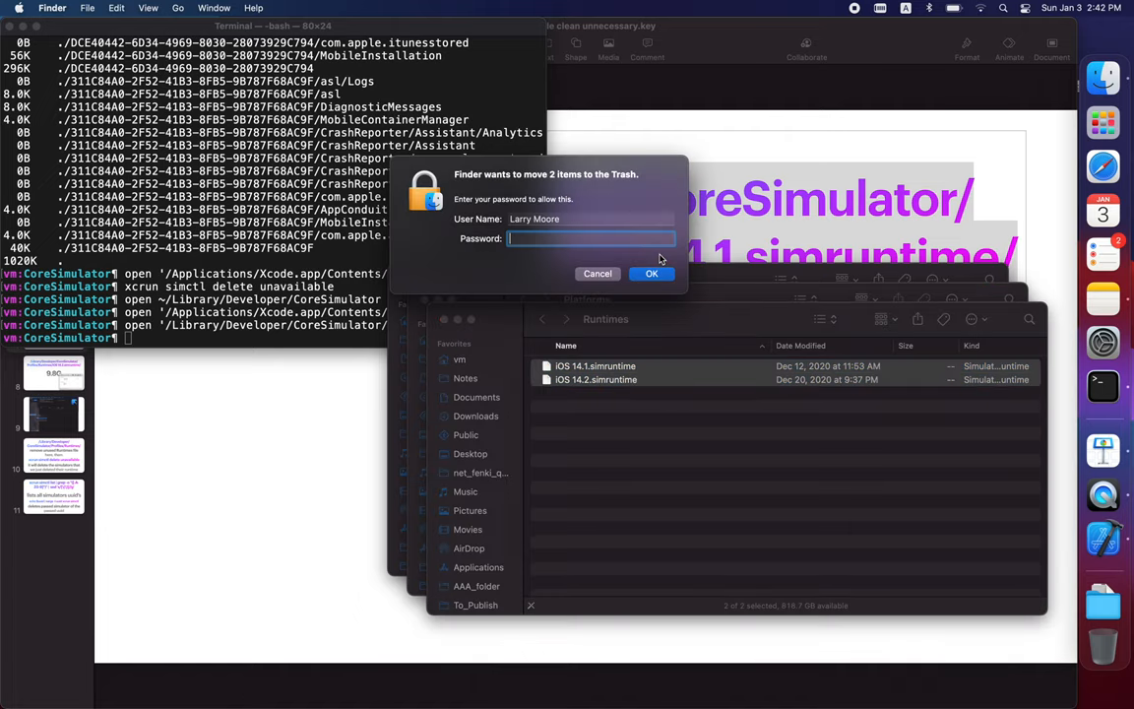
click(652, 273)
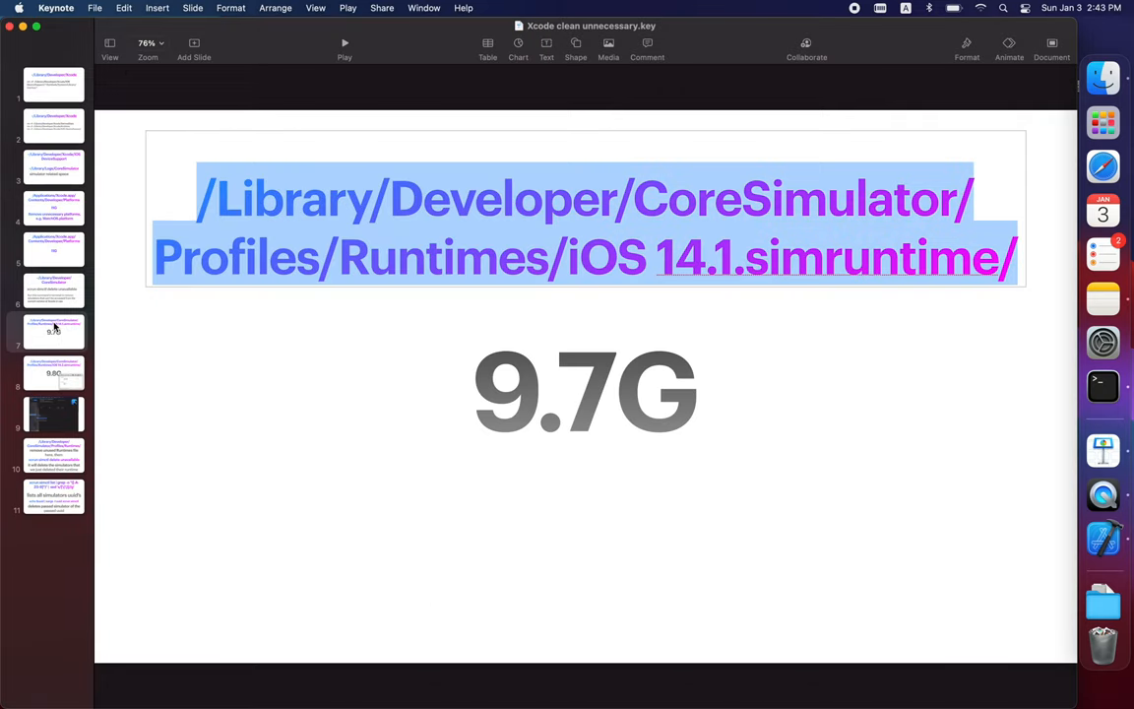
click(54, 373)
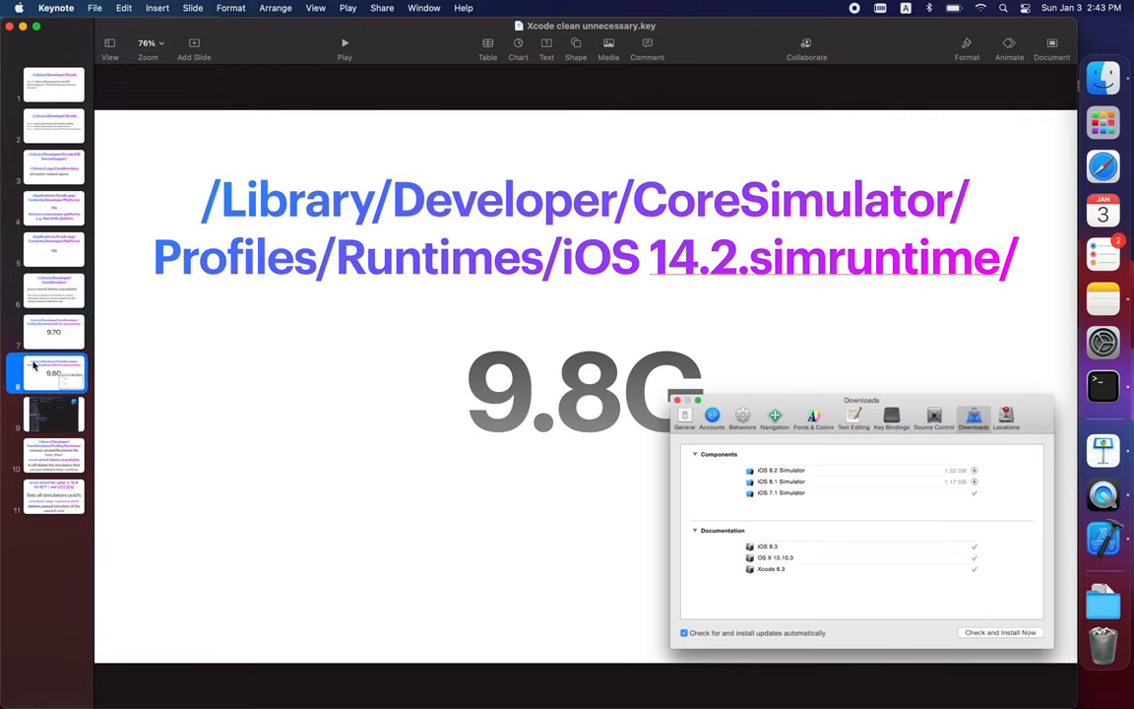
mouse_move(293, 451)
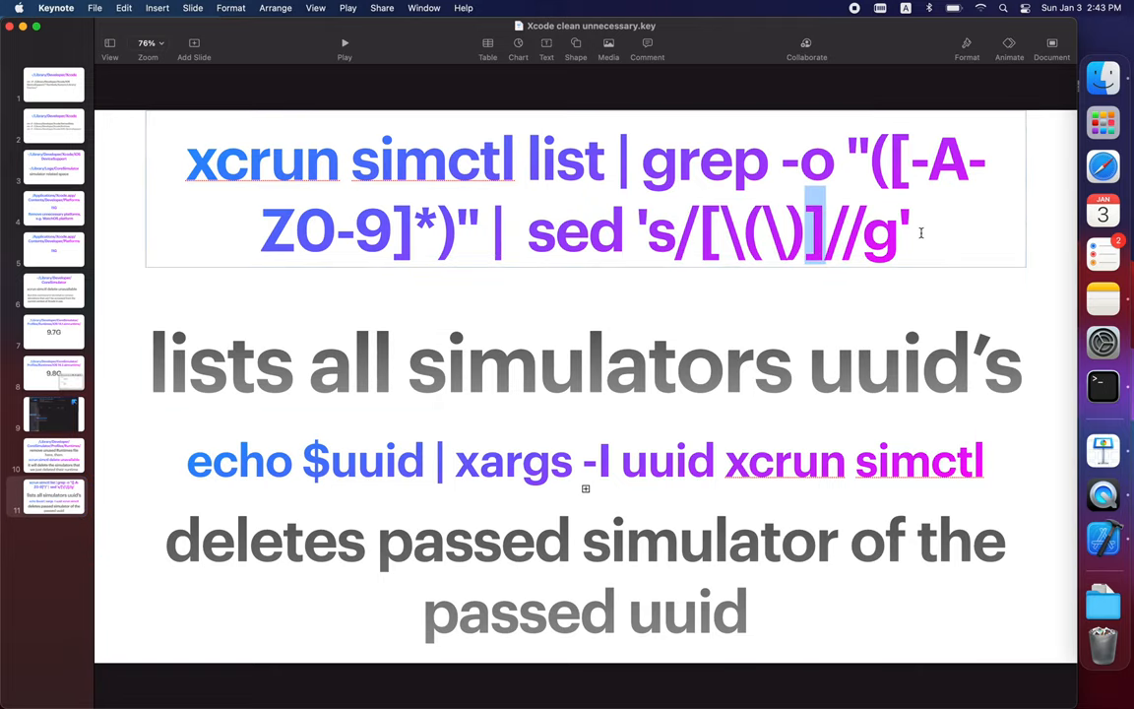
- Run xcrun simctl list and scroll through the device types, runtimes and devices
double_click(565, 160)
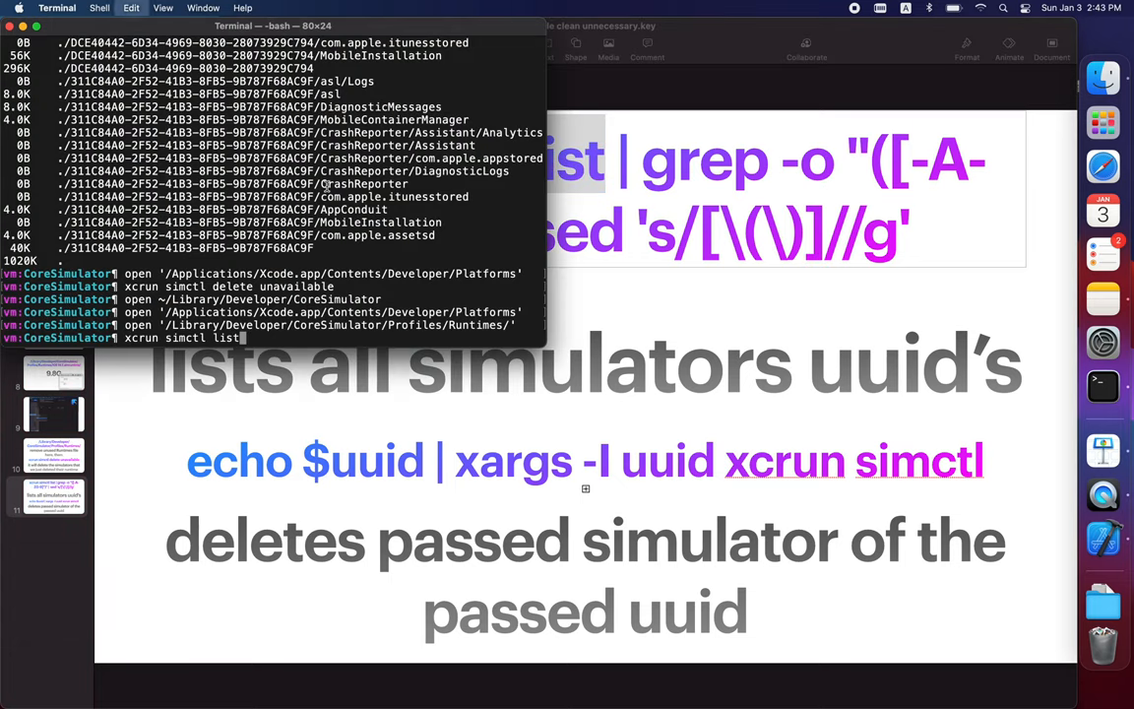
key(Return)
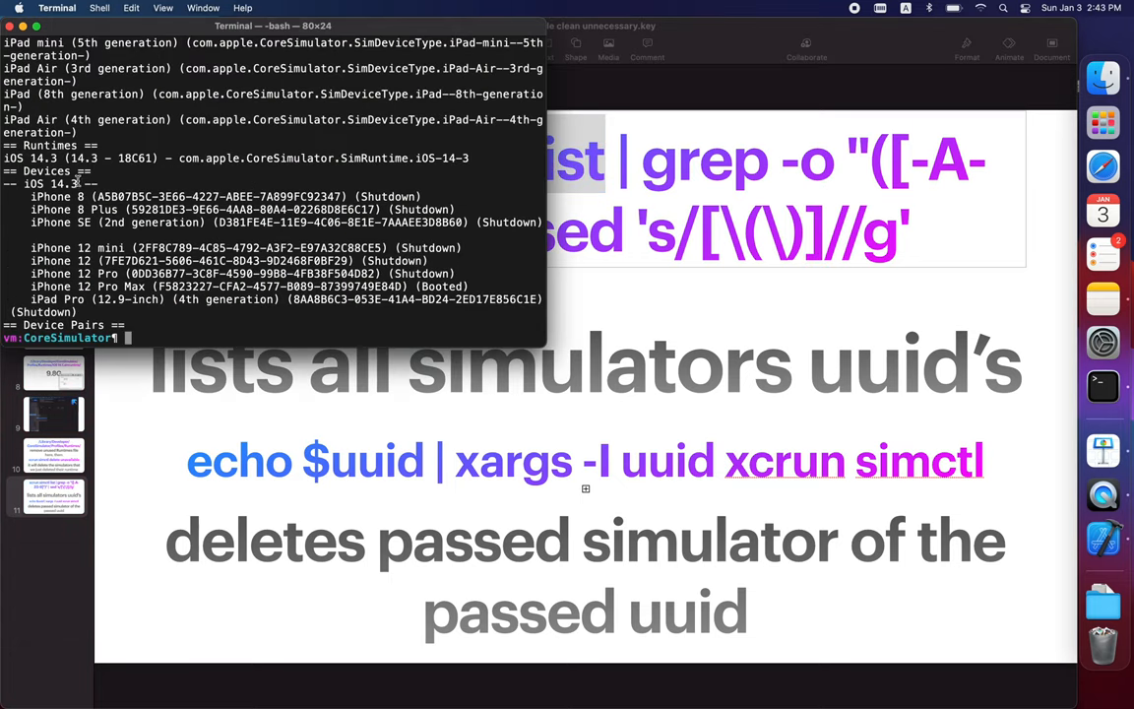
scroll(up, 3)
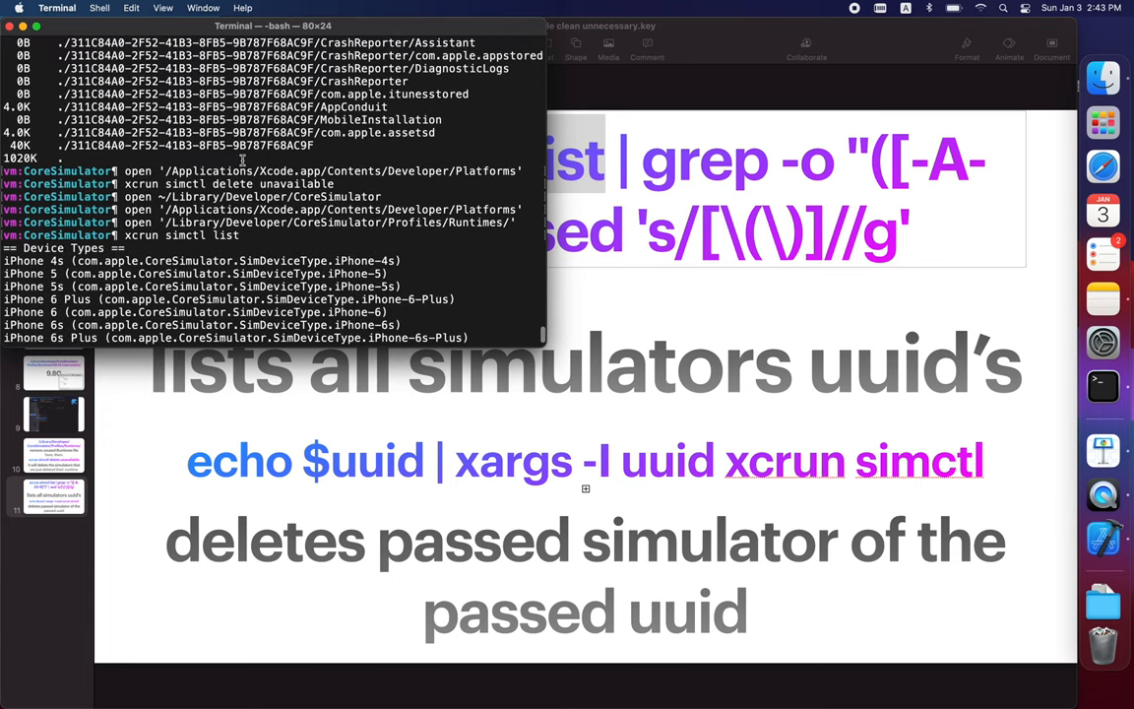
key(Return)
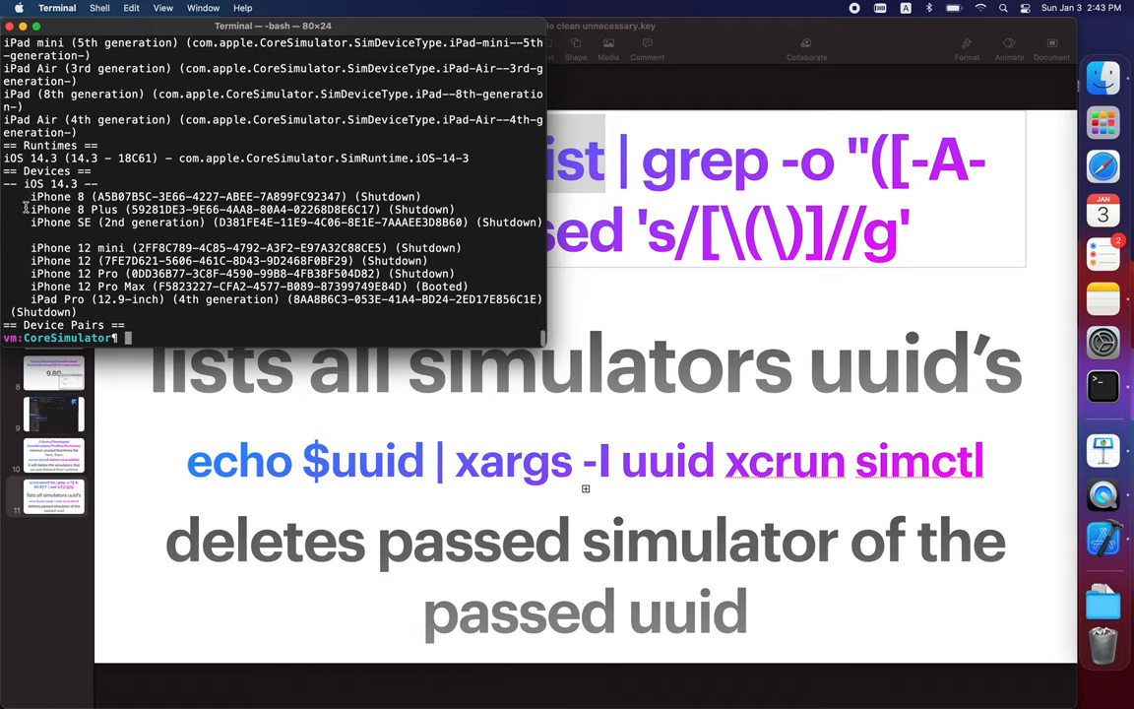
mouse_move(291, 307)
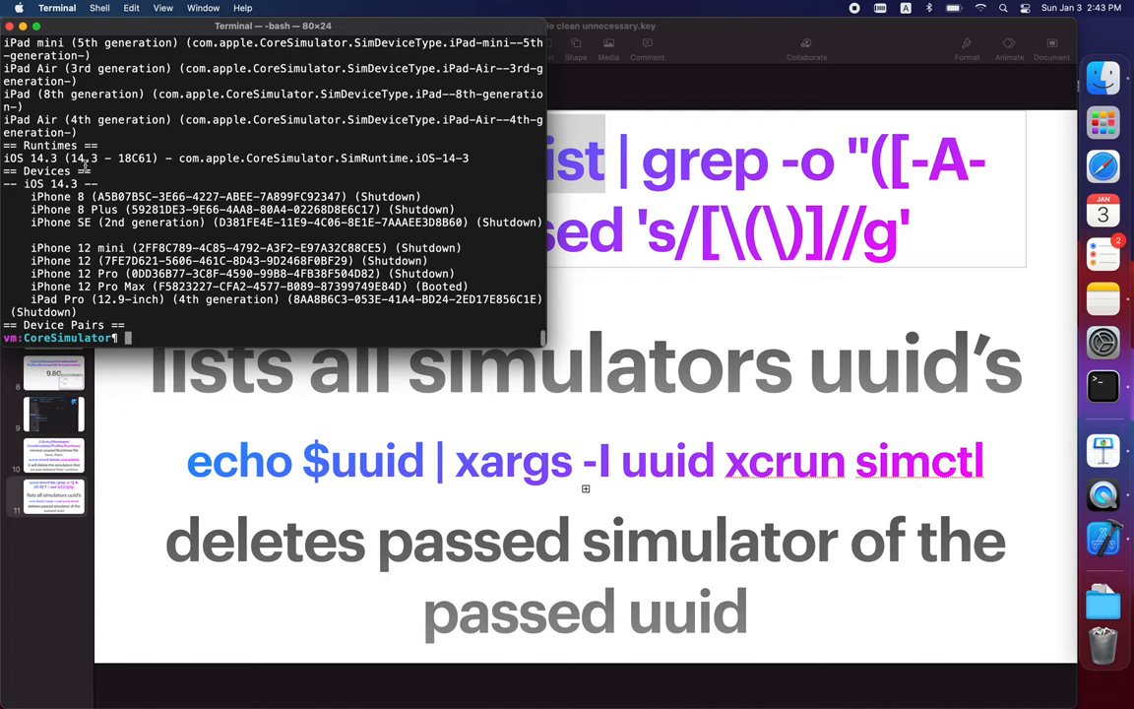
mouse_move(155, 319)
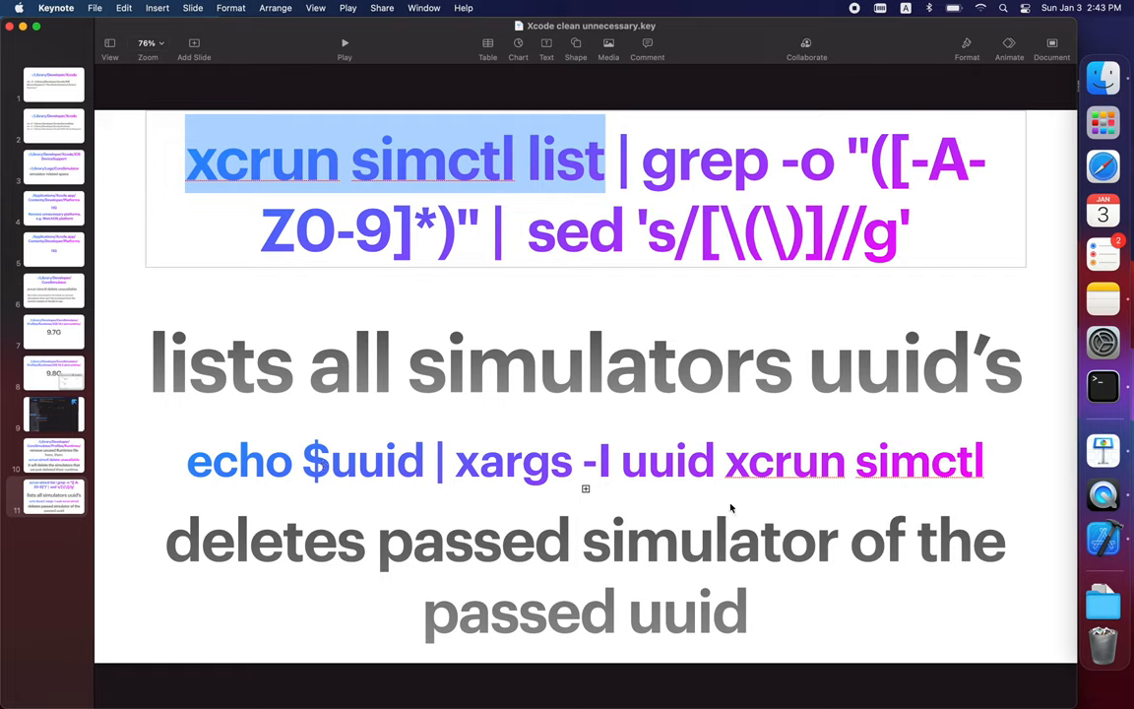
mouse_move(678, 453)
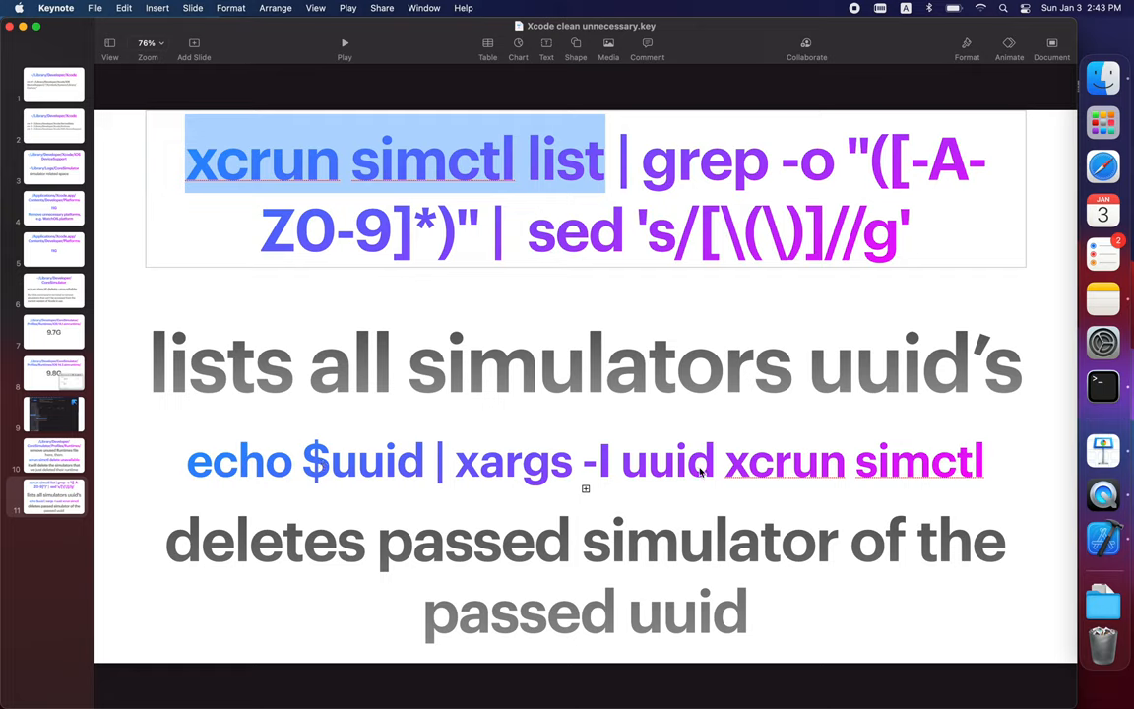
mouse_move(319, 479)
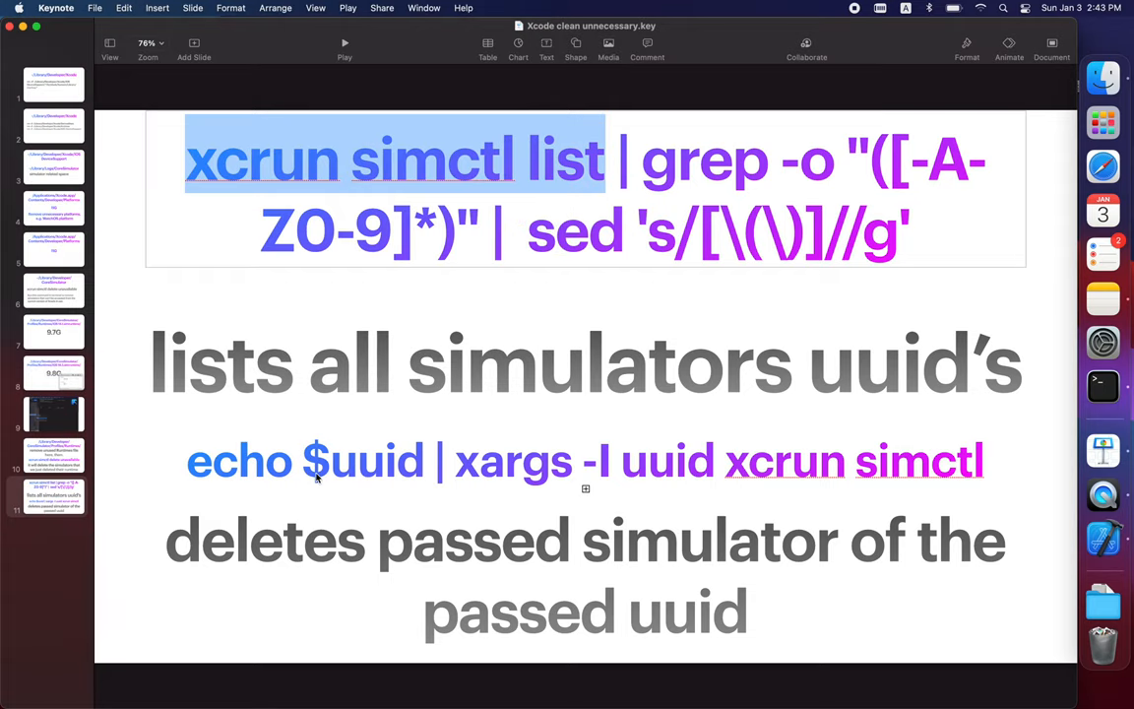
mouse_move(55, 384)
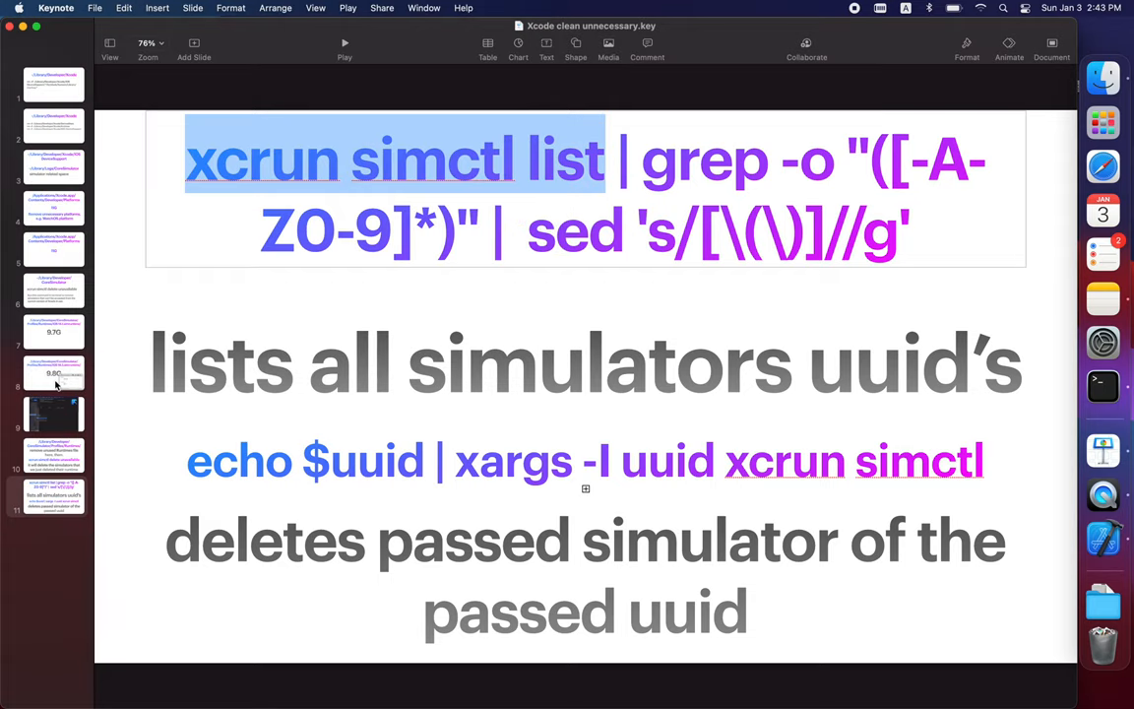
mouse_move(49, 461)
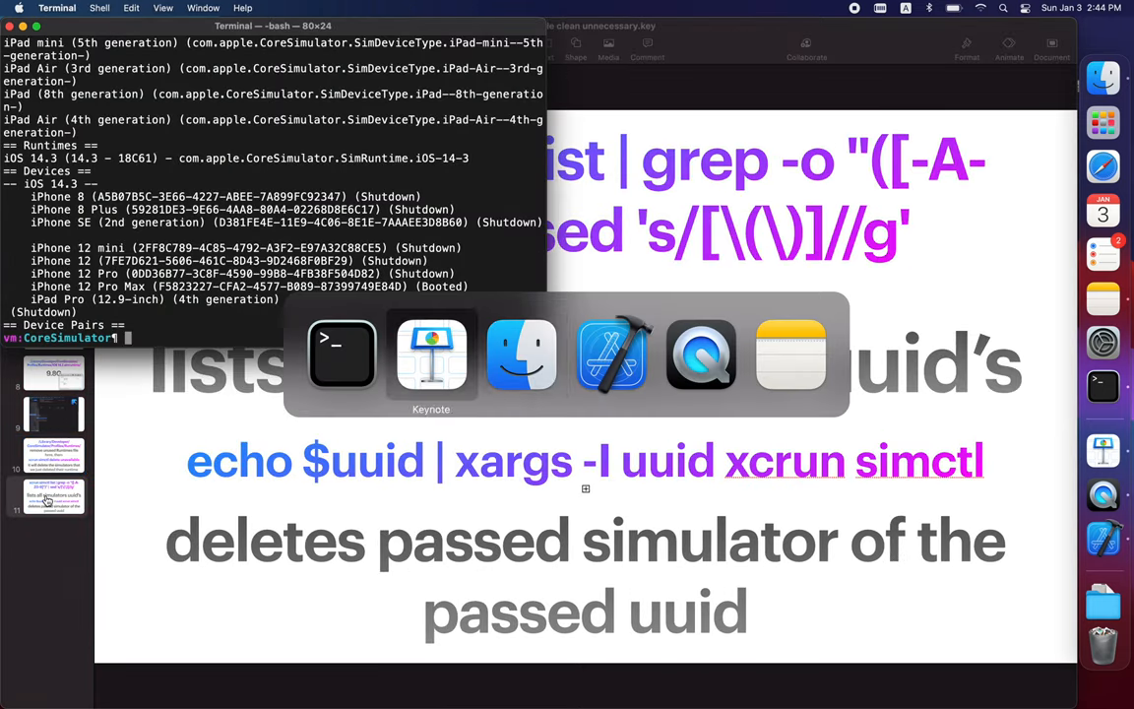
- Bring Finder forward to show the now-empty Runtimes folder
click(520, 355)
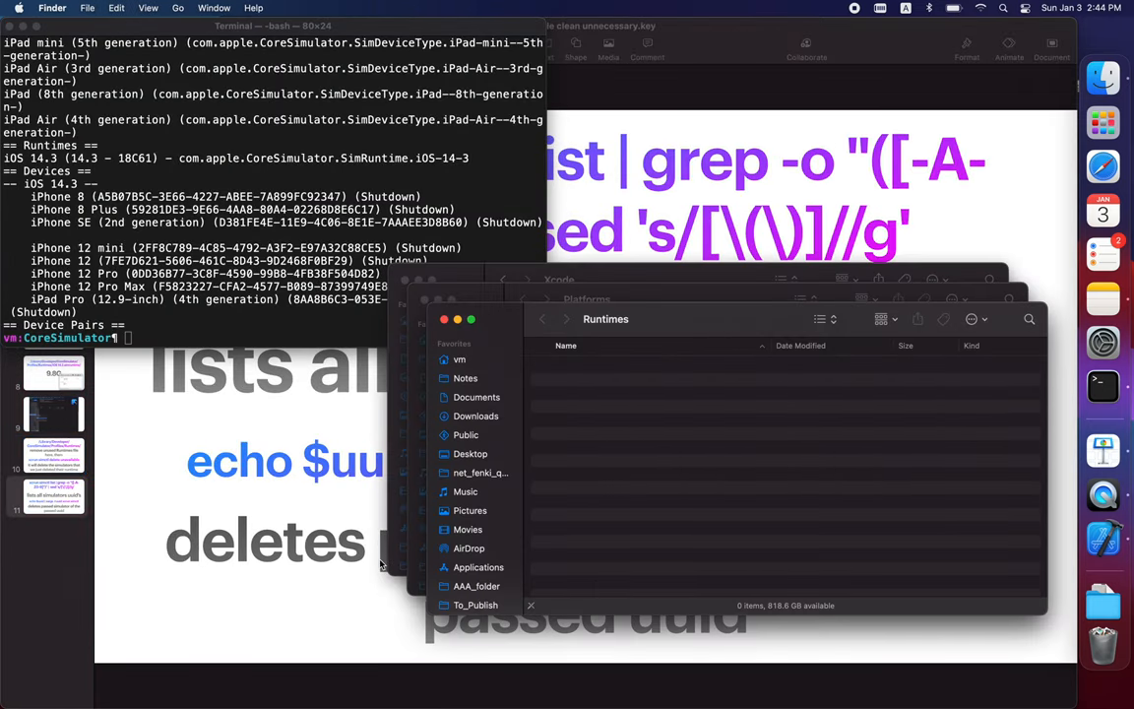
mouse_move(693, 524)
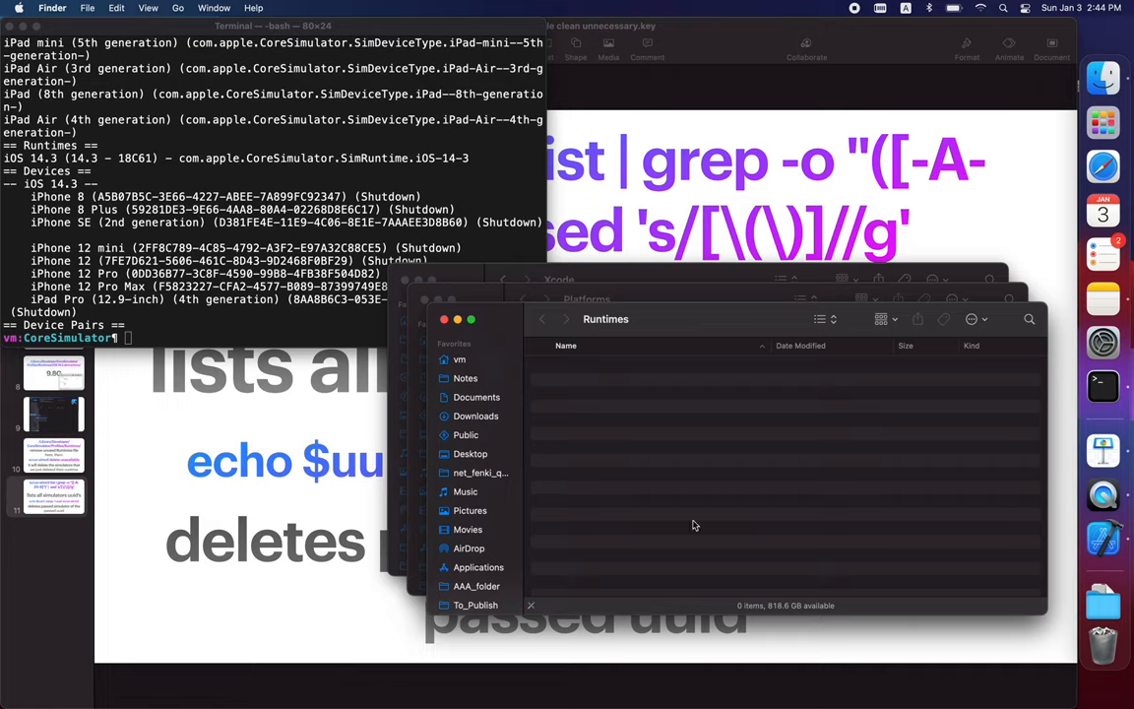
mouse_move(699, 488)
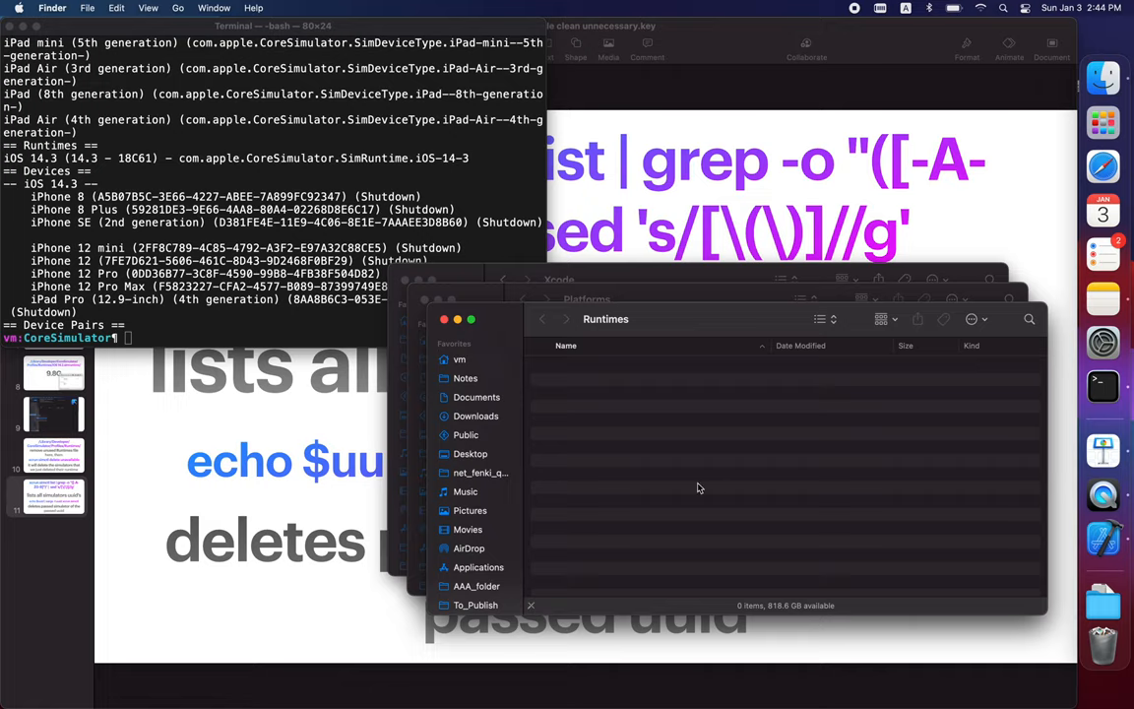
mouse_move(535, 496)
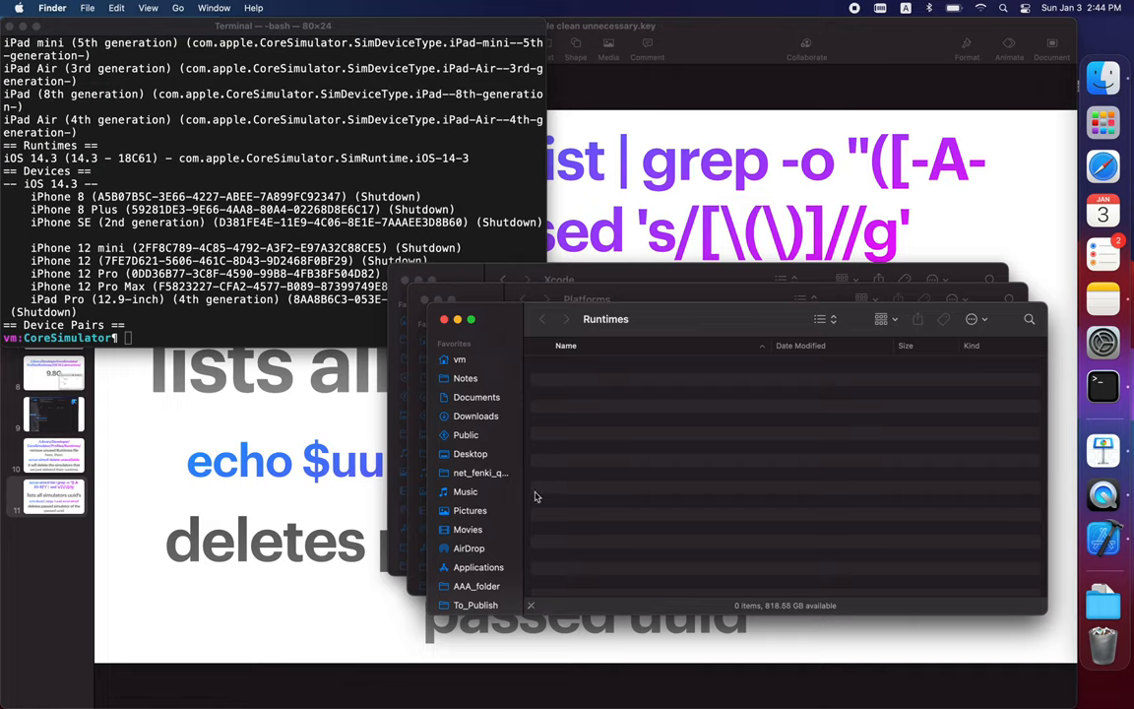
mouse_move(496, 423)
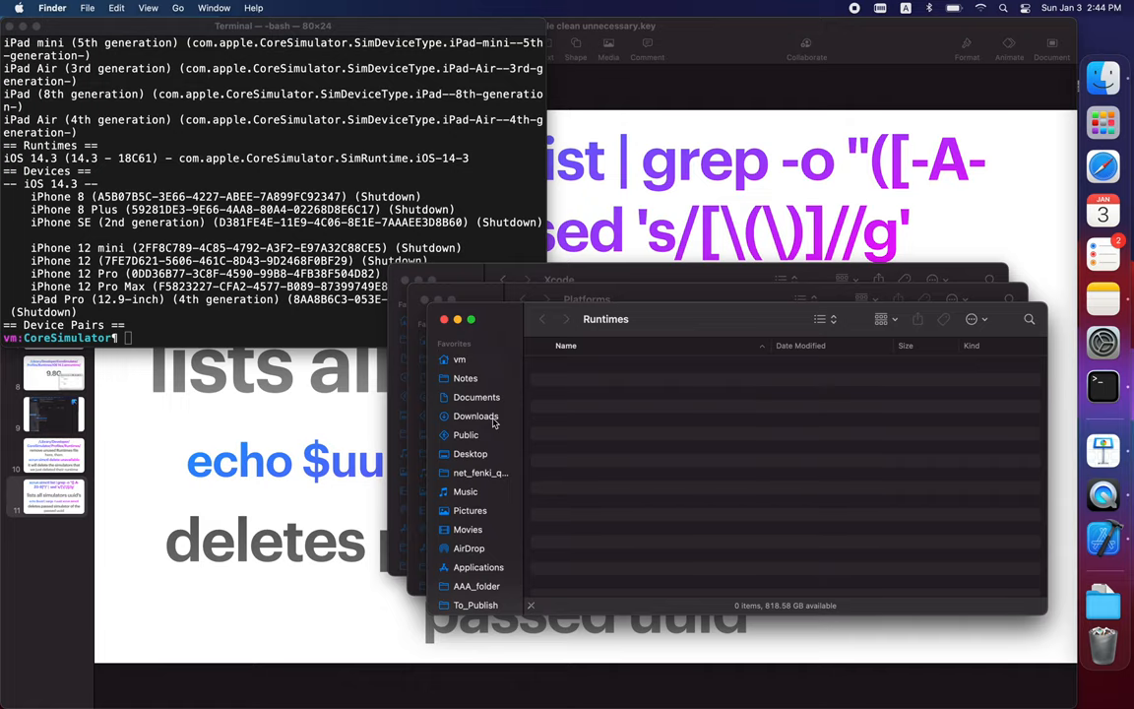
mouse_move(1103, 449)
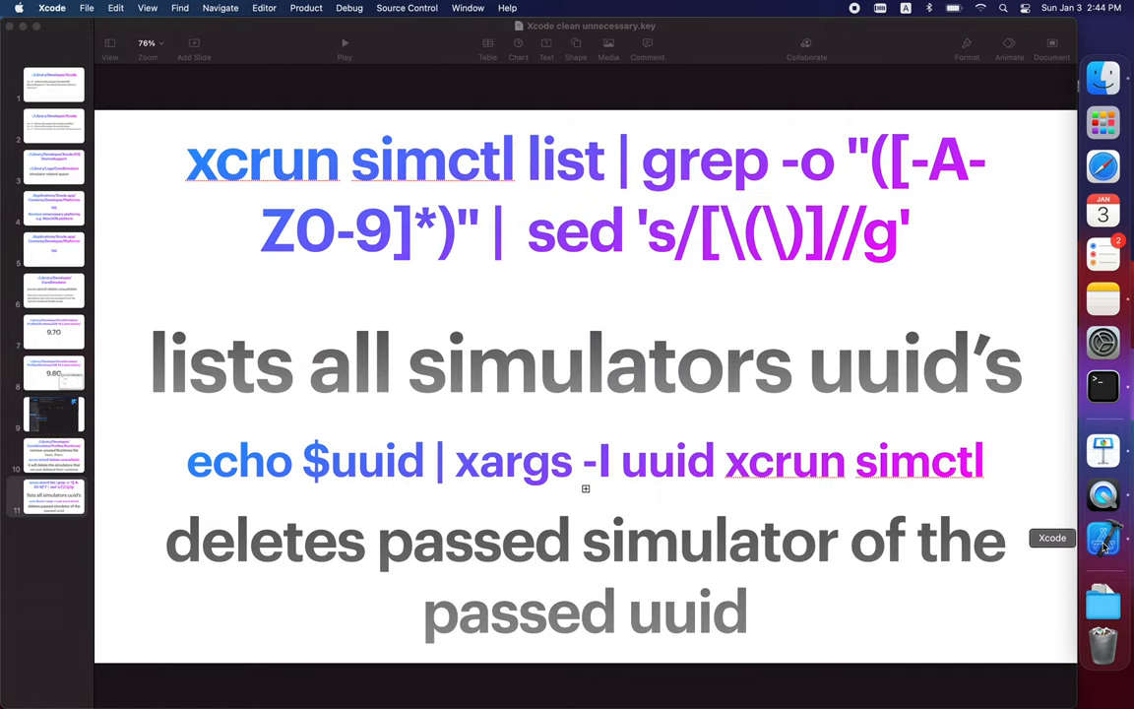
mouse_move(1103, 451)
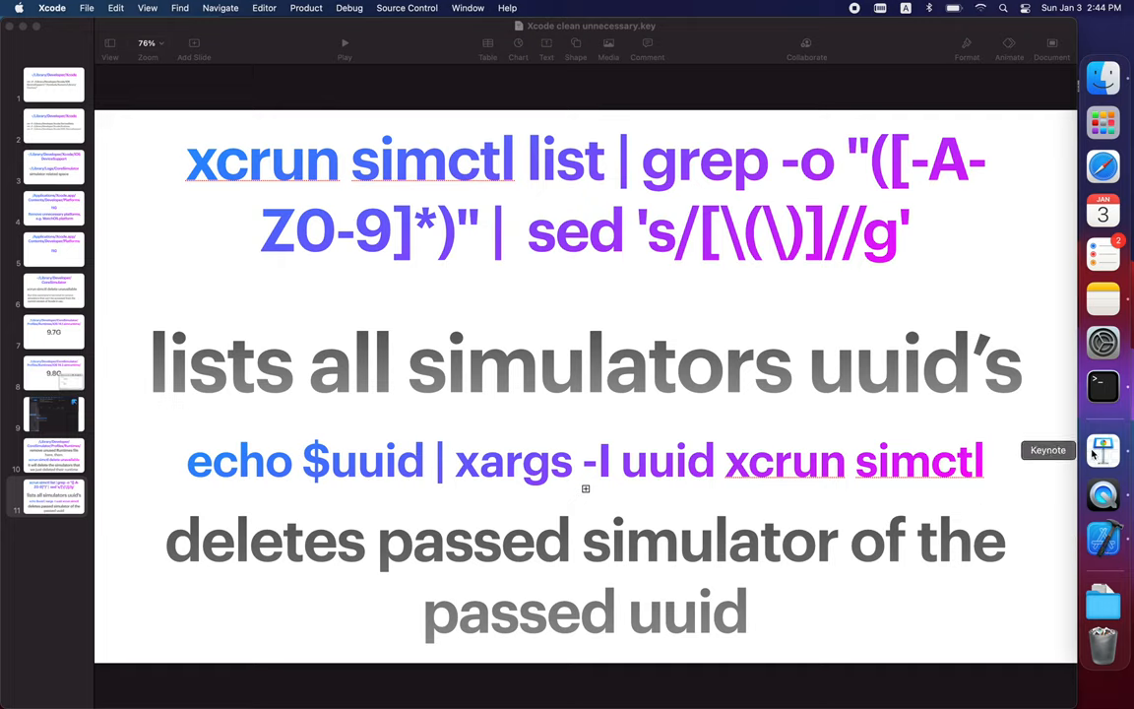